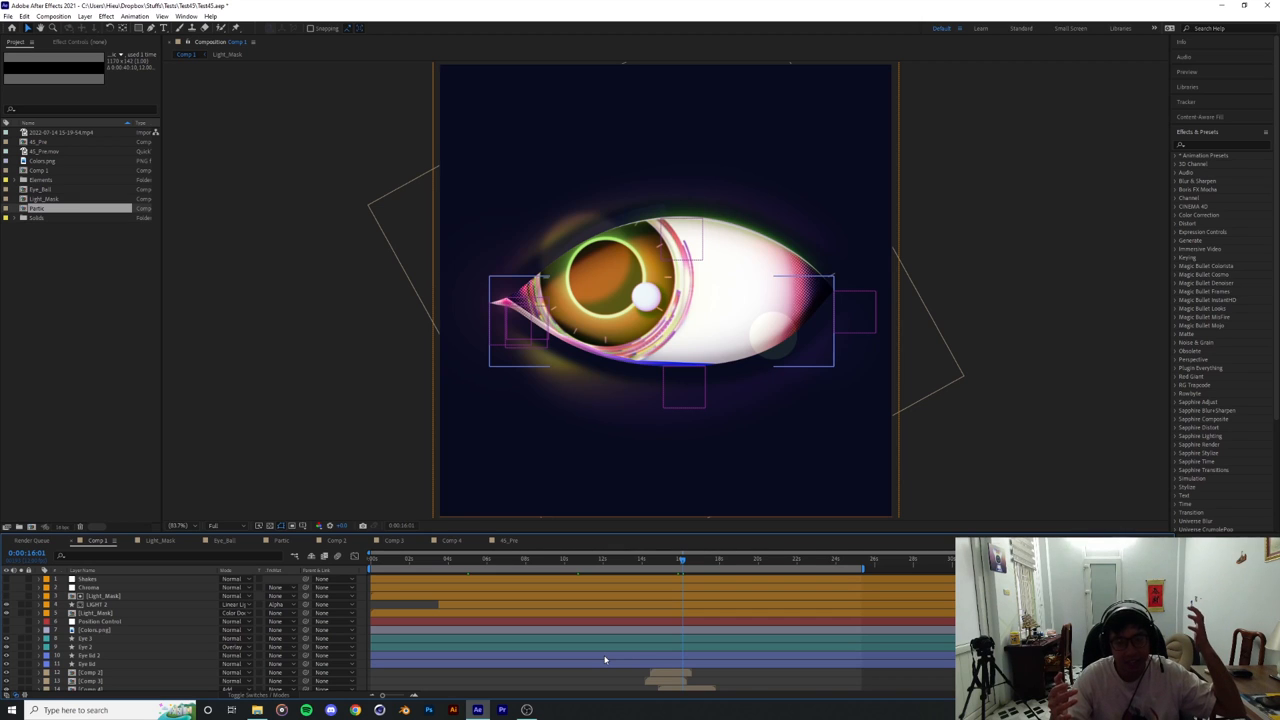
{"action": "mouse_move", "coordinate": [556, 672]}
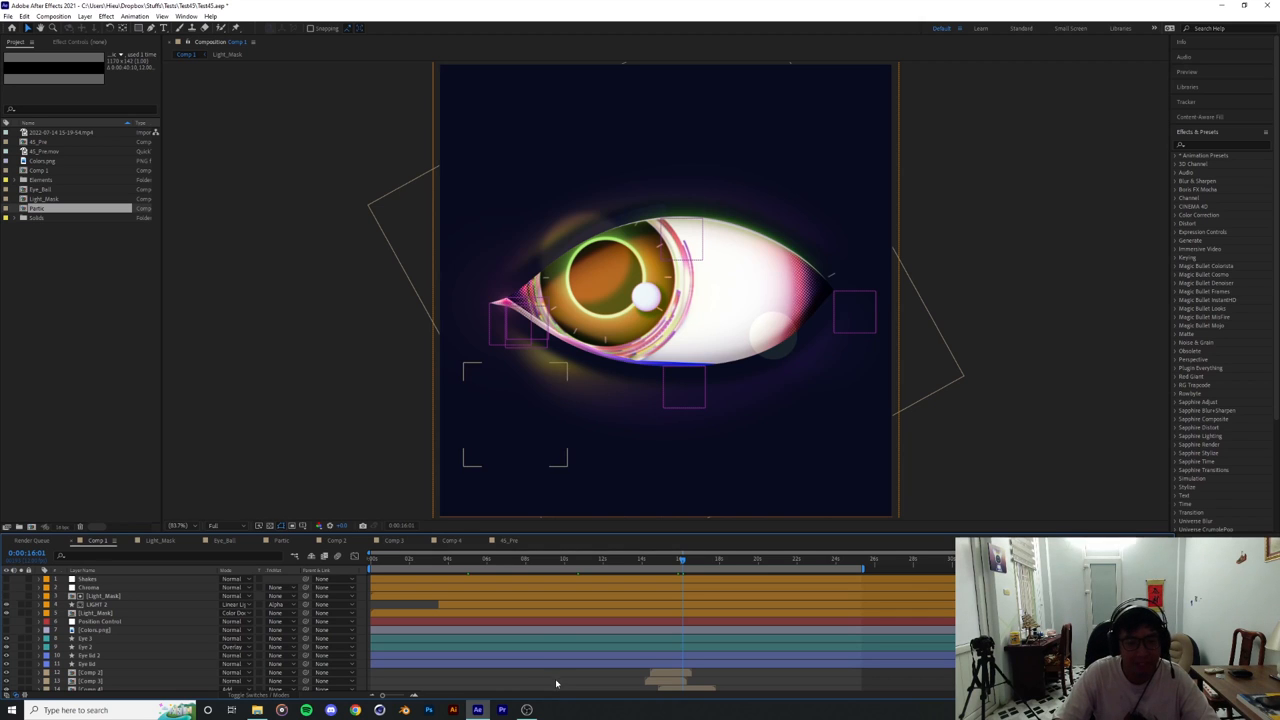
{"action": "mouse_move", "coordinate": [568, 684]}
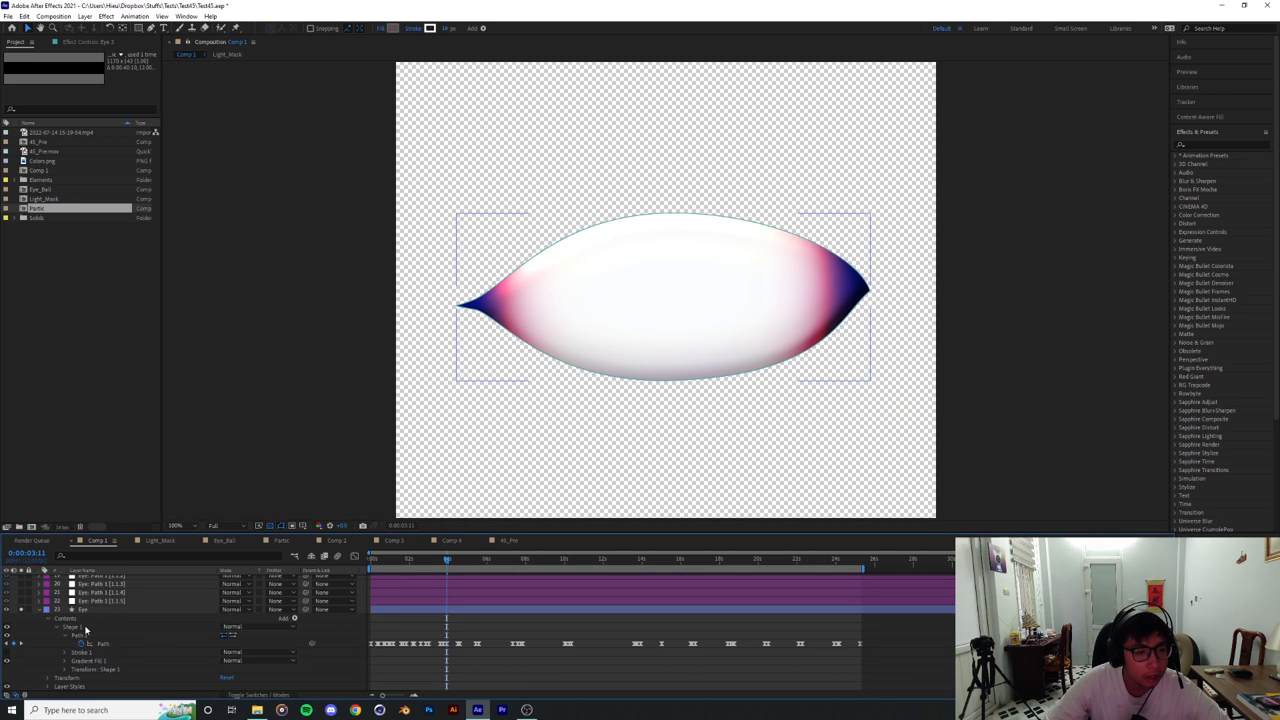
{"action": "left_click", "coordinate": [90, 608]}
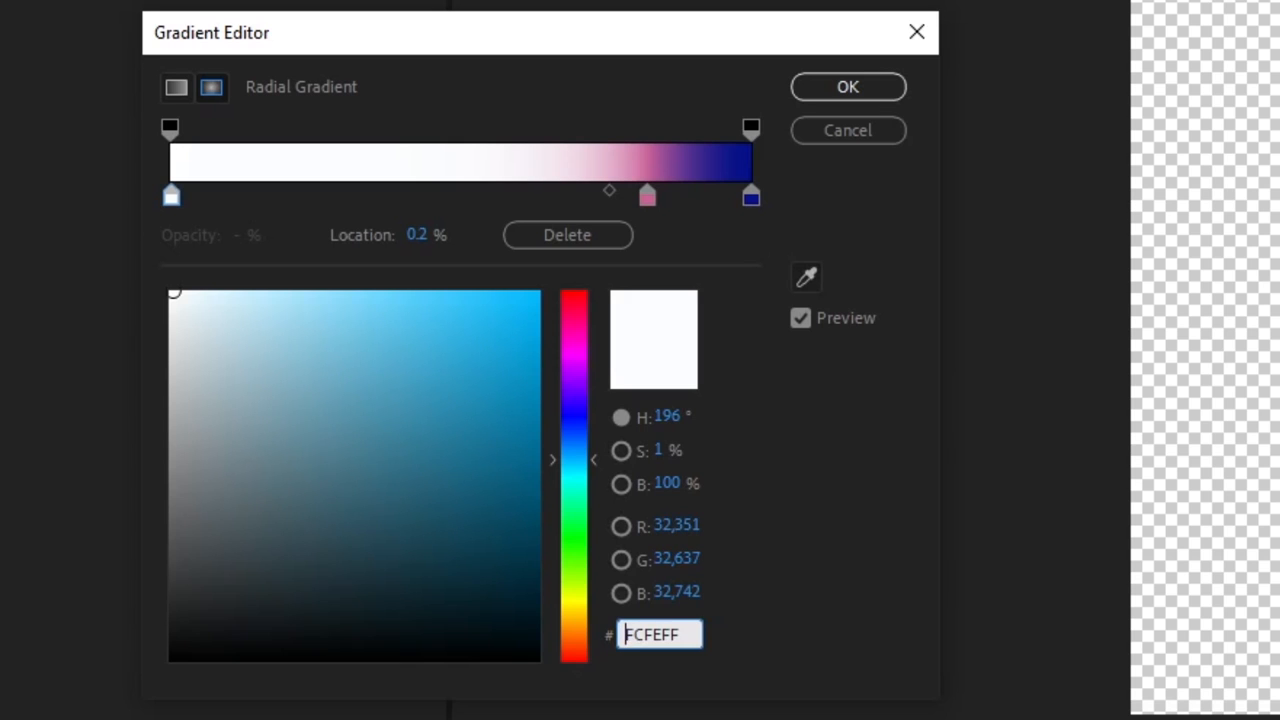
{"action": "mouse_move", "coordinate": [436, 184]}
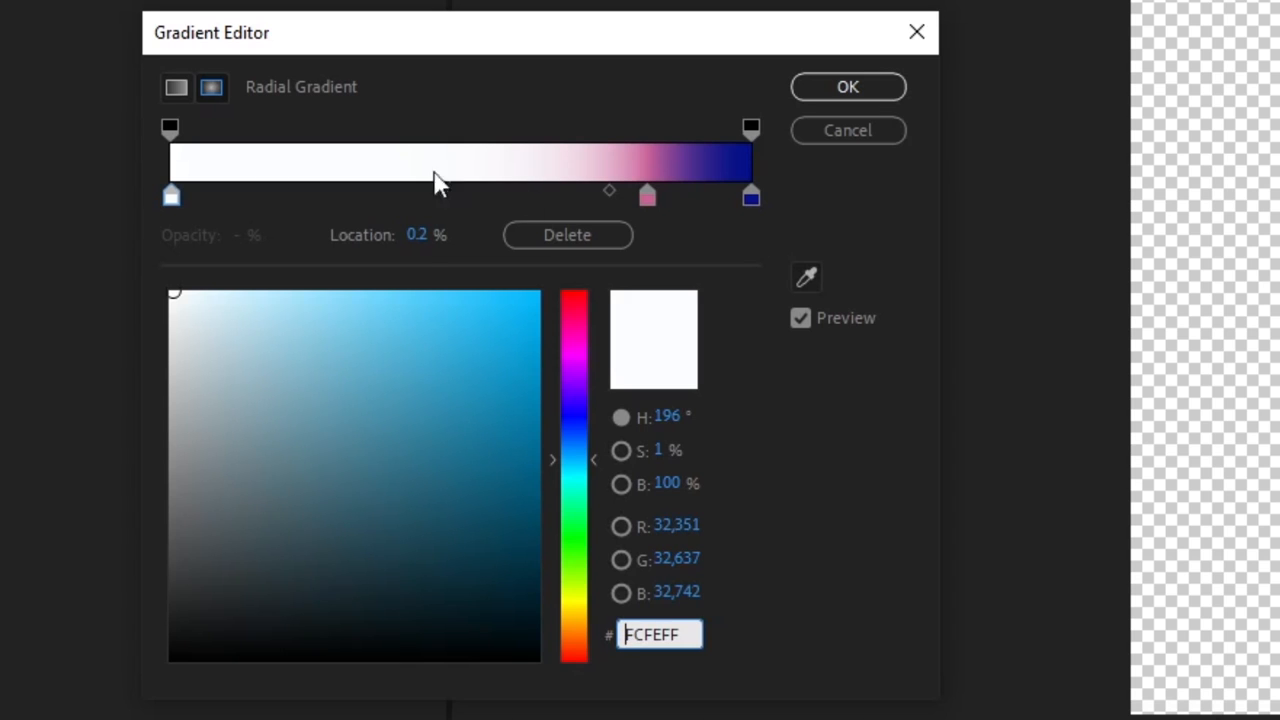
{"action": "left_click", "coordinate": [752, 196]}
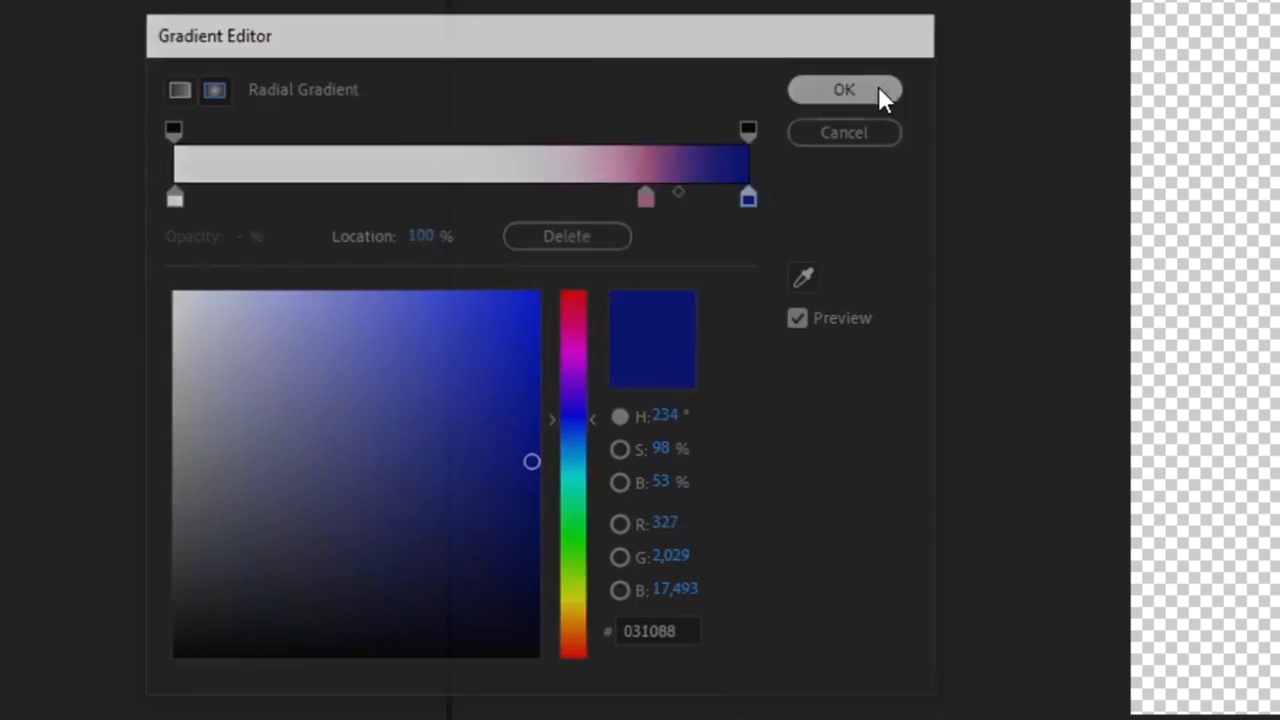
{"action": "left_click", "coordinate": [844, 88]}
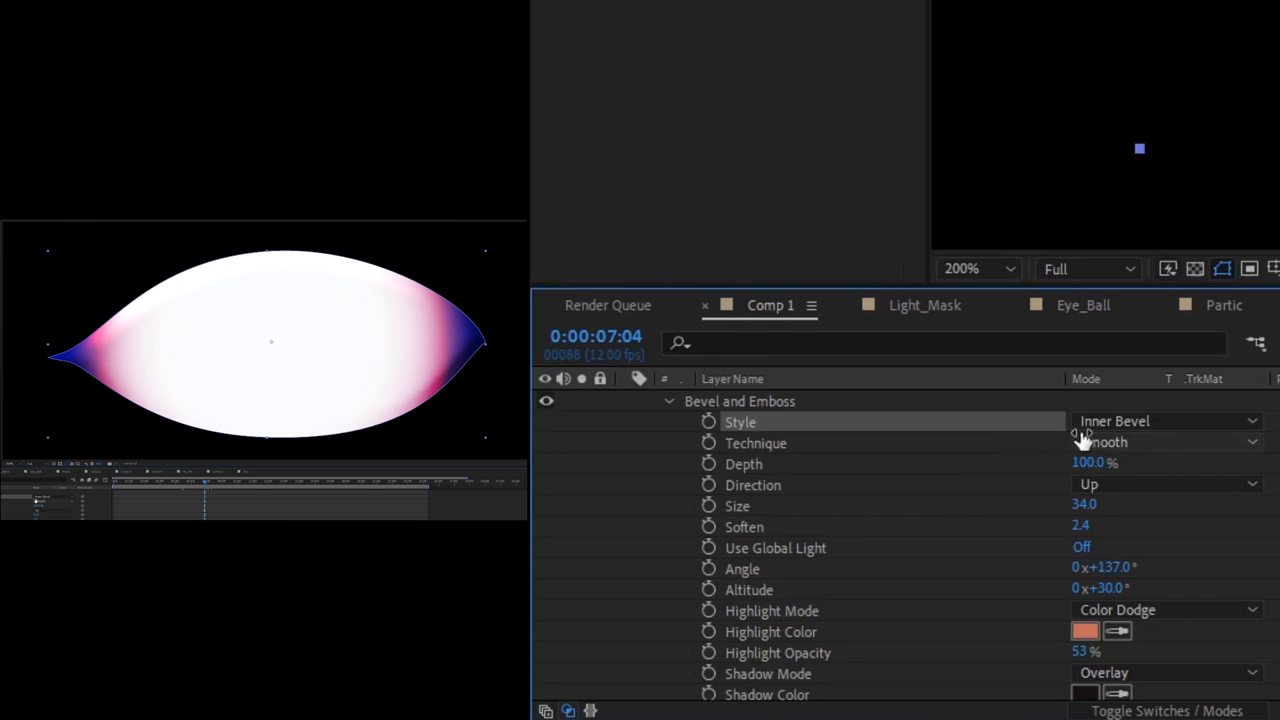
{"action": "left_click", "coordinate": [1164, 420]}
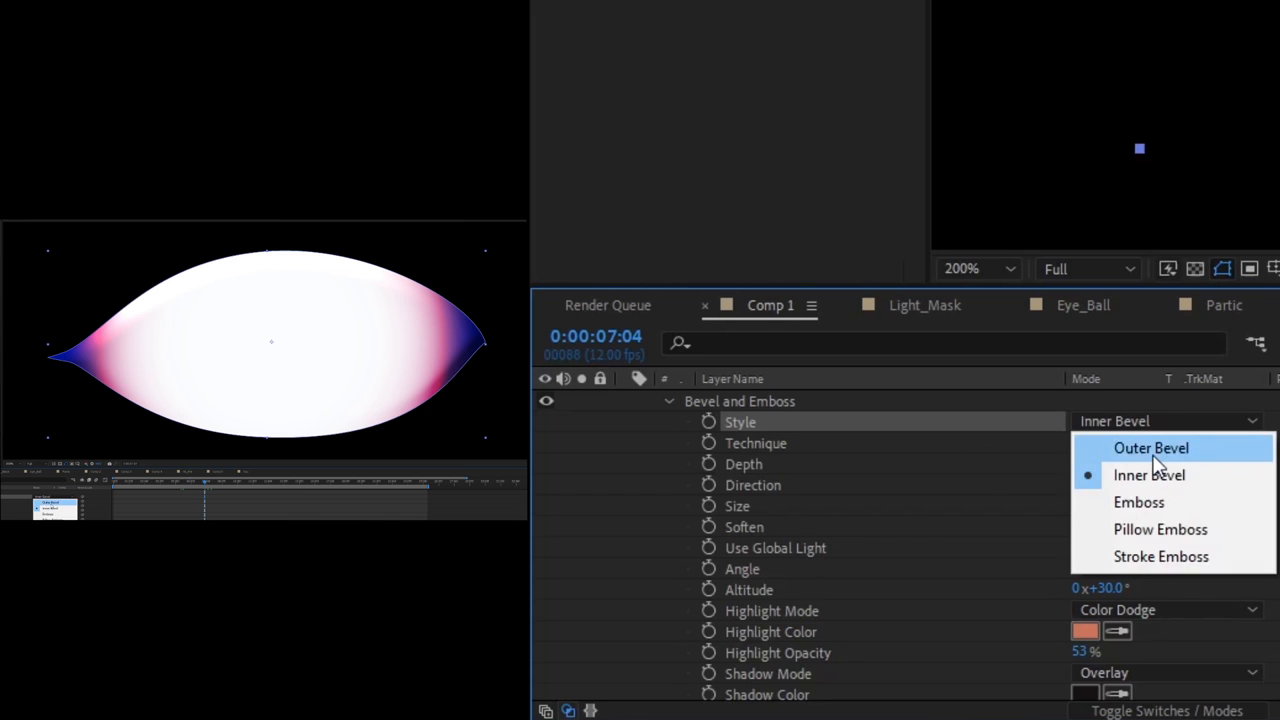
{"action": "left_click", "coordinate": [1140, 502]}
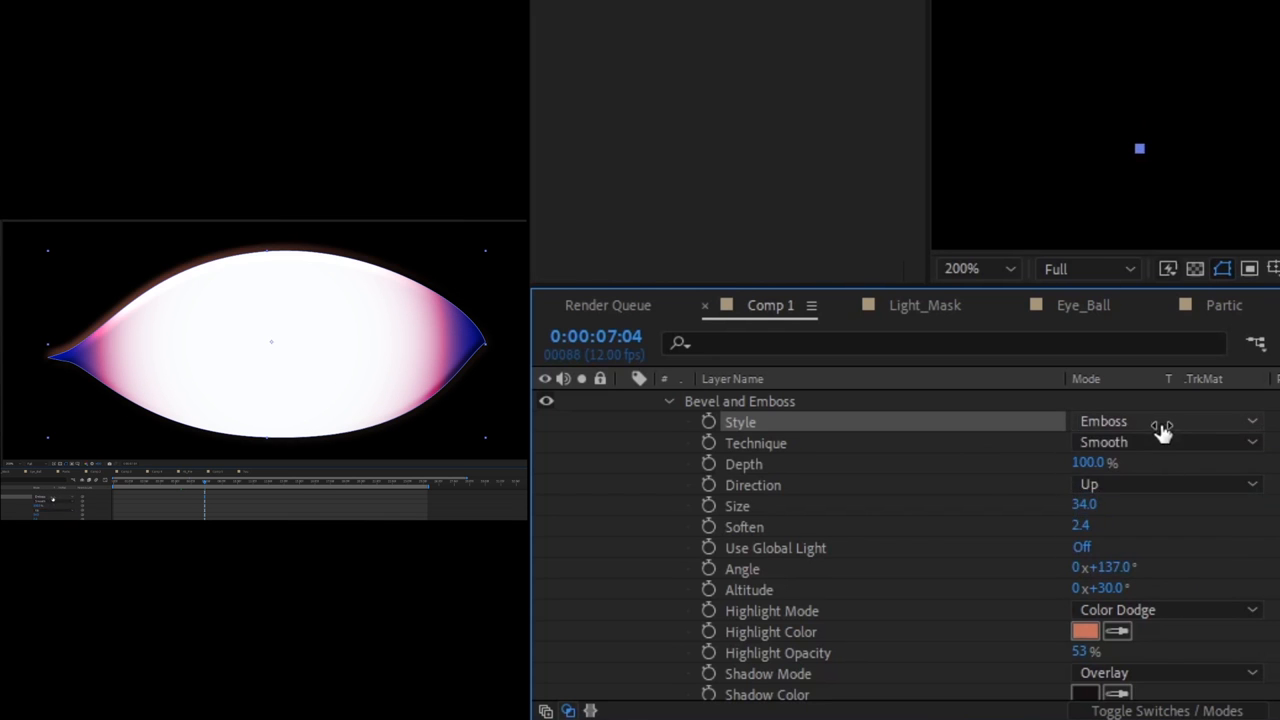
{"action": "left_click", "coordinate": [1164, 420]}
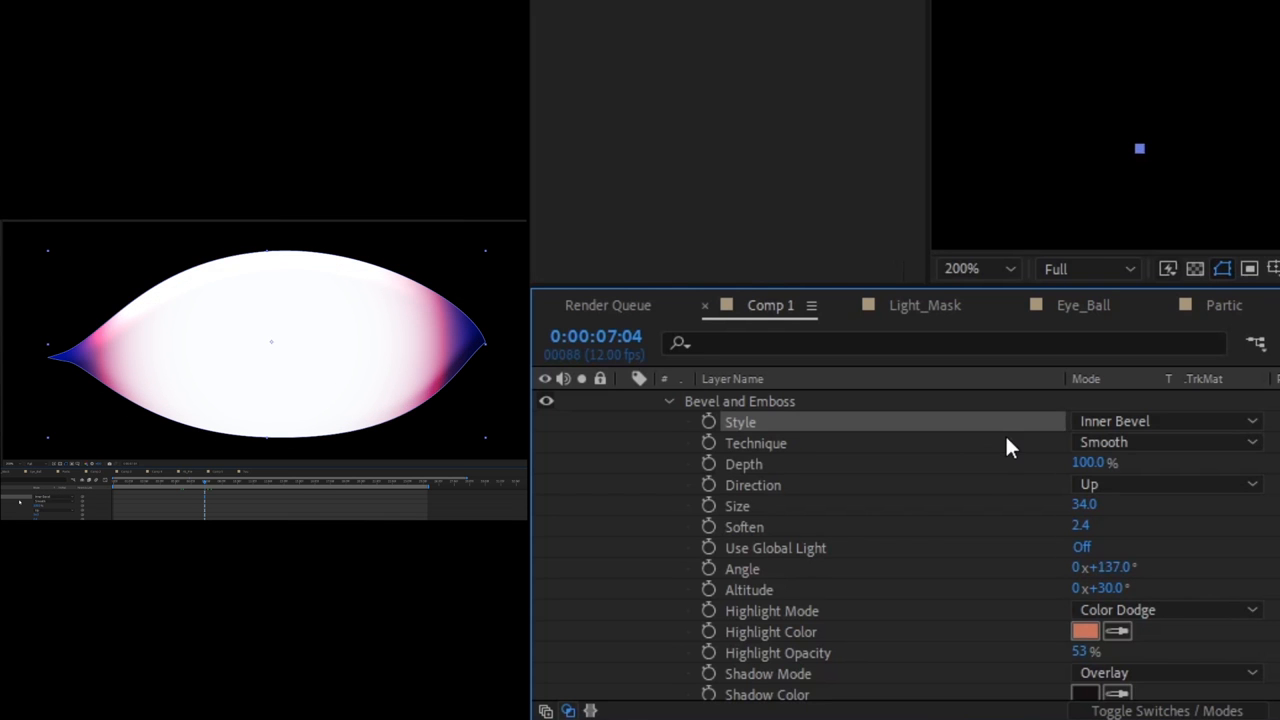
{"action": "mouse_move", "coordinate": [920, 494]}
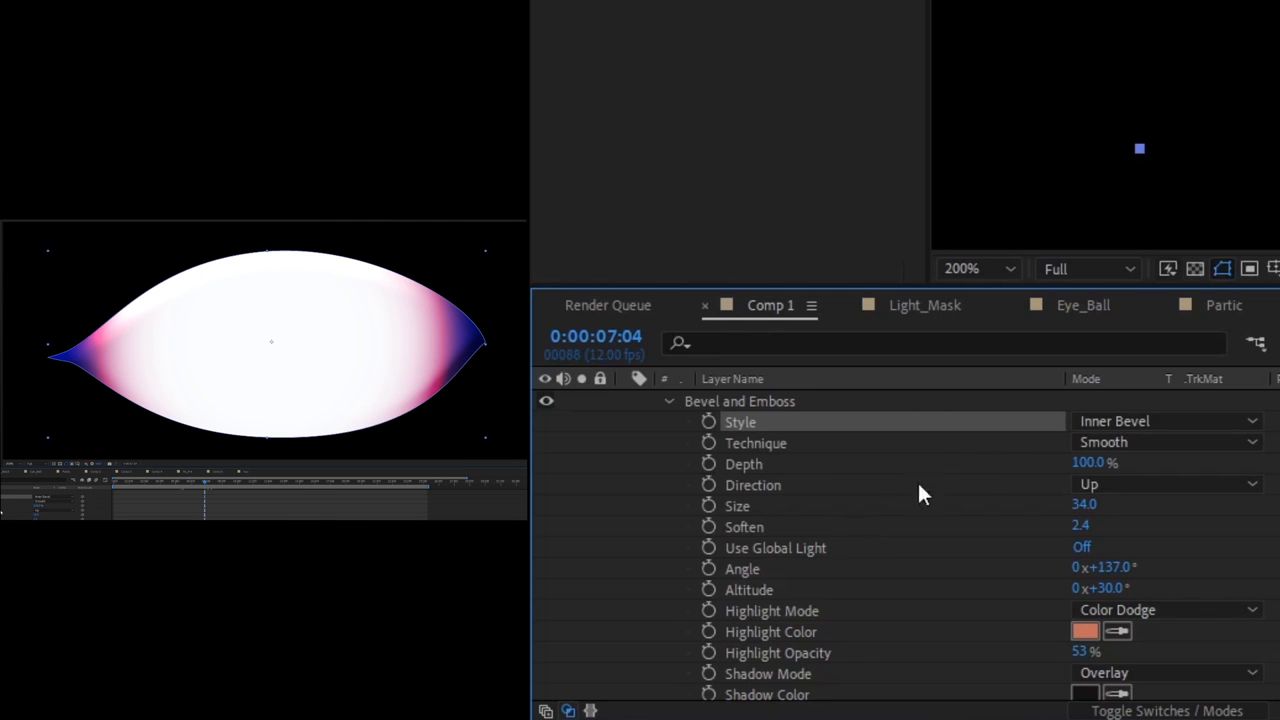
{"action": "mouse_move", "coordinate": [1006, 472]}
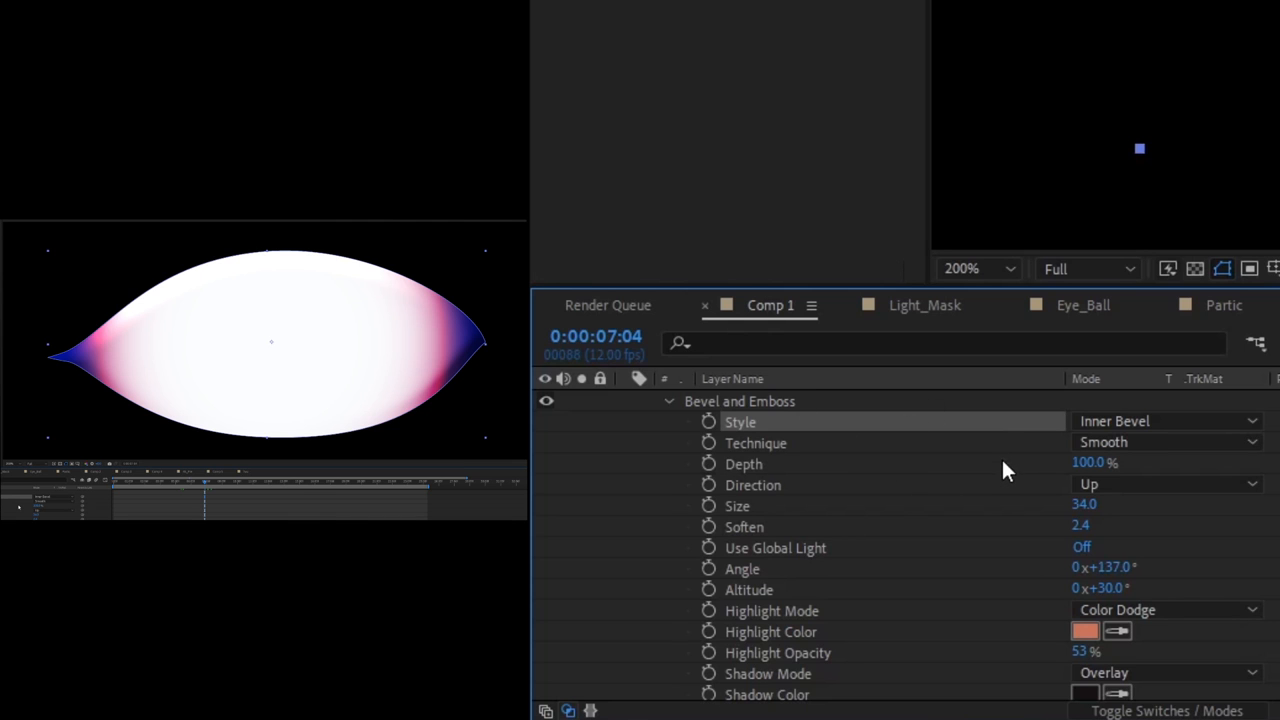
{"action": "mouse_move", "coordinate": [864, 476]}
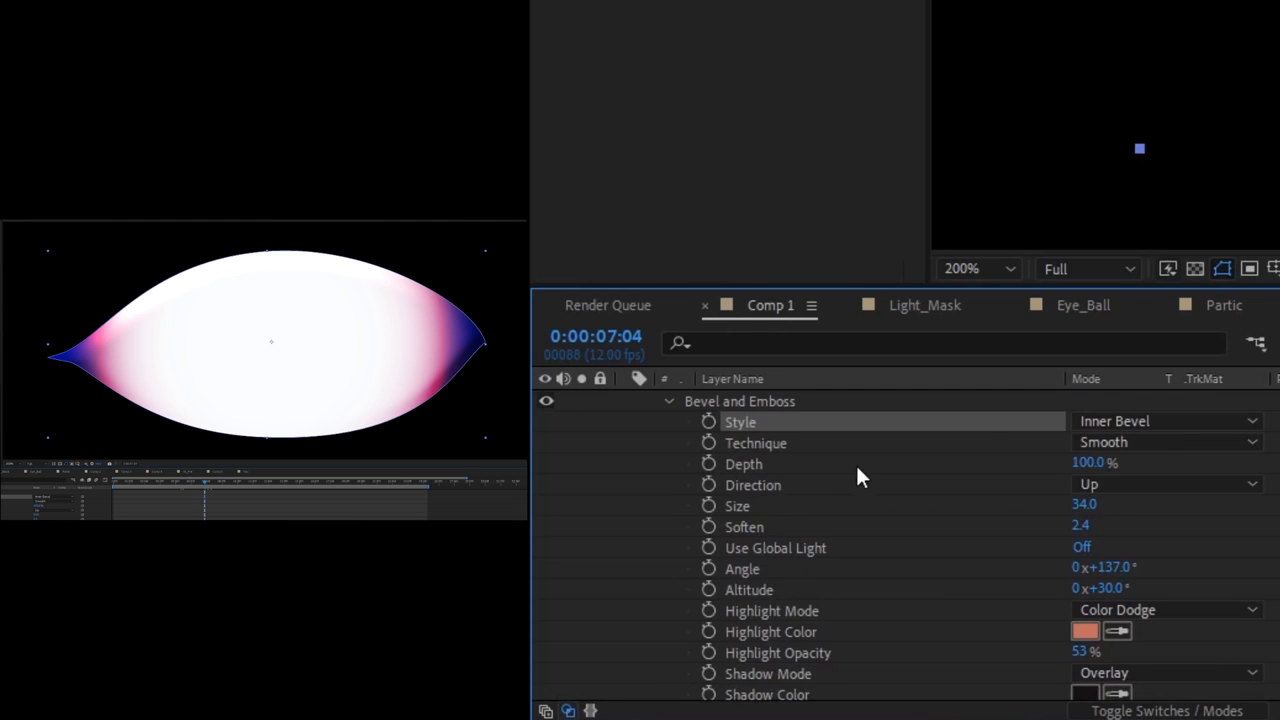
{"action": "mouse_move", "coordinate": [864, 548]}
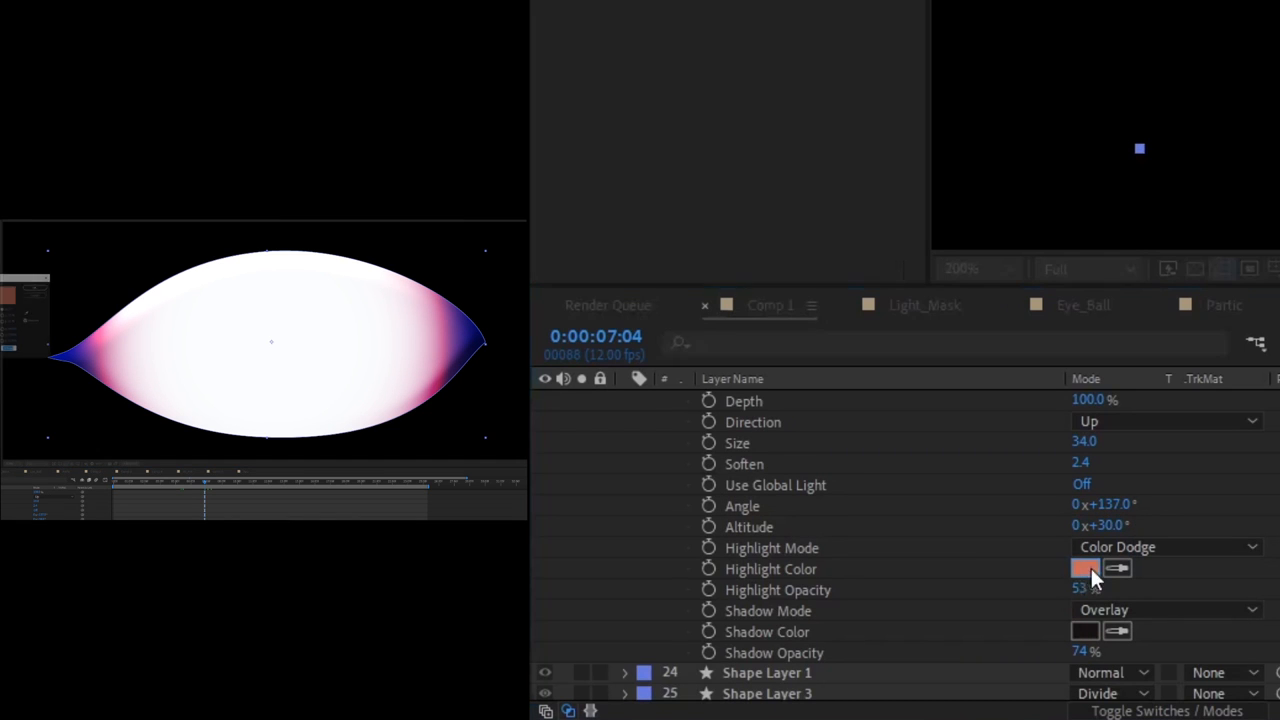
{"action": "left_click", "coordinate": [1086, 568]}
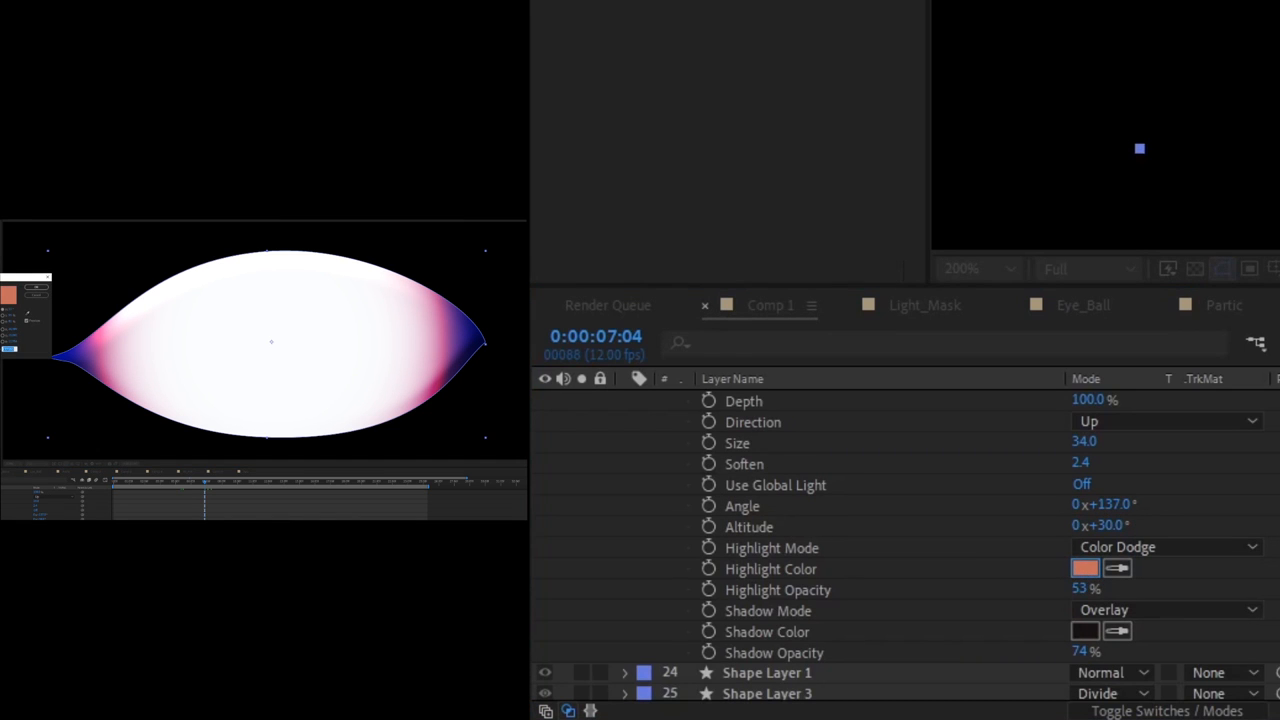
{"action": "left_click", "coordinate": [770, 568]}
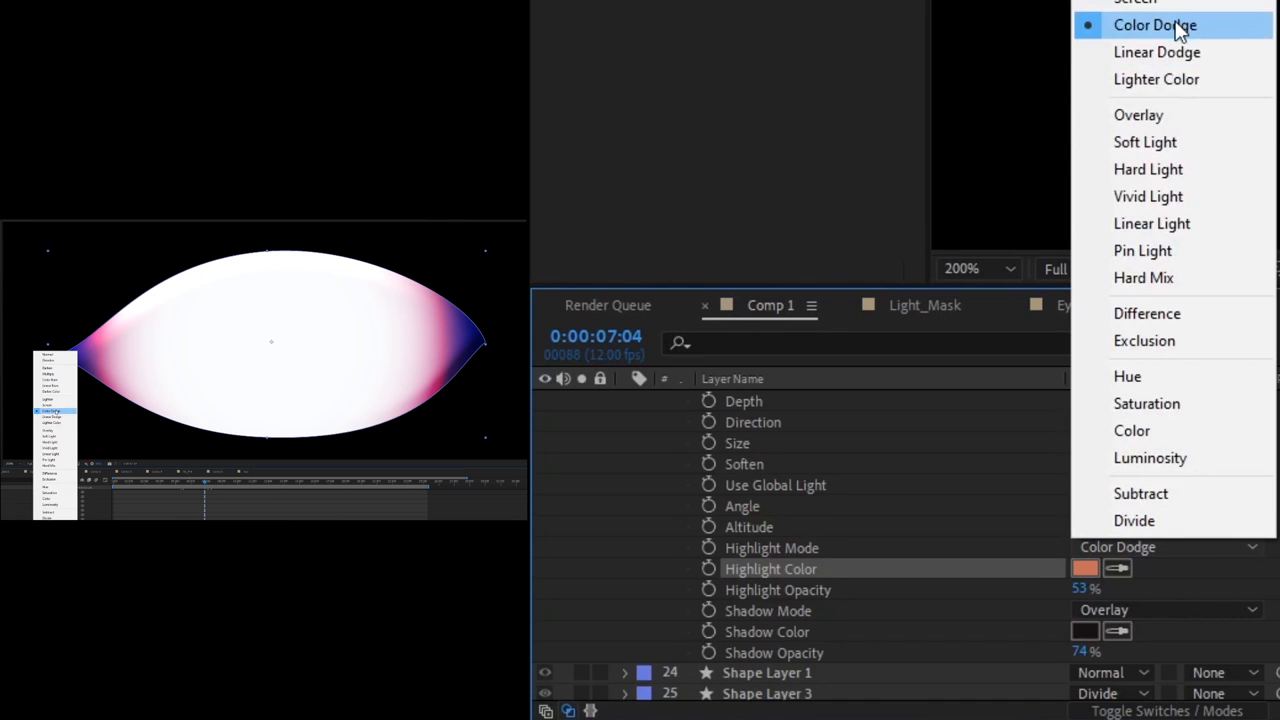
{"action": "left_click", "coordinate": [1140, 114]}
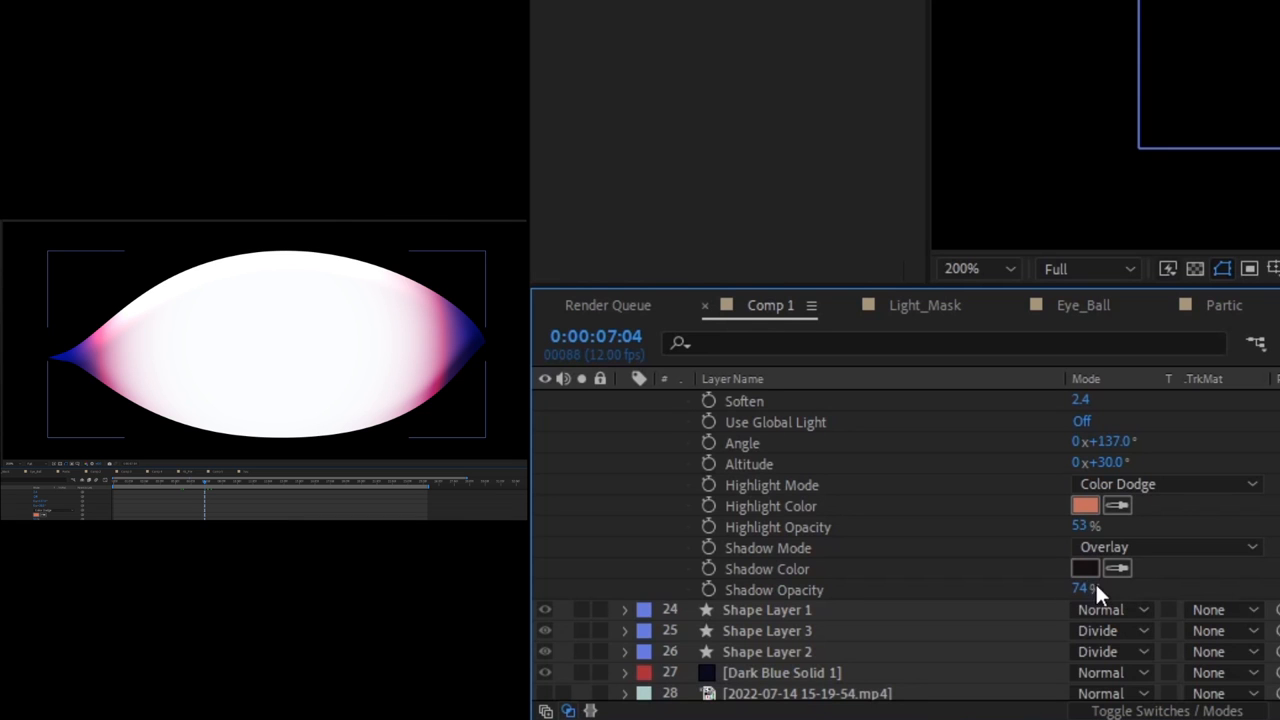
{"action": "mouse_move", "coordinate": [1008, 588]}
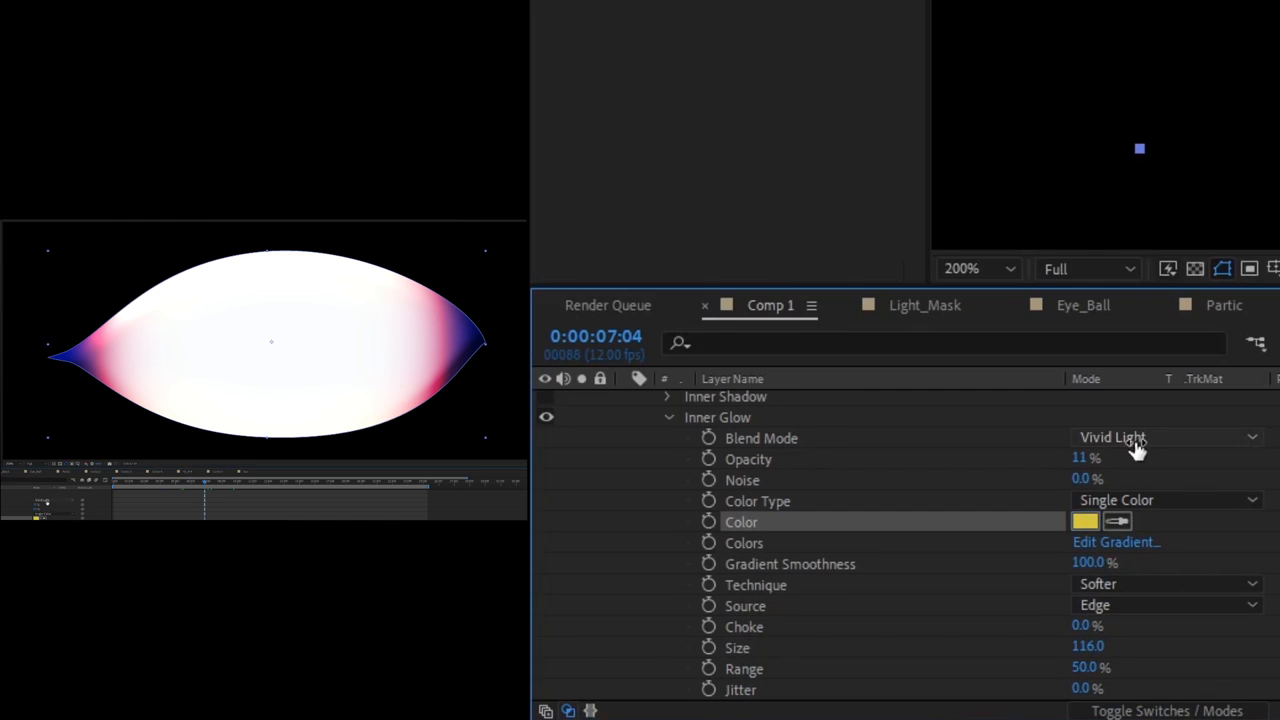
{"action": "mouse_move", "coordinate": [970, 528]}
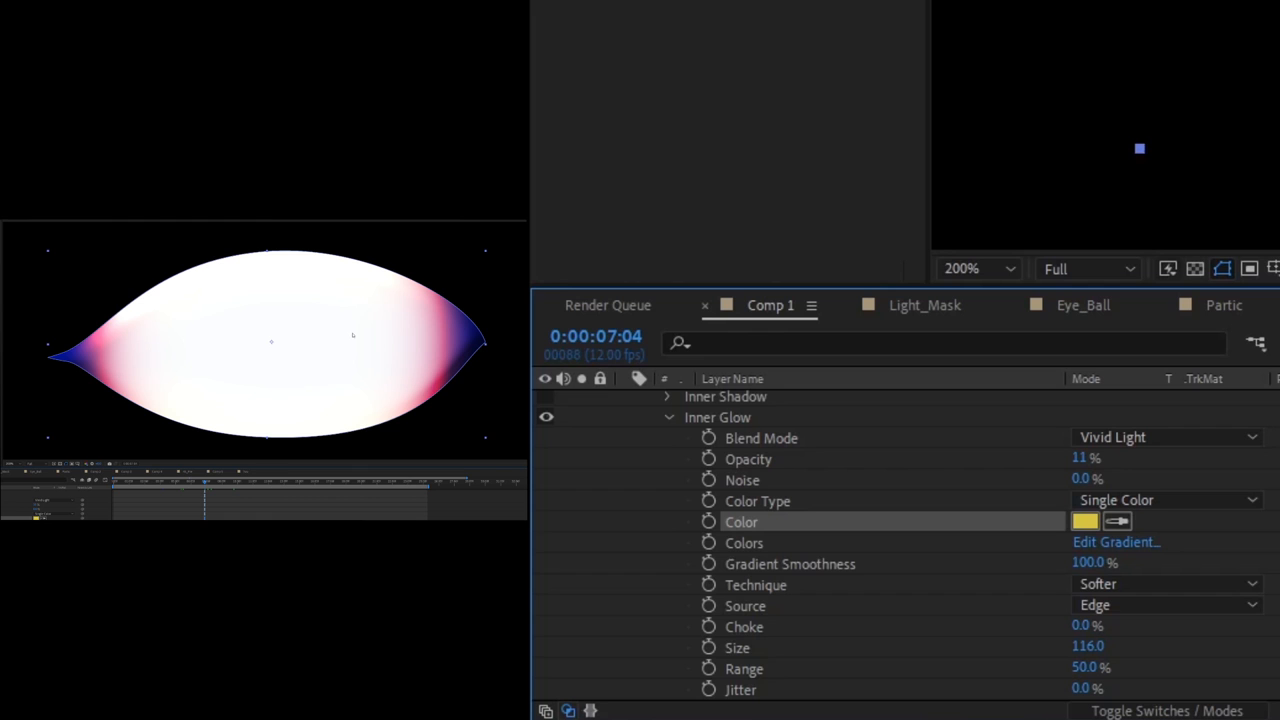
{"action": "mouse_move", "coordinate": [308, 412]}
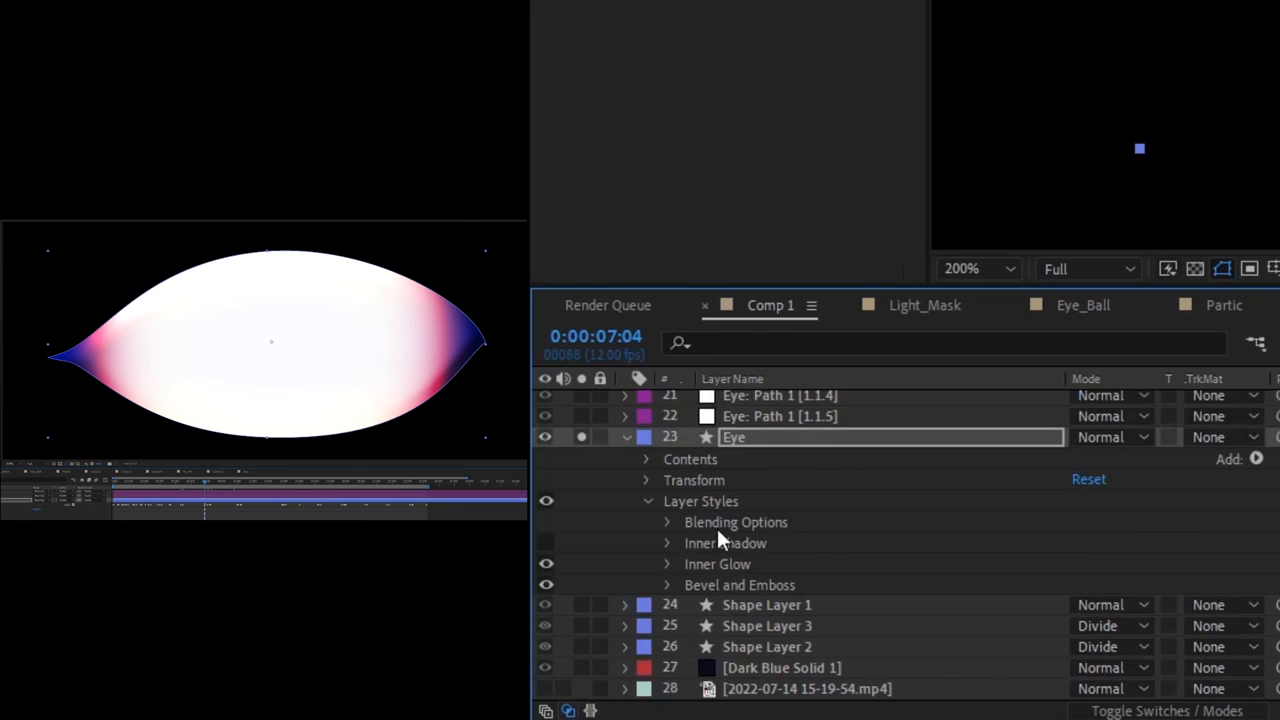
Step: Expand the eye layer's Inner Shadow to review Hard Light, 30% opacity, distance 31, size 91
{"action": "left_click", "coordinate": [666, 544]}
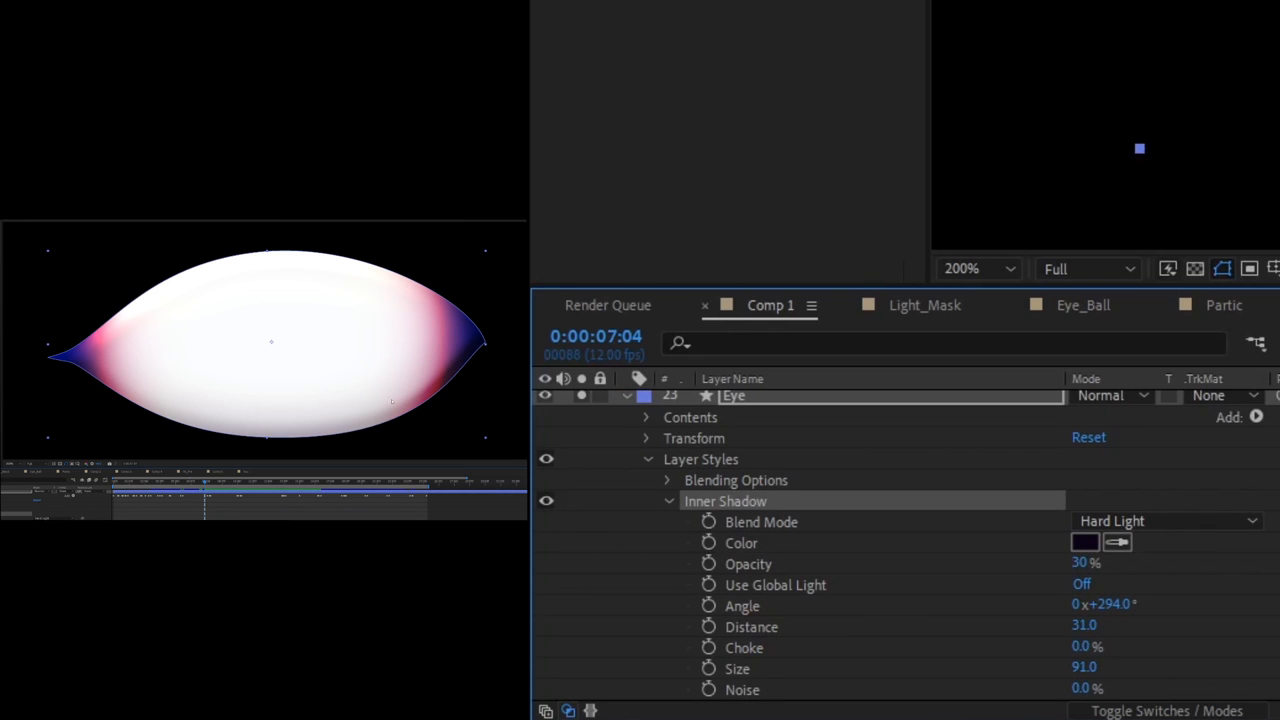
{"action": "mouse_move", "coordinate": [728, 658]}
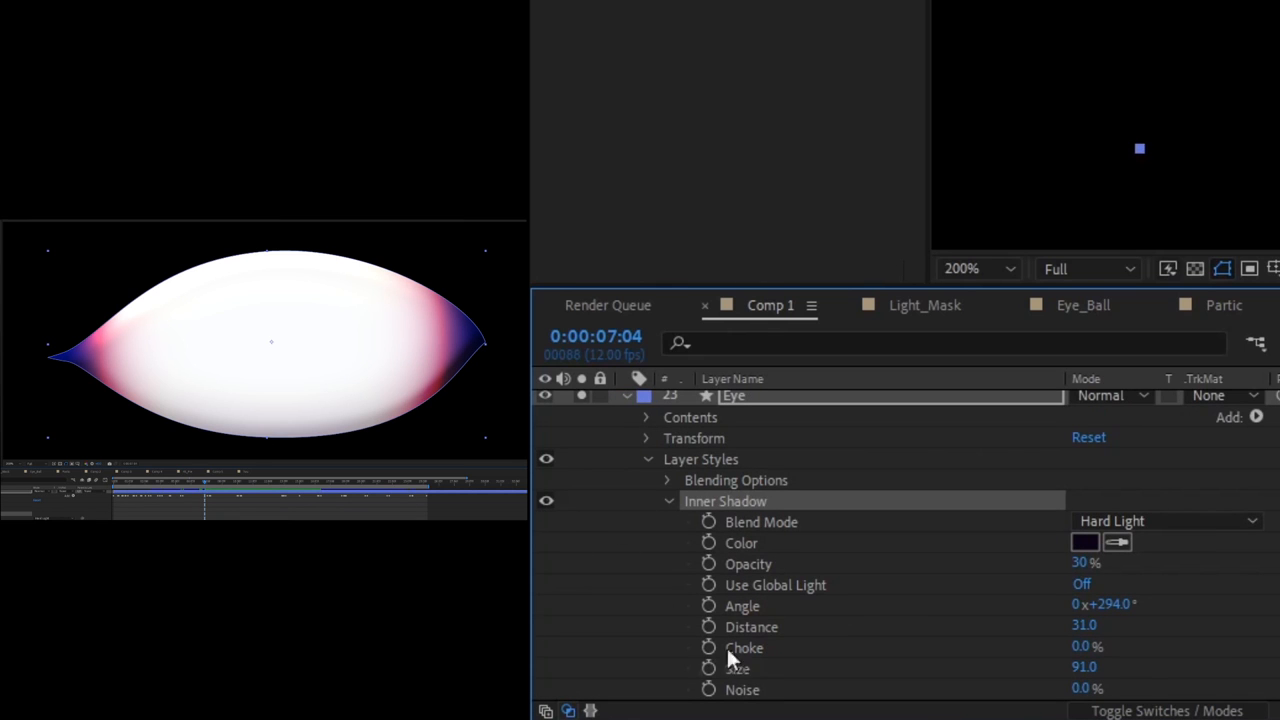
{"action": "scroll", "scroll_direction": "down", "scroll_amount": 3}
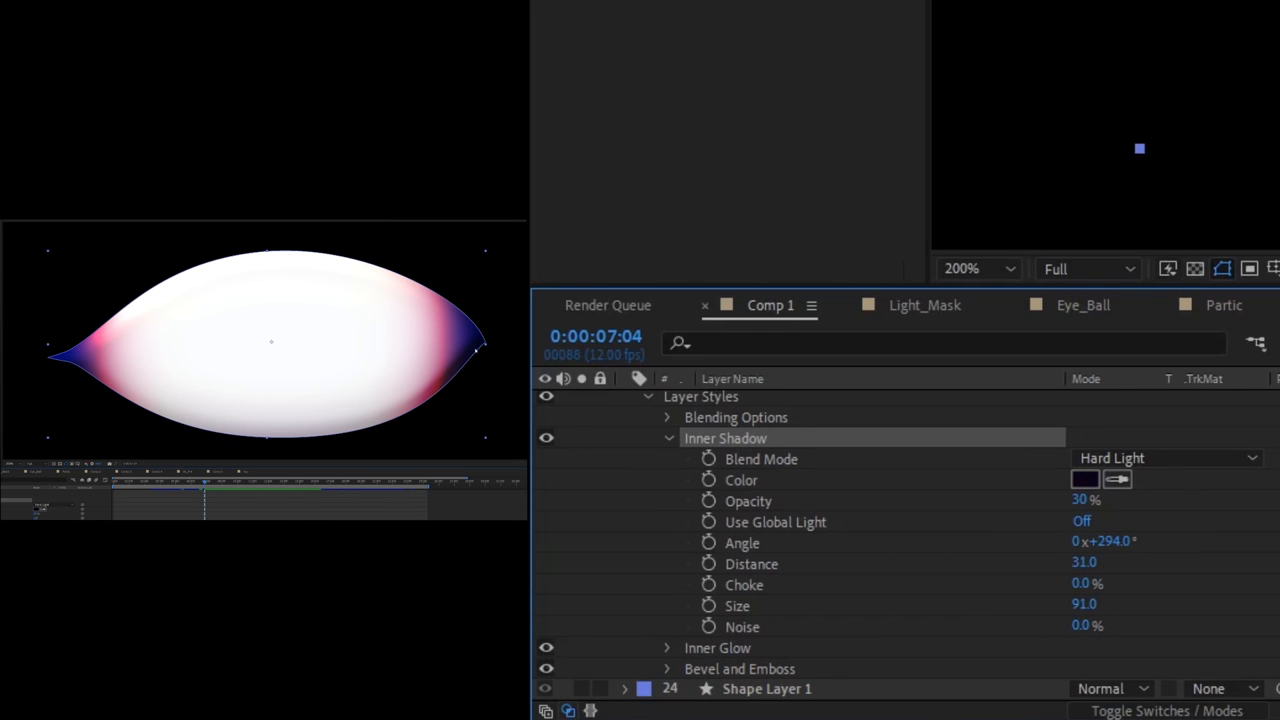
{"action": "scroll", "scroll_direction": "down", "scroll_amount": 3}
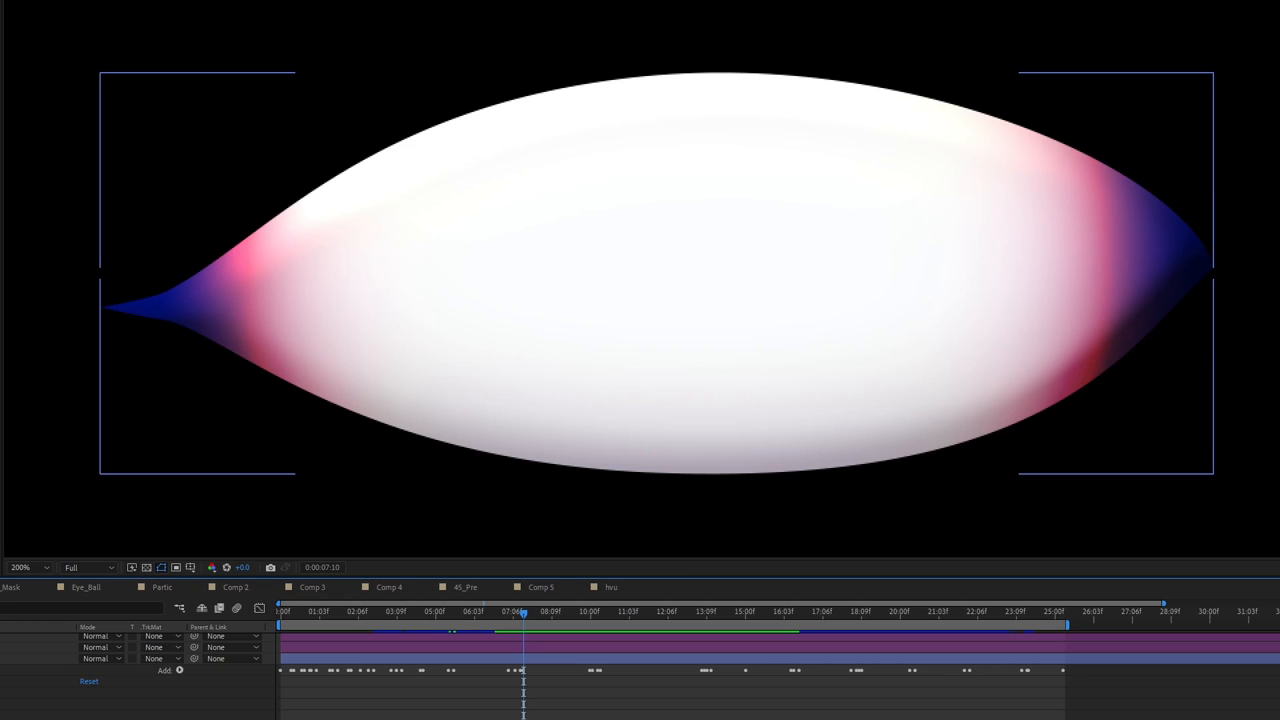
{"action": "mouse_move", "coordinate": [348, 304]}
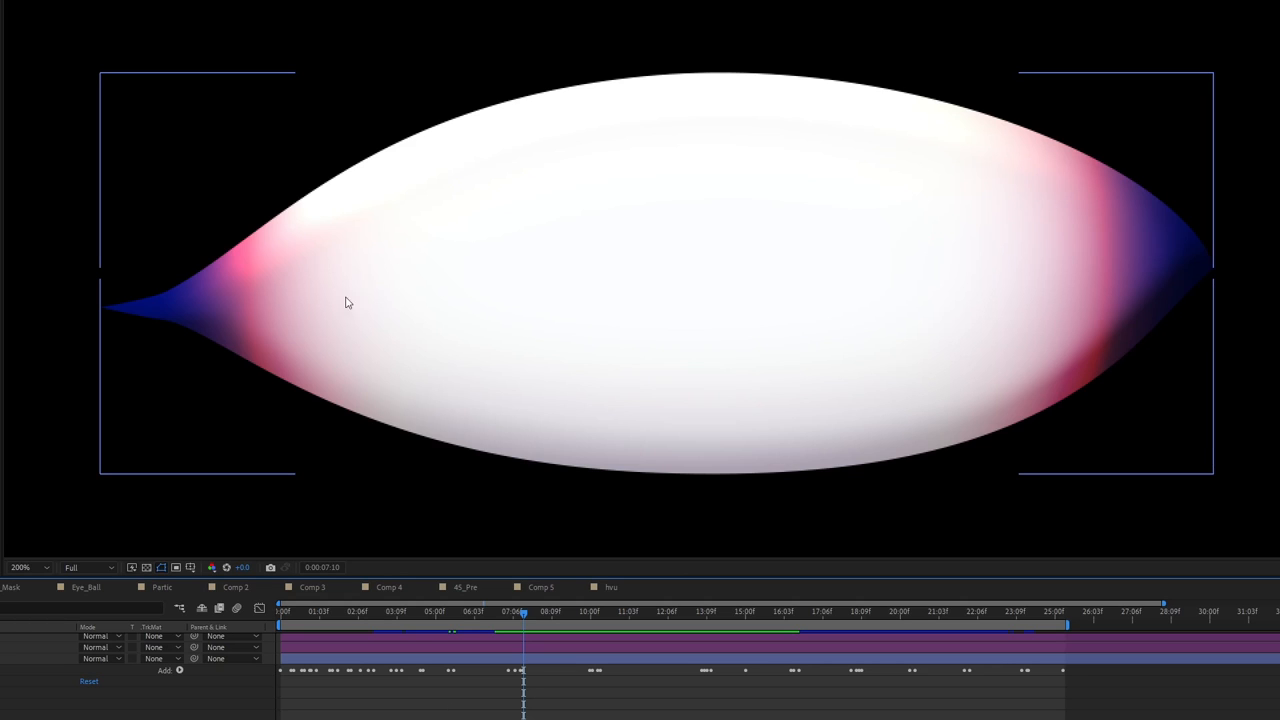
{"action": "mouse_move", "coordinate": [834, 420]}
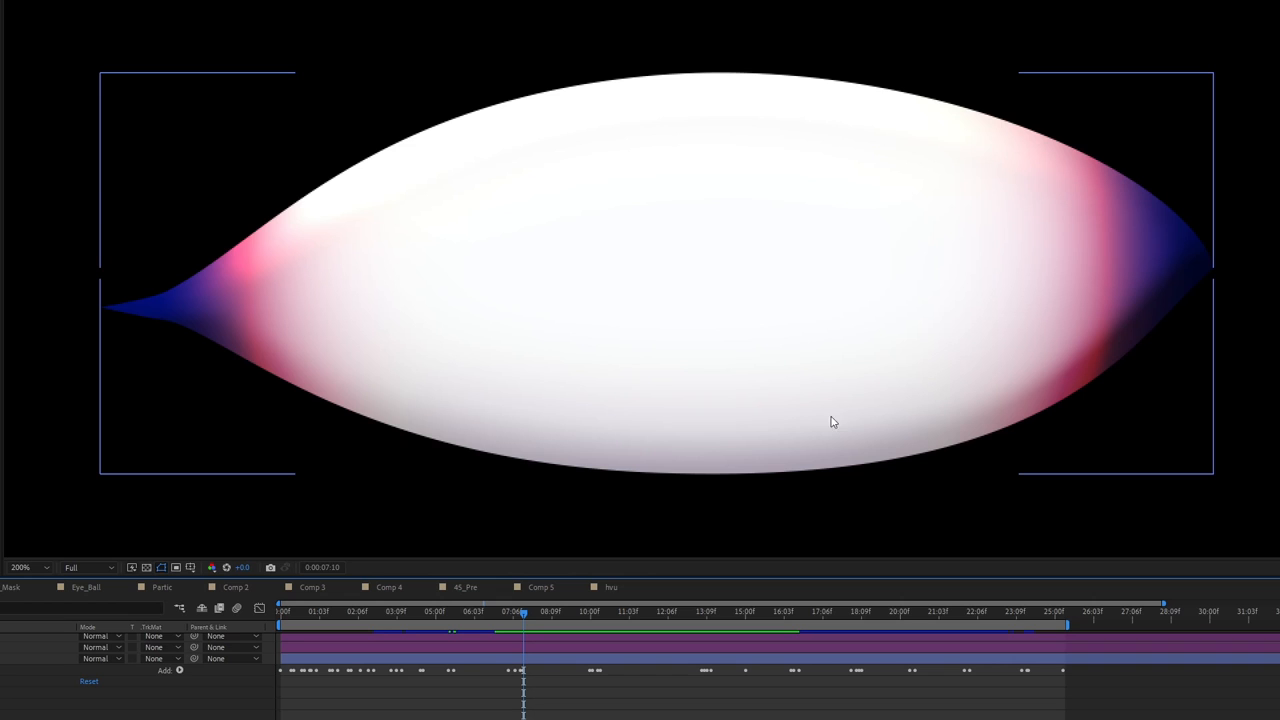
{"action": "mouse_move", "coordinate": [564, 416]}
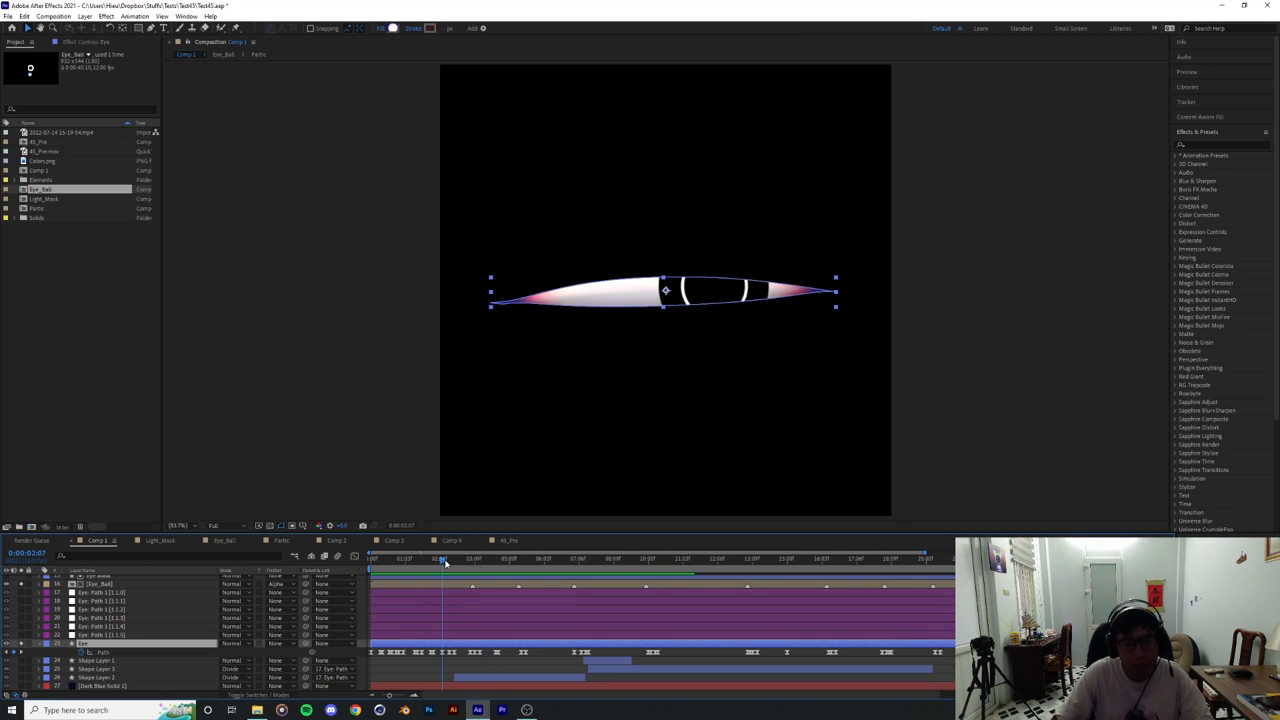
Step: Move the time indicator to the blink keyframes where the eye shuts into a thin line
{"action": "left_click", "coordinate": [448, 558]}
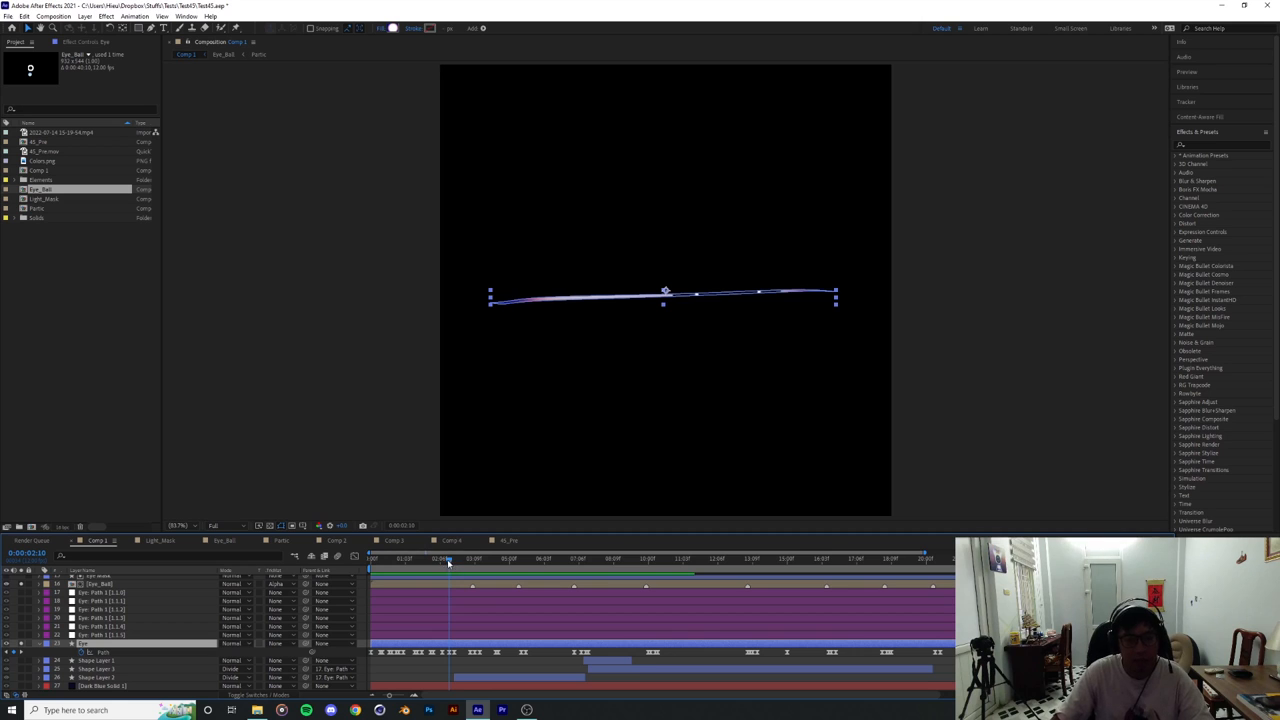
{"action": "left_click", "coordinate": [484, 558]}
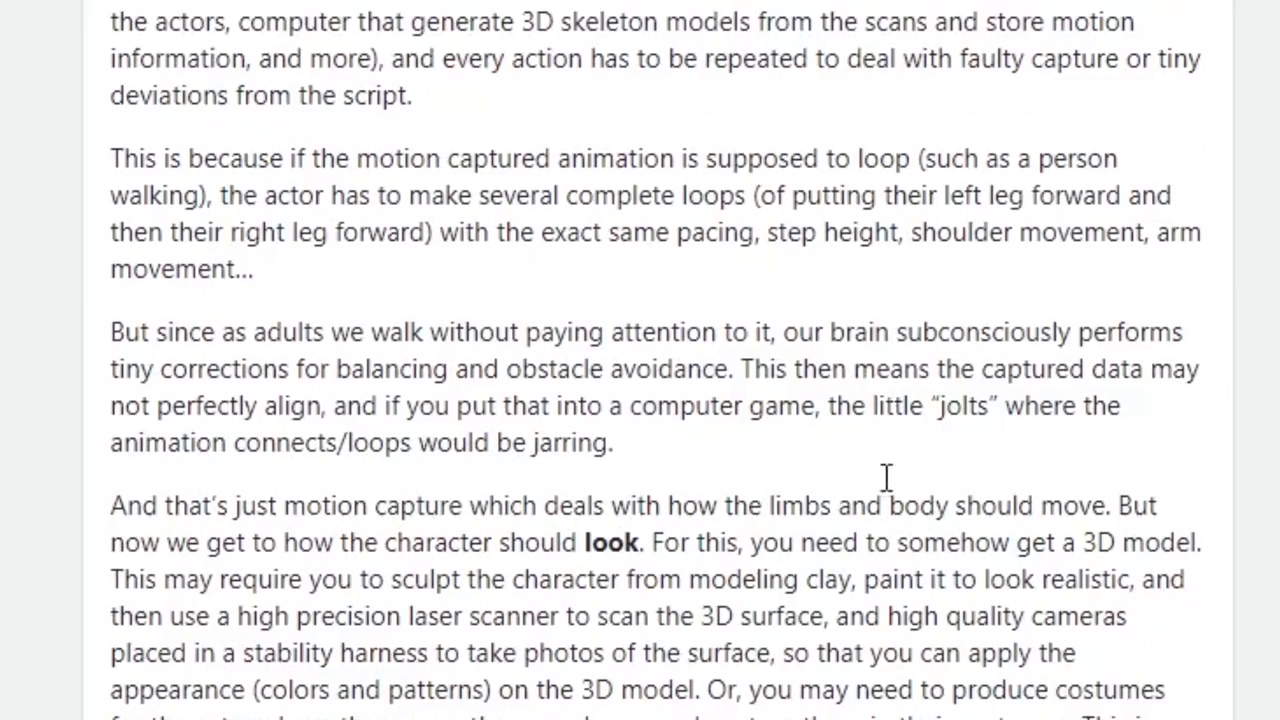
{"action": "left_click_drag", "start_coordinate": [784, 308], "coordinate": [736, 346]}
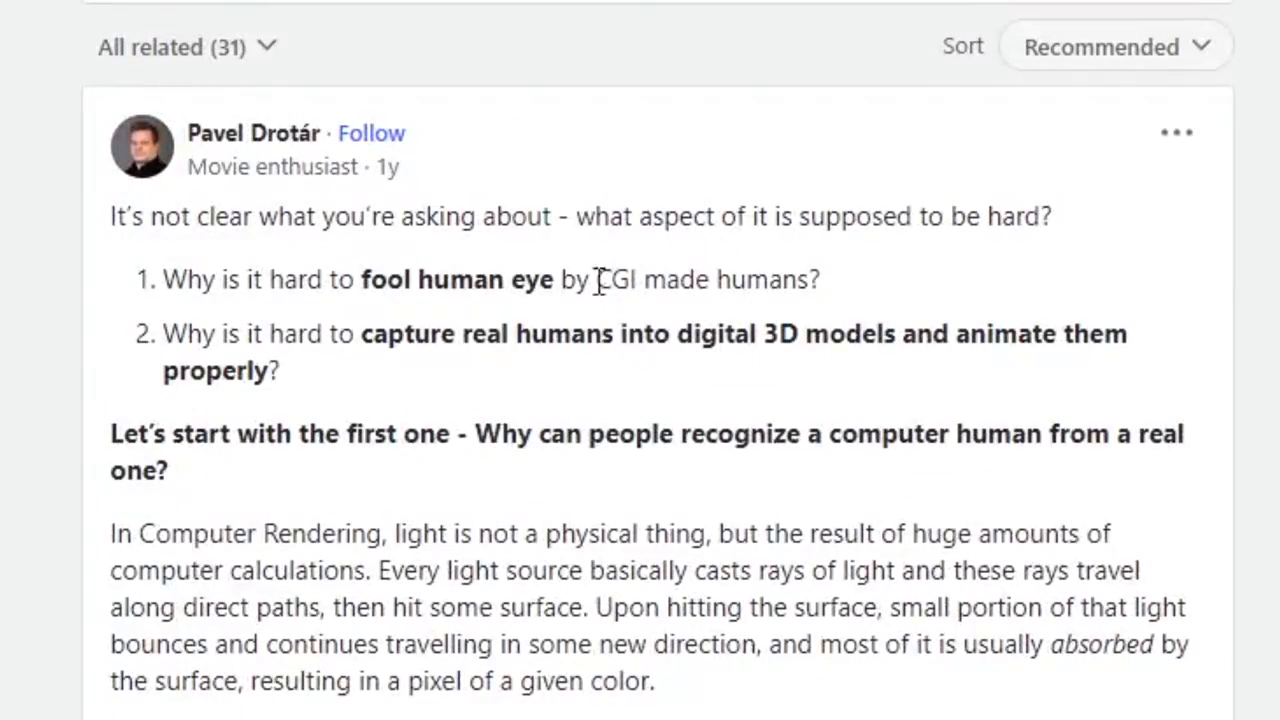
{"action": "mouse_move", "coordinate": [572, 400]}
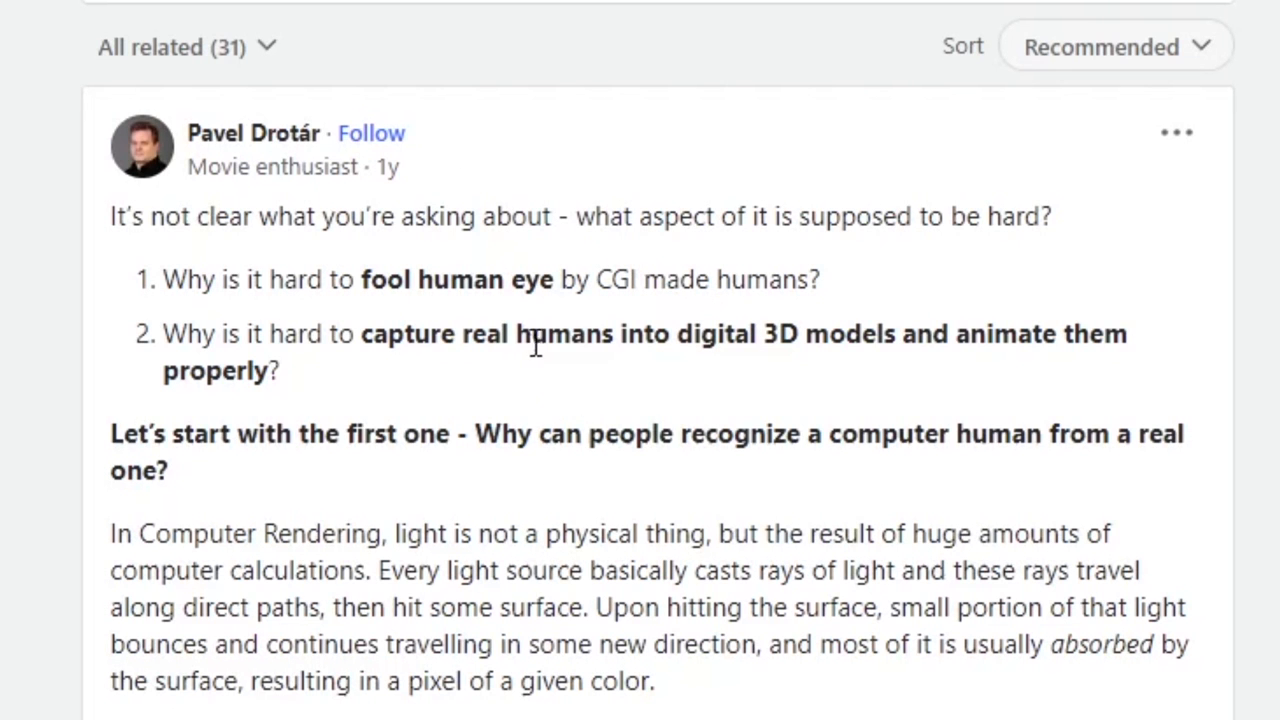
{"action": "scroll", "scroll_direction": "down", "scroll_amount": 3}
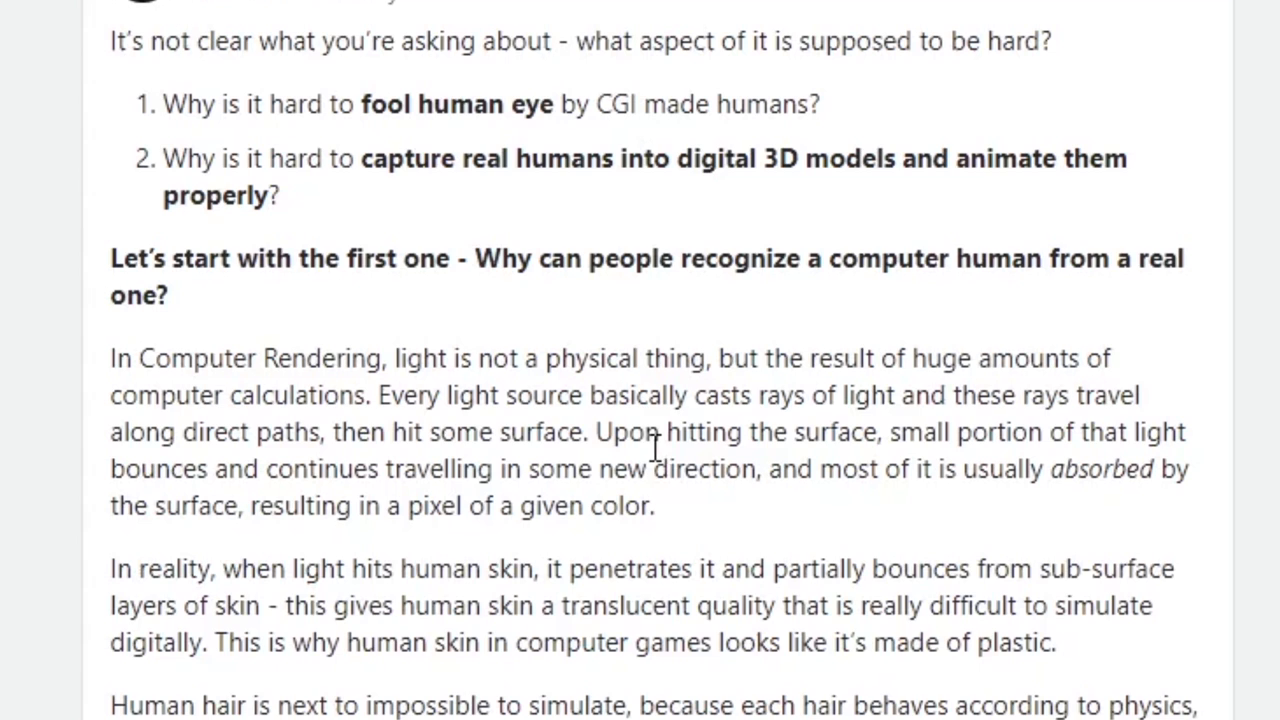
{"action": "scroll", "scroll_direction": "down", "scroll_amount": 3}
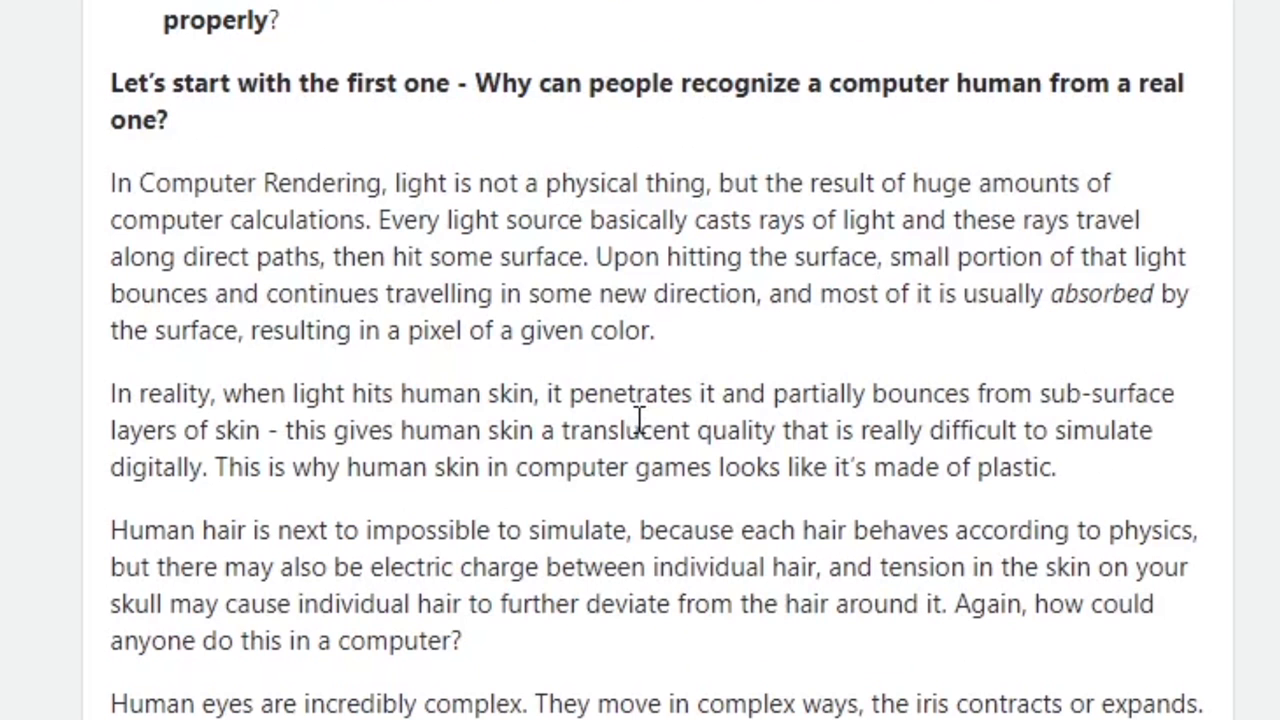
{"action": "scroll", "scroll_direction": "down", "scroll_amount": 3}
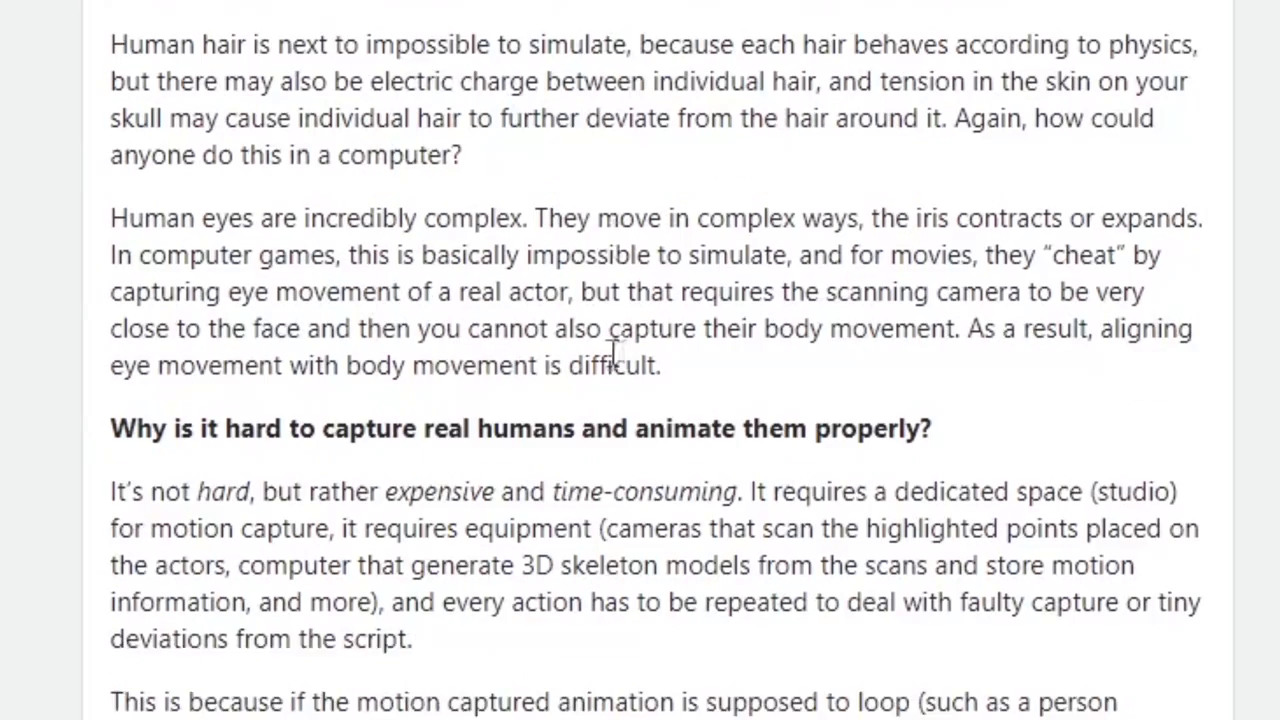
{"action": "scroll", "scroll_direction": "down", "scroll_amount": 3}
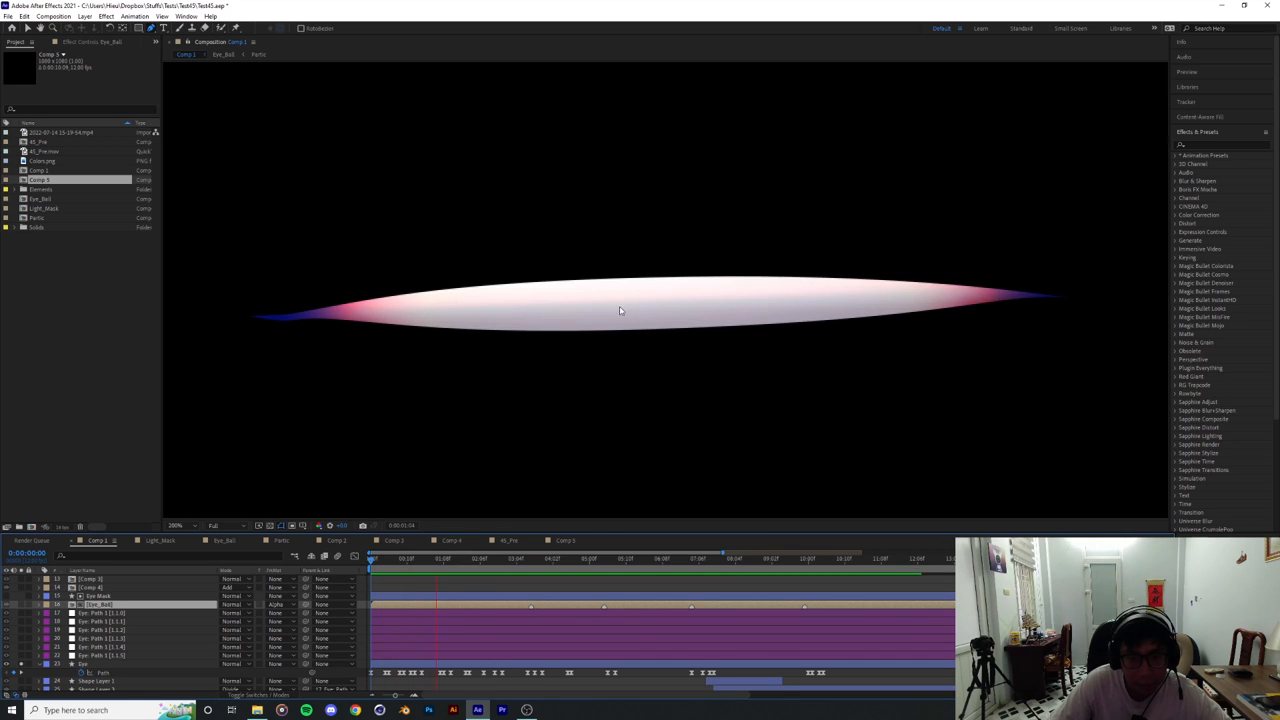
{"action": "left_click", "coordinate": [496, 558]}
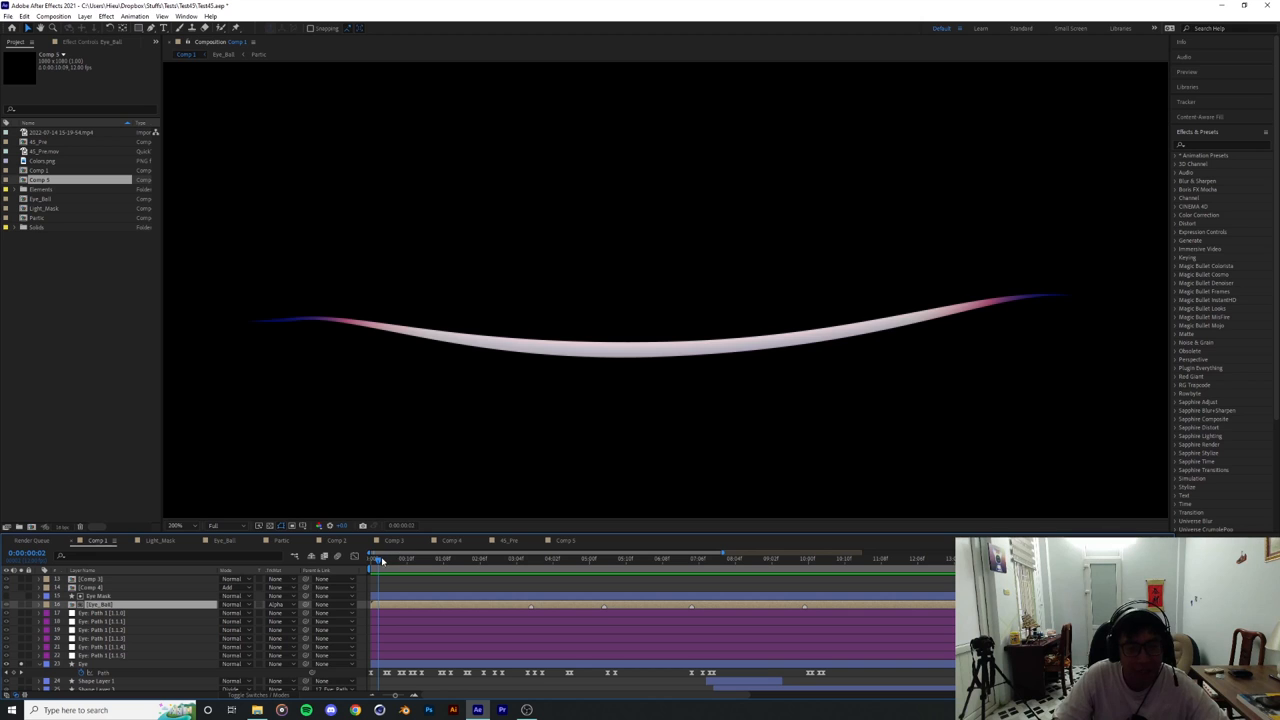
{"action": "left_click", "coordinate": [442, 558]}
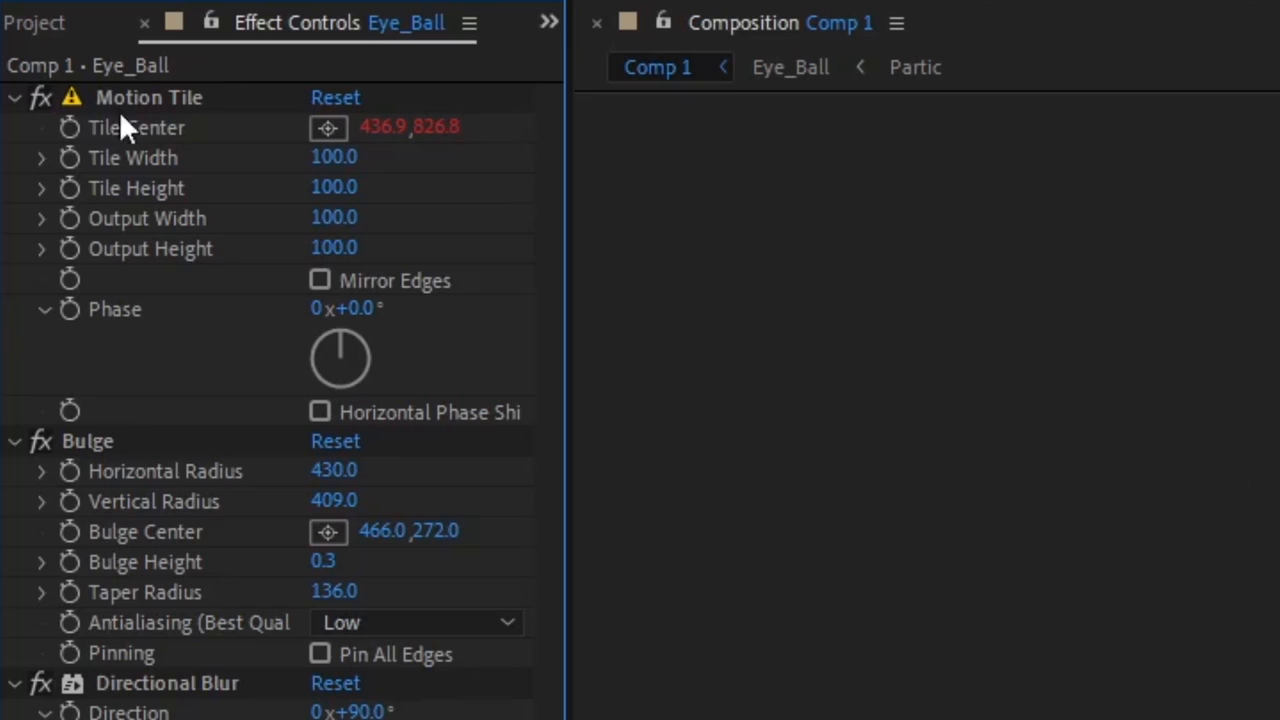
{"action": "left_click", "coordinate": [148, 96]}
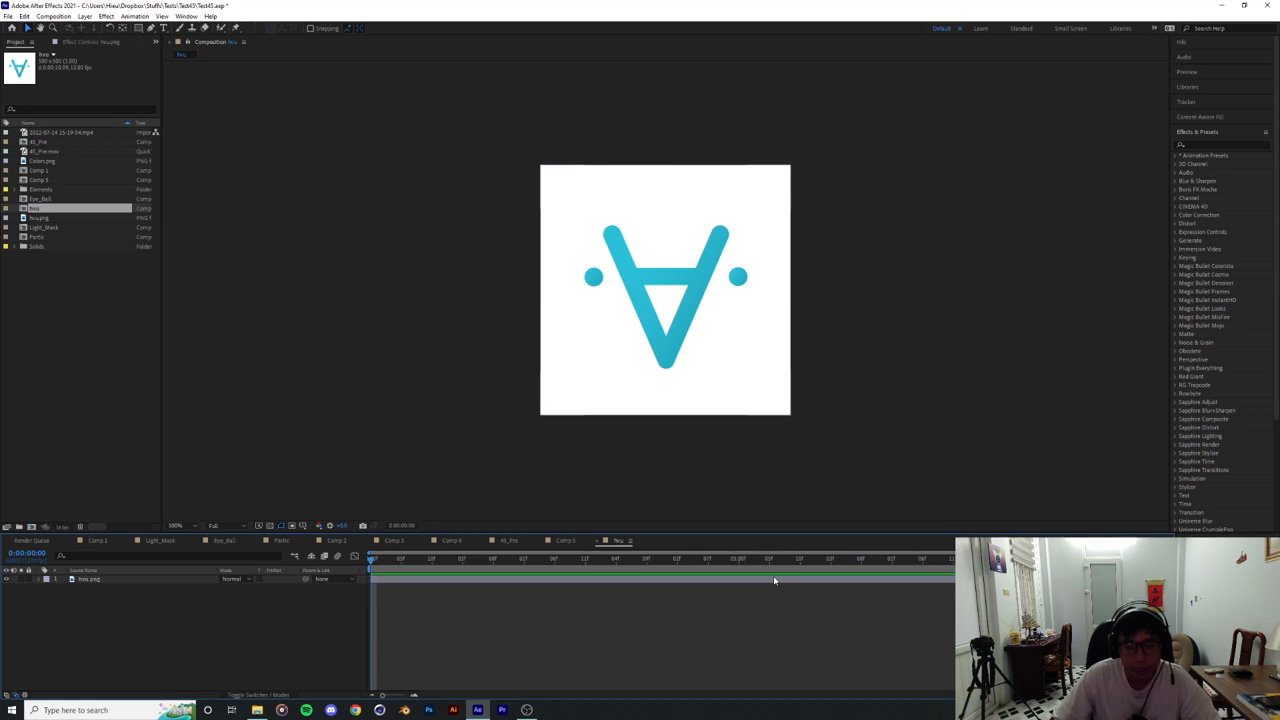
Step: Select the logo layer and search Effects & Presets for 'motion tile'
{"action": "left_click", "coordinate": [90, 580]}
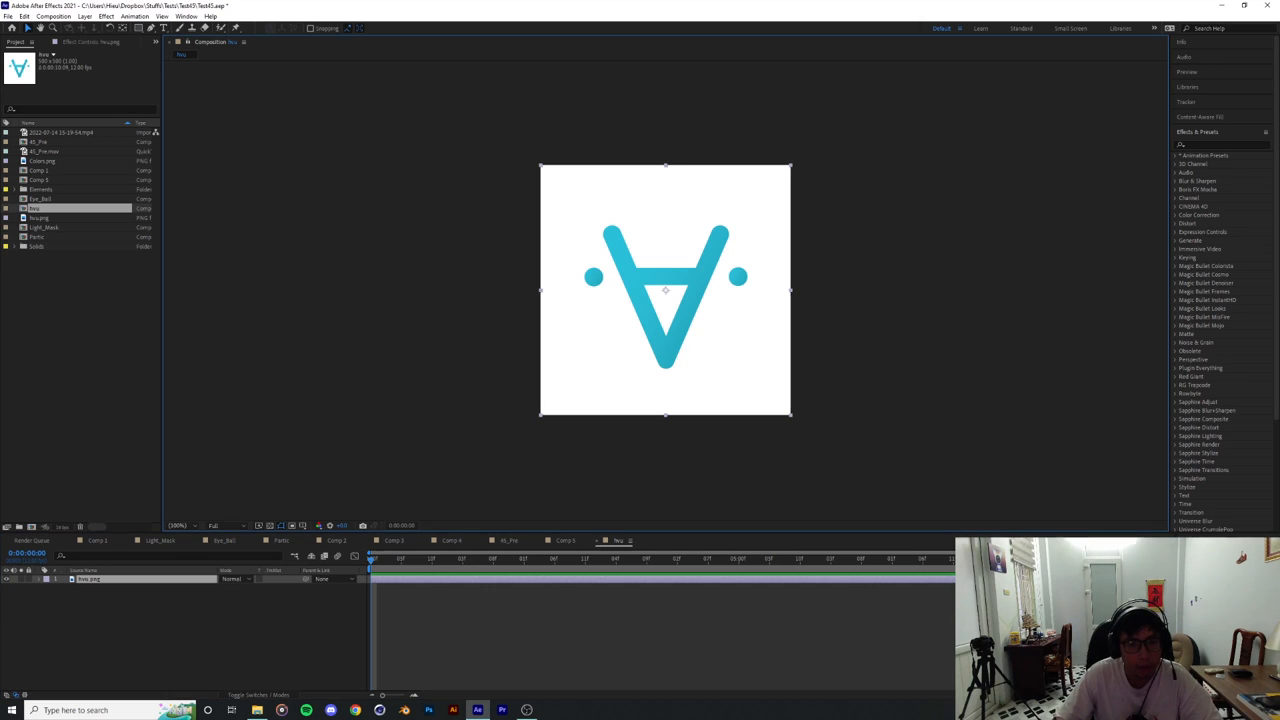
{"action": "mouse_move", "coordinate": [1206, 170]}
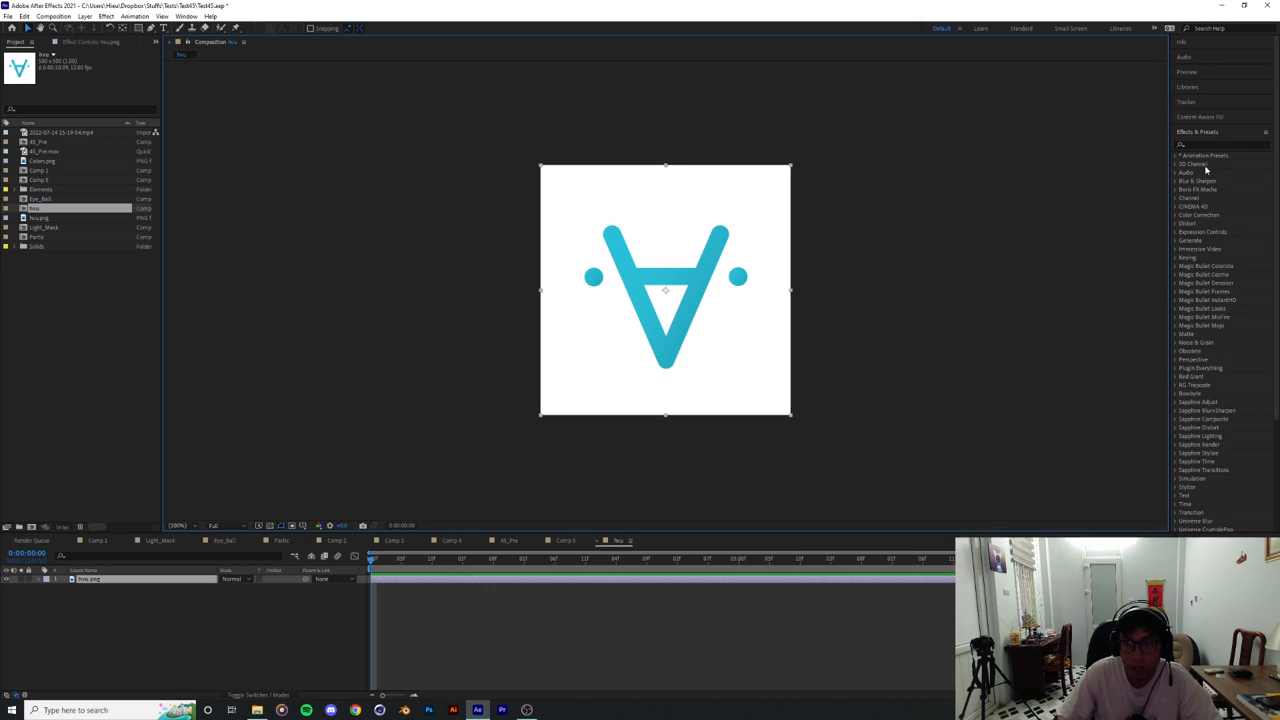
{"action": "left_click", "coordinate": [1220, 144]}
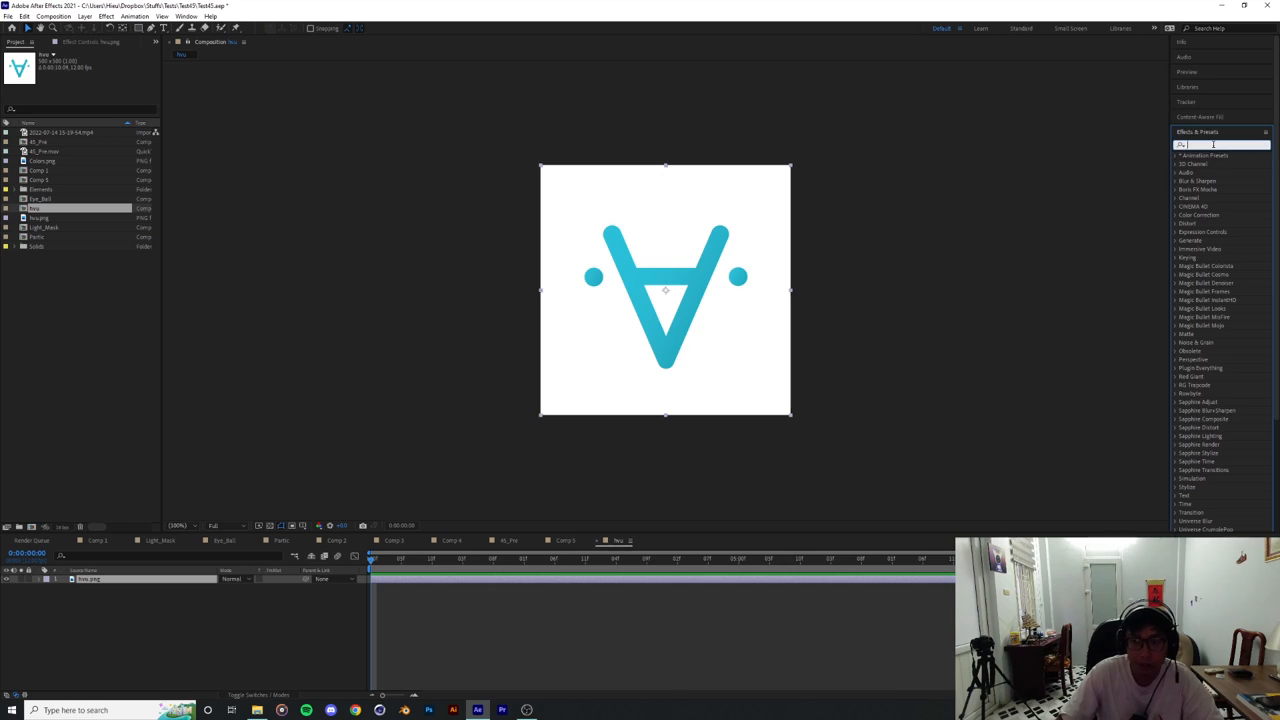
{"action": "type", "text": "motion tile"}
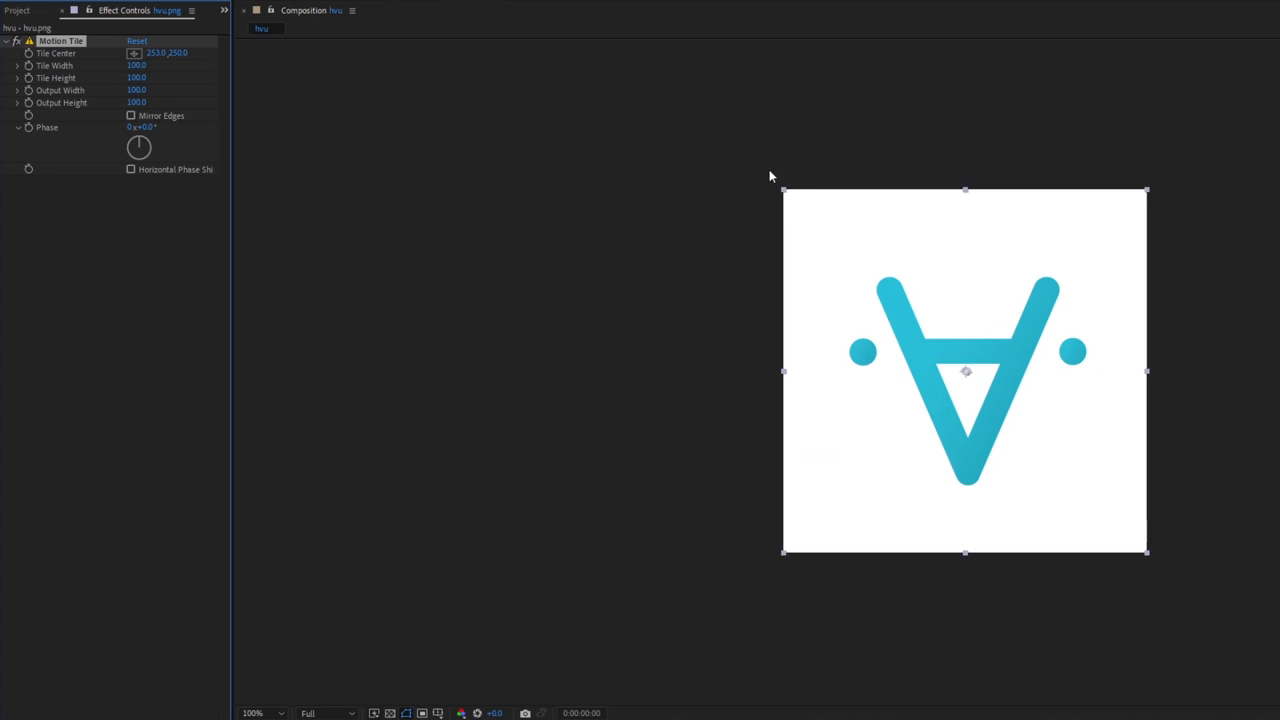
{"action": "mouse_move", "coordinate": [924, 592]}
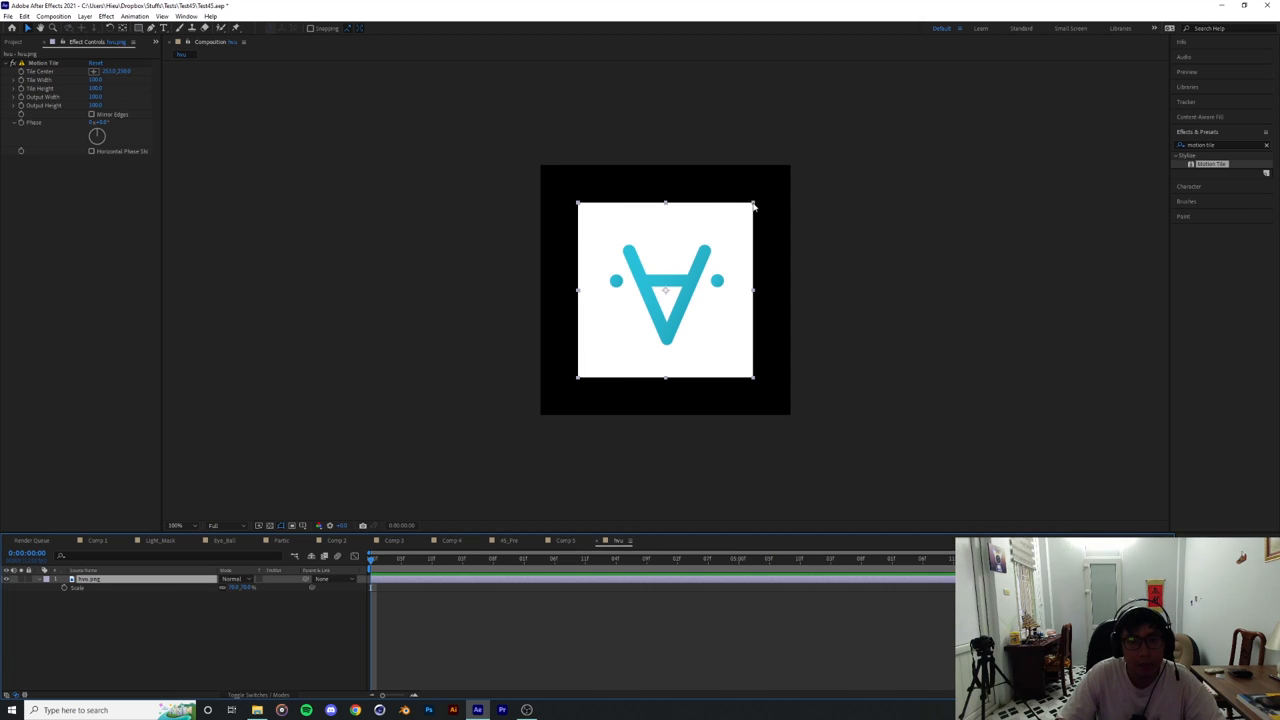
{"action": "mouse_move", "coordinate": [768, 302]}
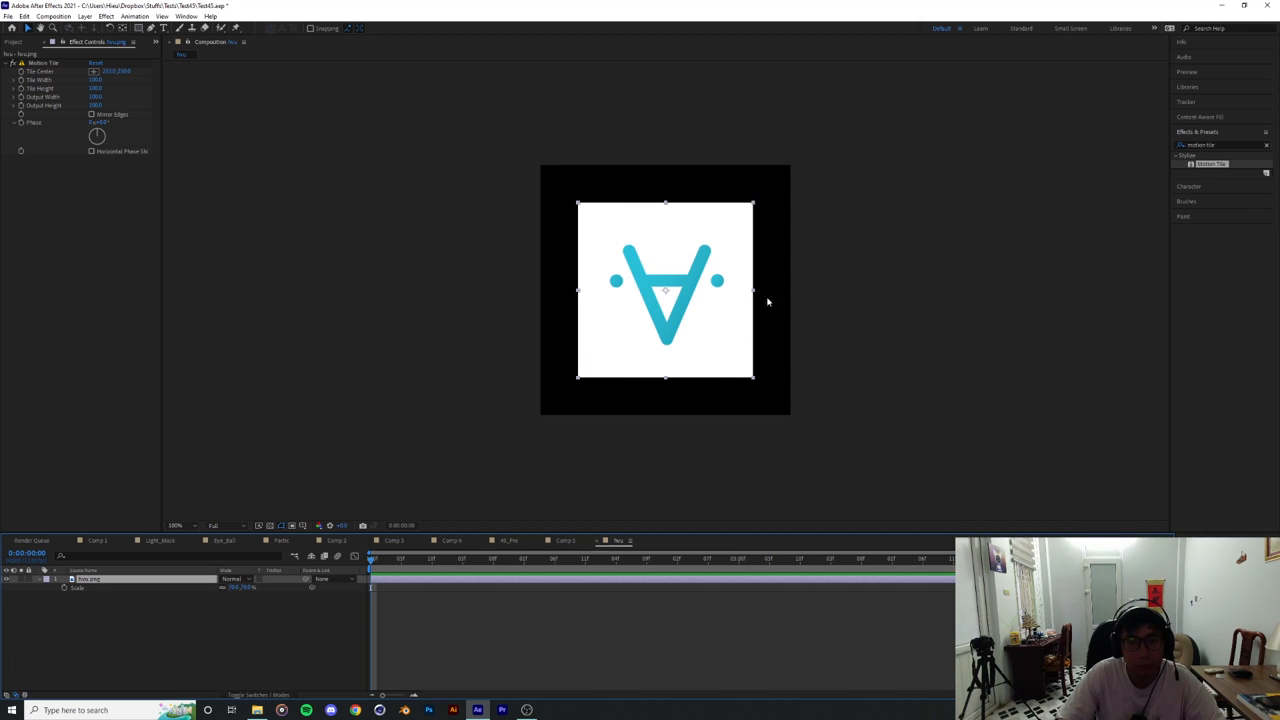
{"action": "mouse_move", "coordinate": [760, 204]}
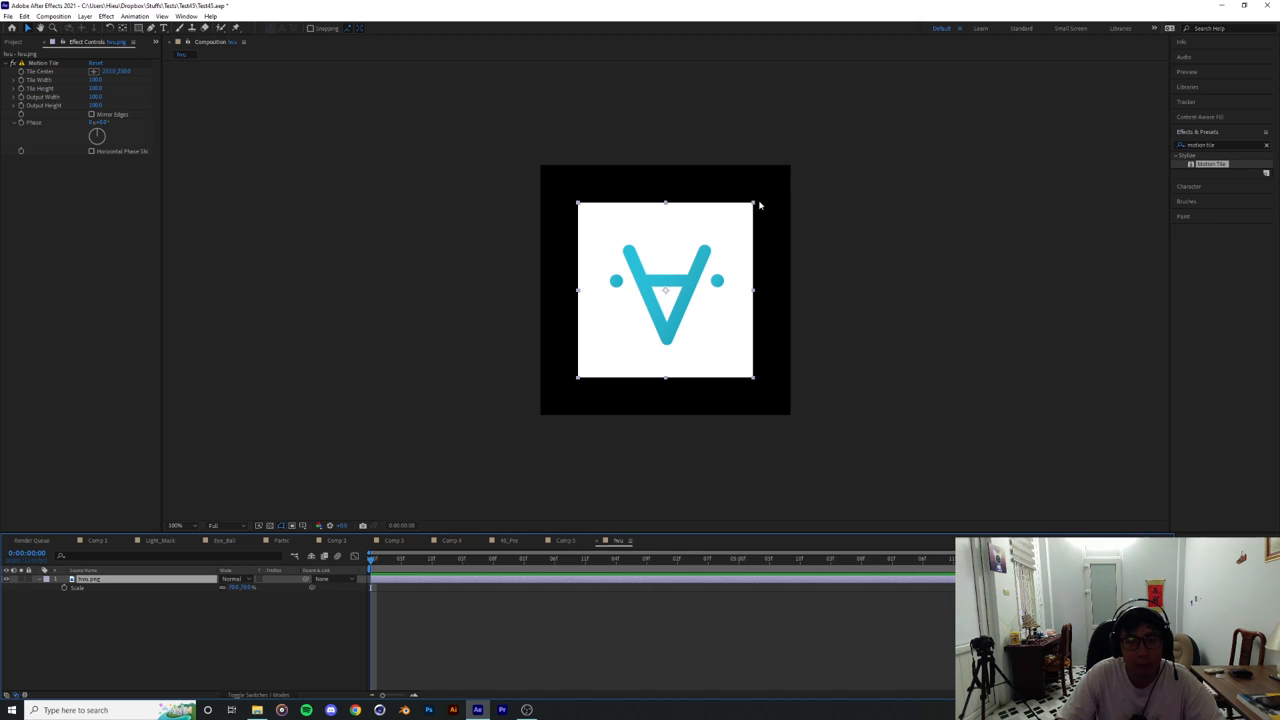
{"action": "mouse_move", "coordinate": [488, 412]}
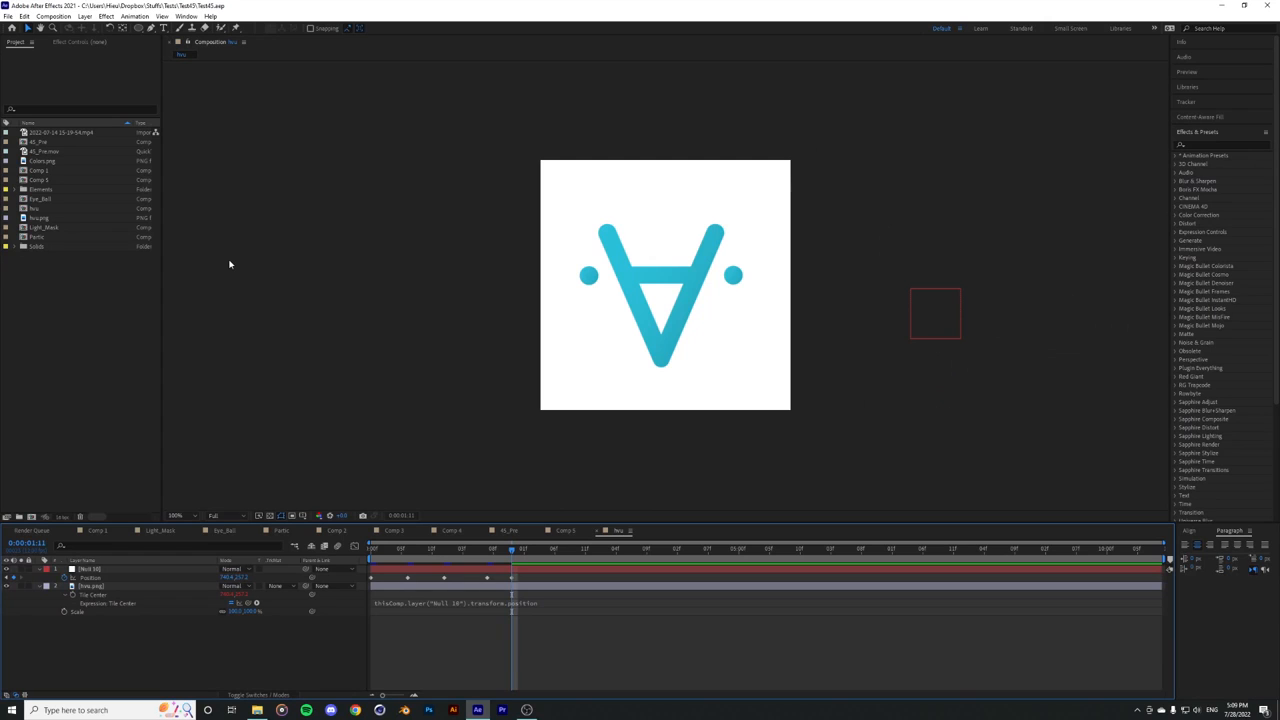
{"action": "left_click", "coordinate": [52, 16]}
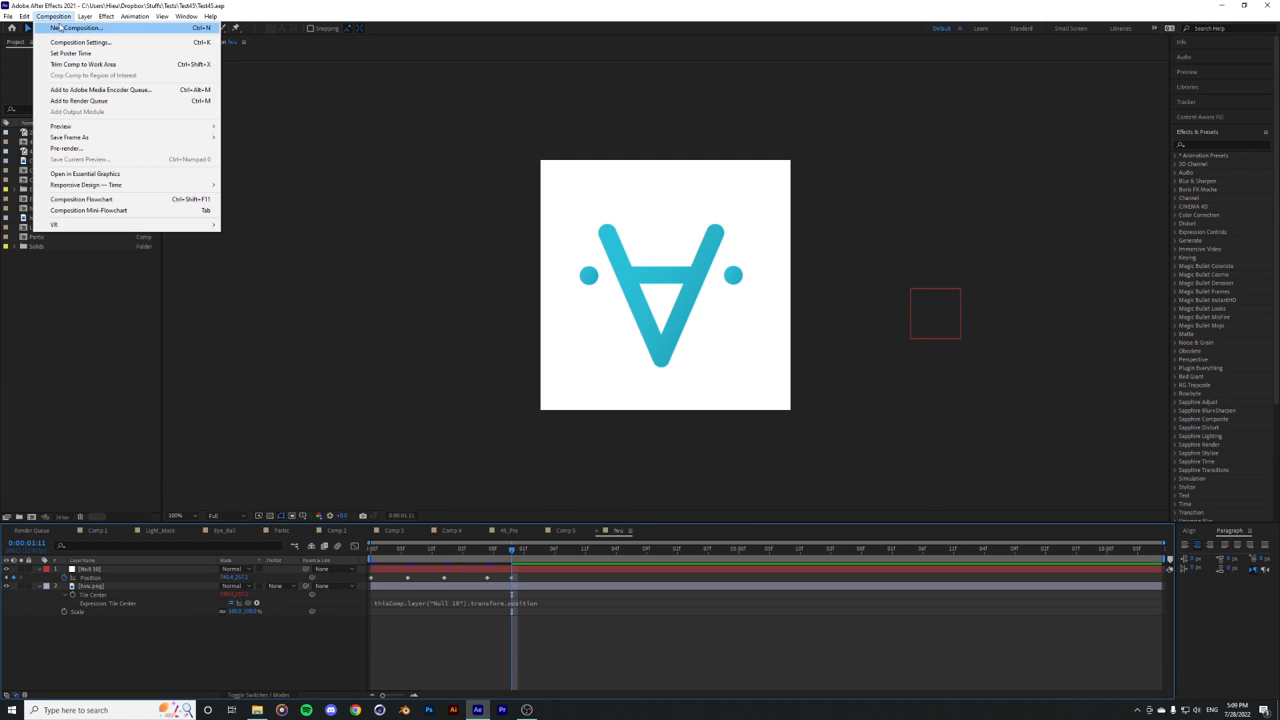
{"action": "left_click", "coordinate": [74, 28]}
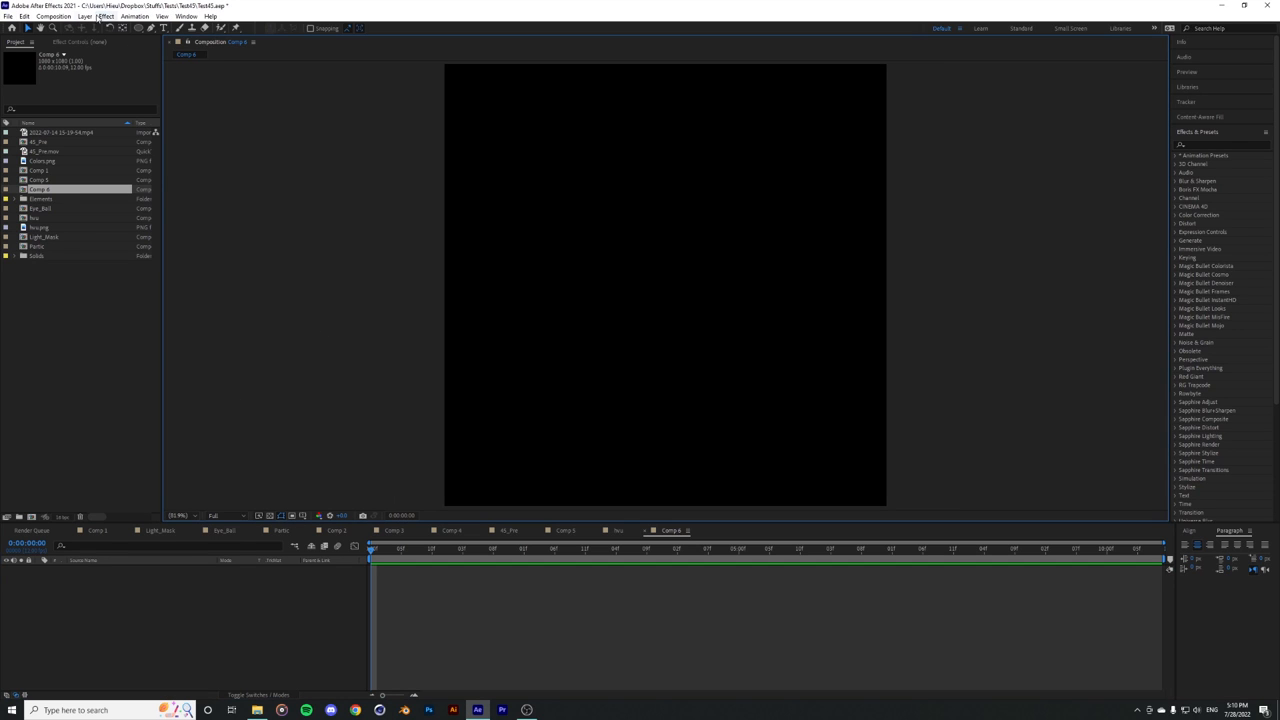
{"action": "left_click", "coordinate": [84, 16]}
{"action": "type", "text": "EYE"}
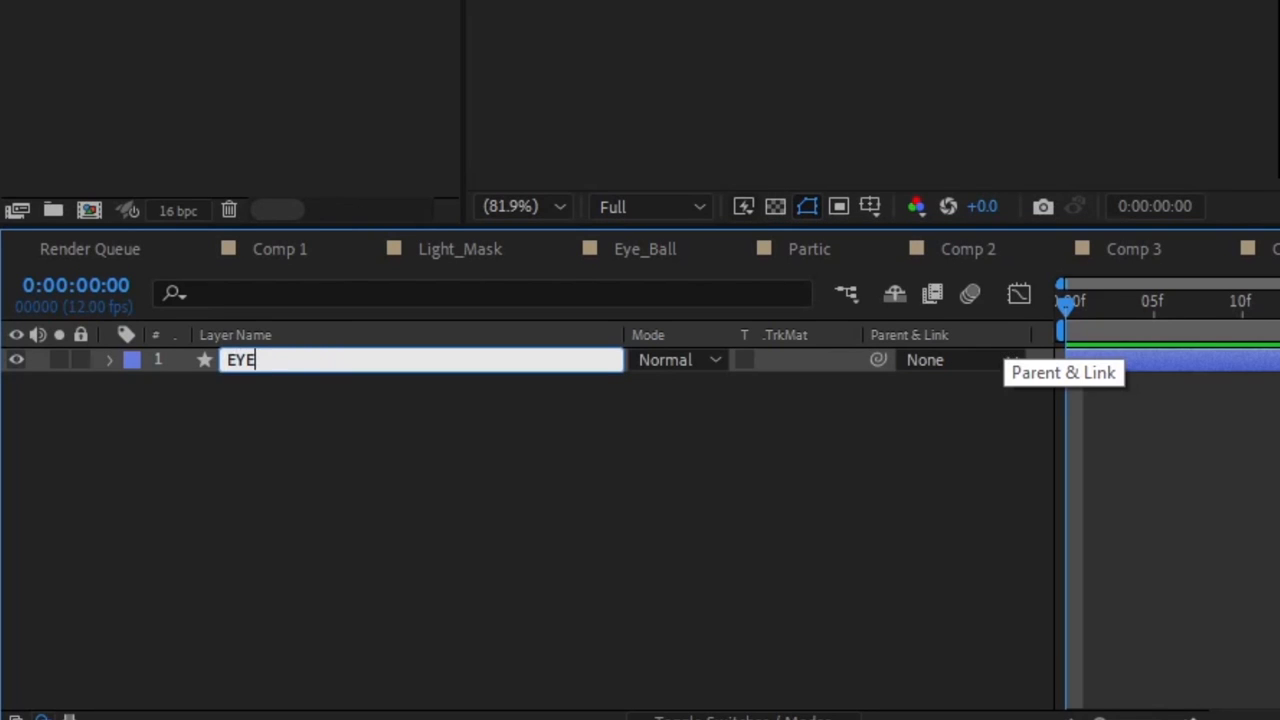
{"action": "type", "text": "LID_"}
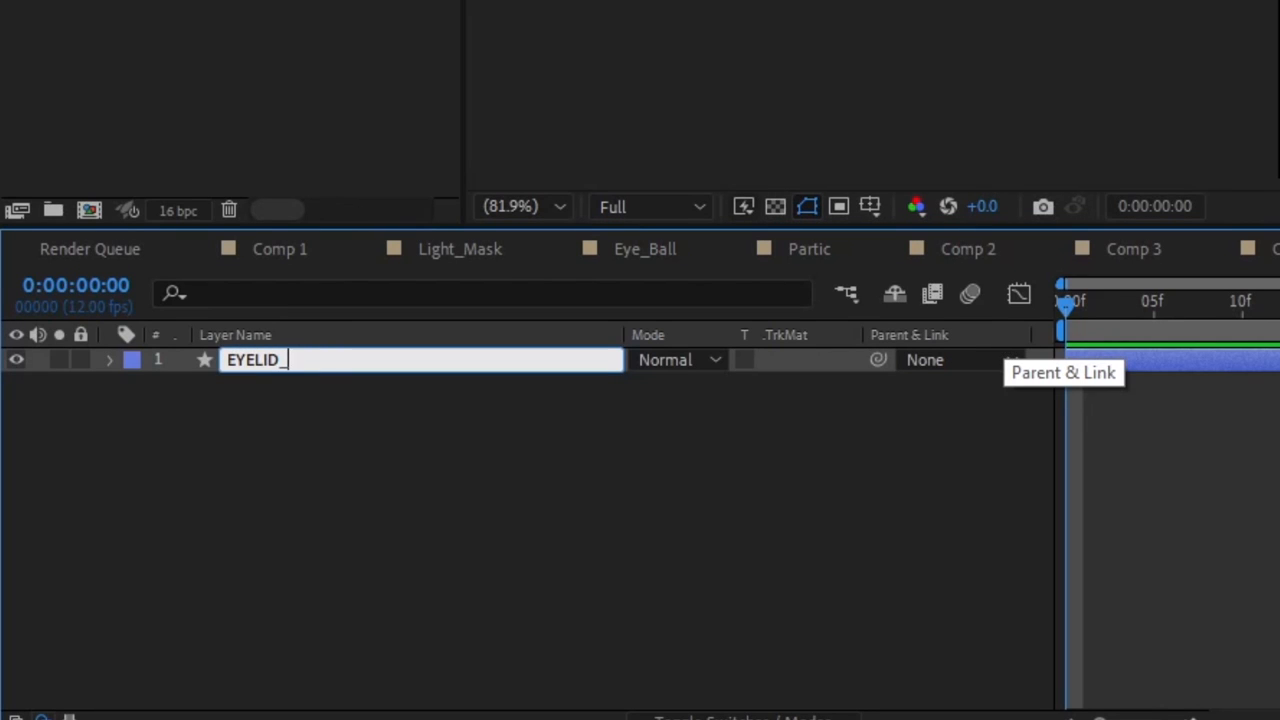
{"action": "type", "text": "EXample"}
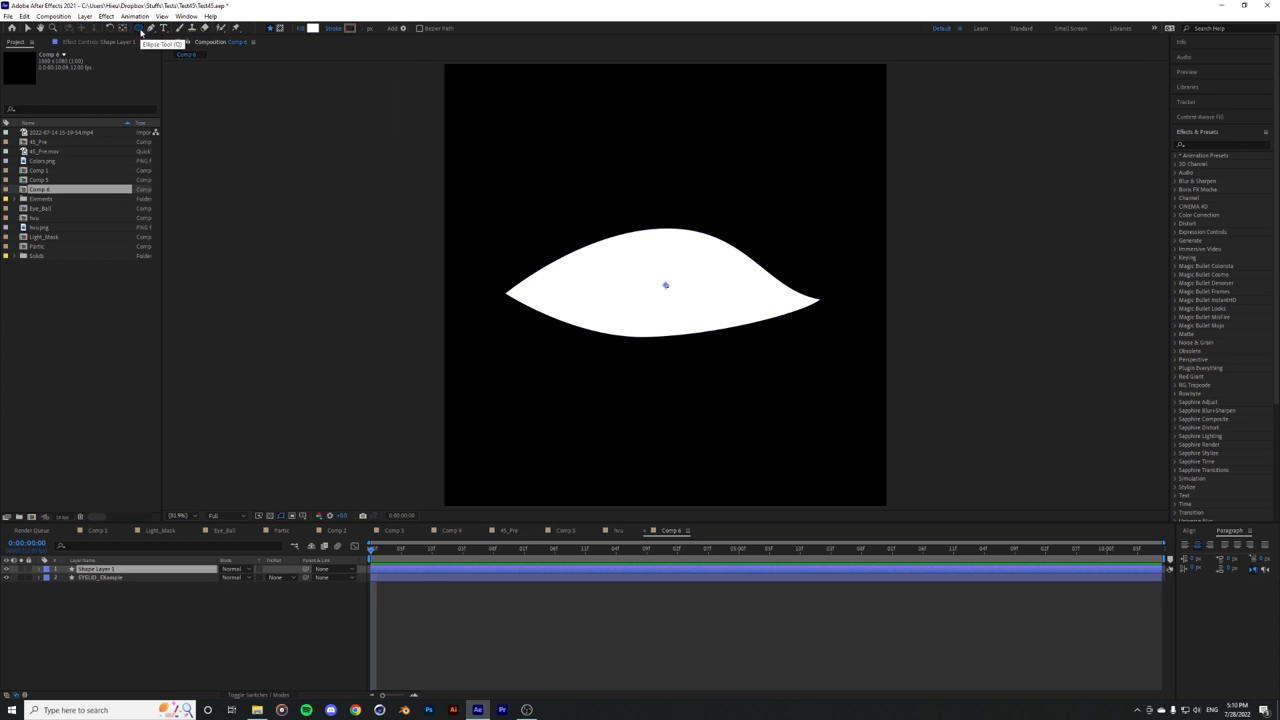
{"action": "left_click", "coordinate": [84, 16]}
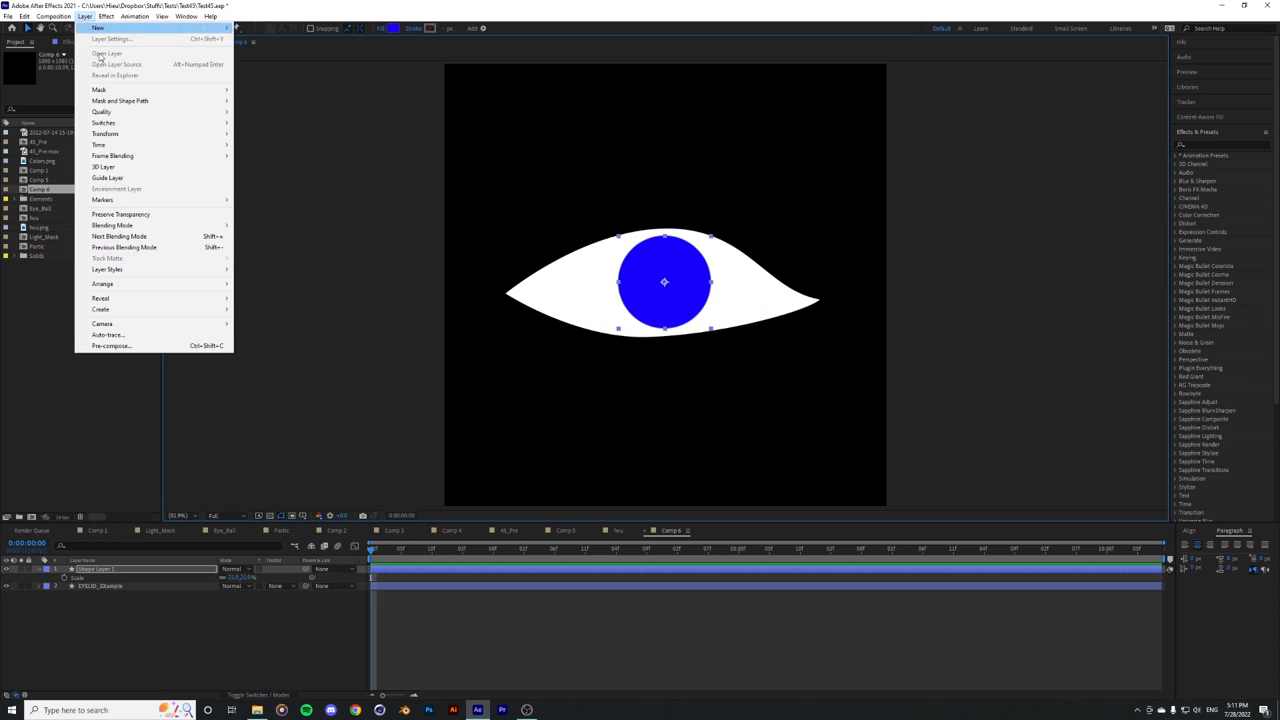
{"action": "left_click", "coordinate": [110, 344]}
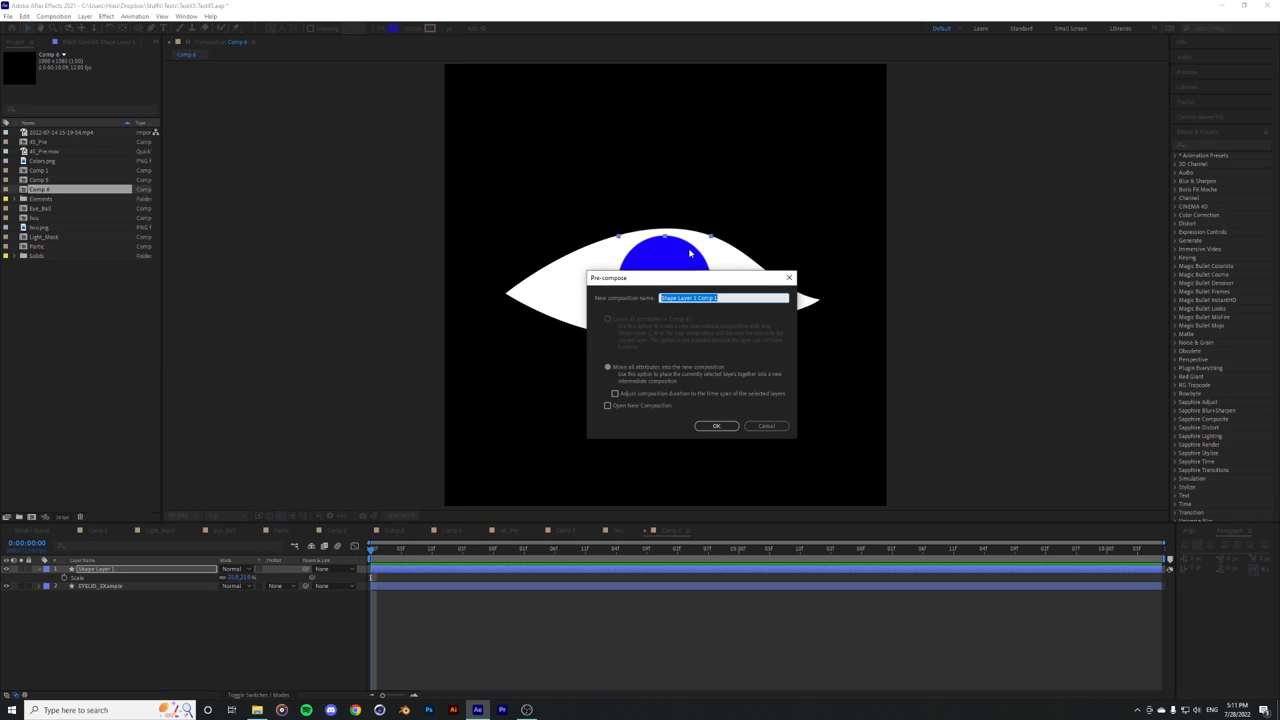
{"action": "left_click", "coordinate": [716, 424]}
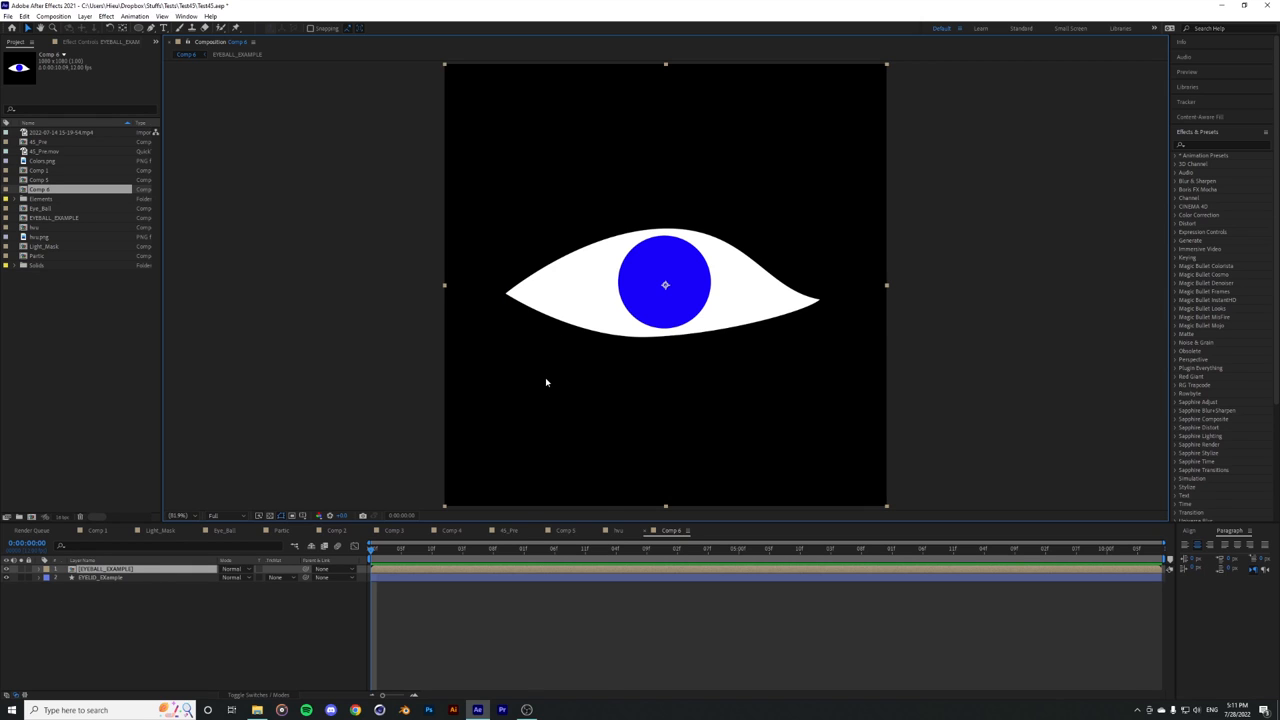
{"action": "mouse_move", "coordinate": [490, 460]}
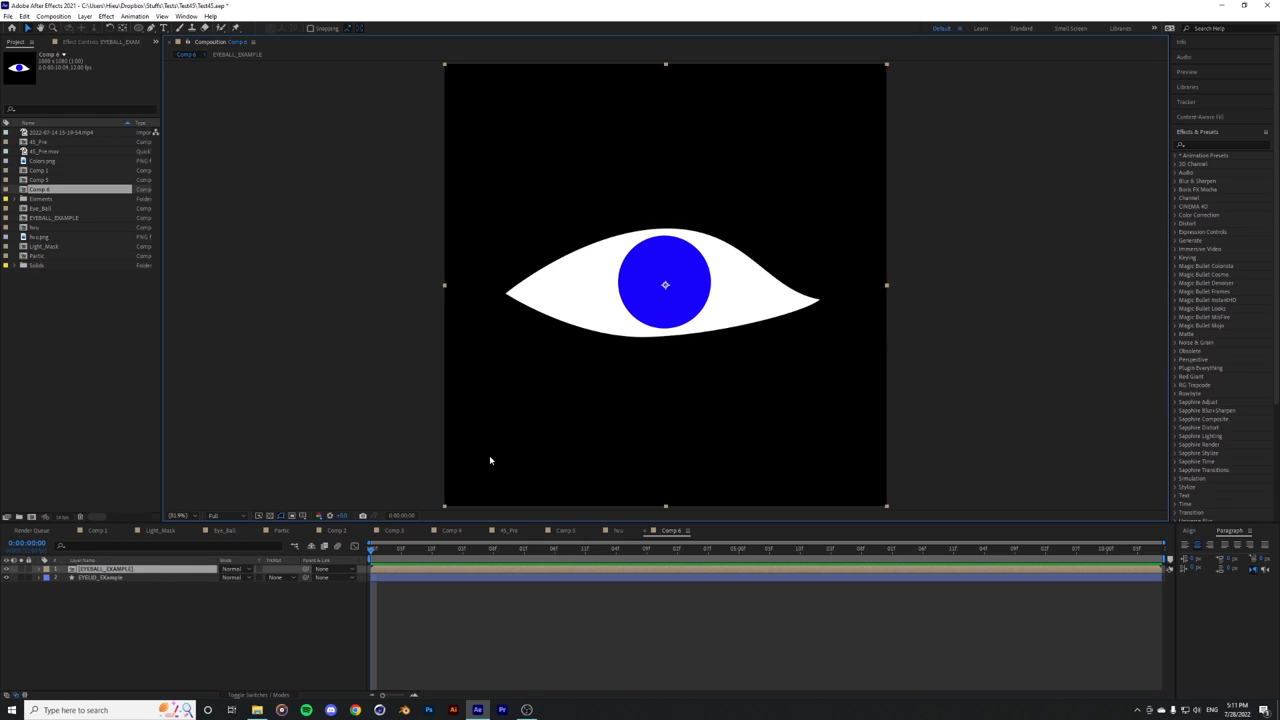
{"action": "mouse_move", "coordinate": [484, 110]}
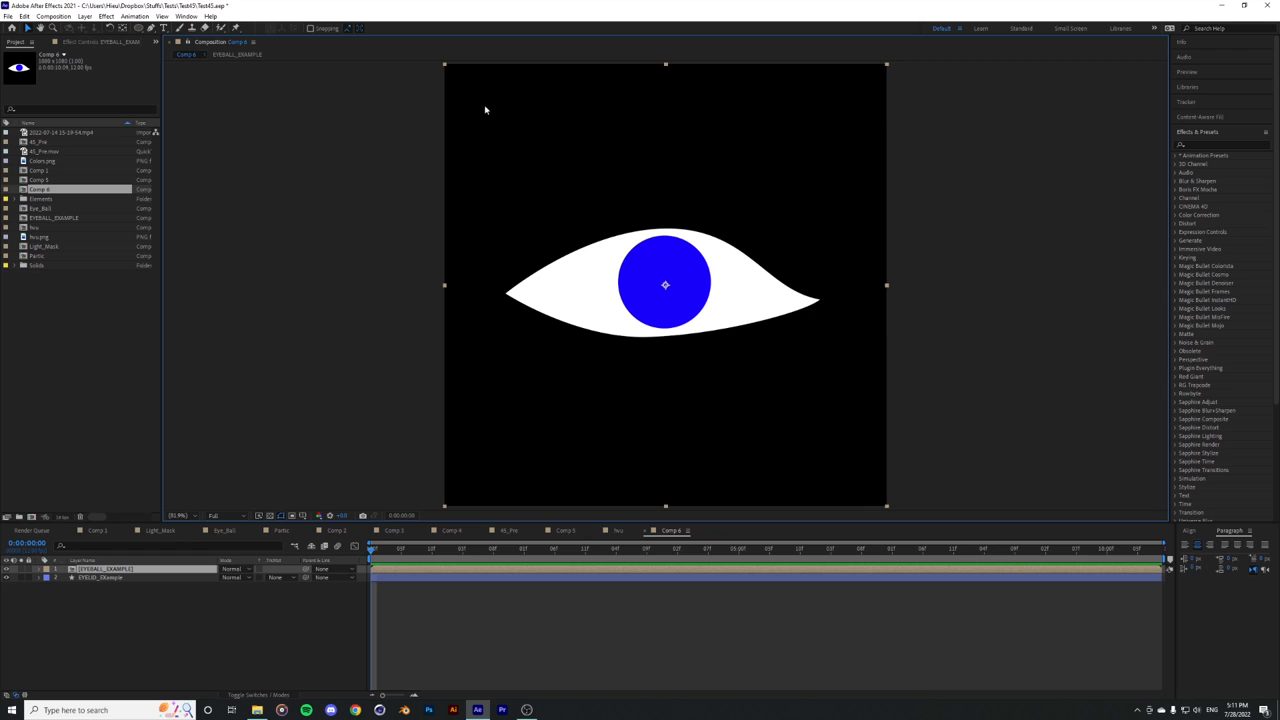
{"action": "mouse_move", "coordinate": [448, 184]}
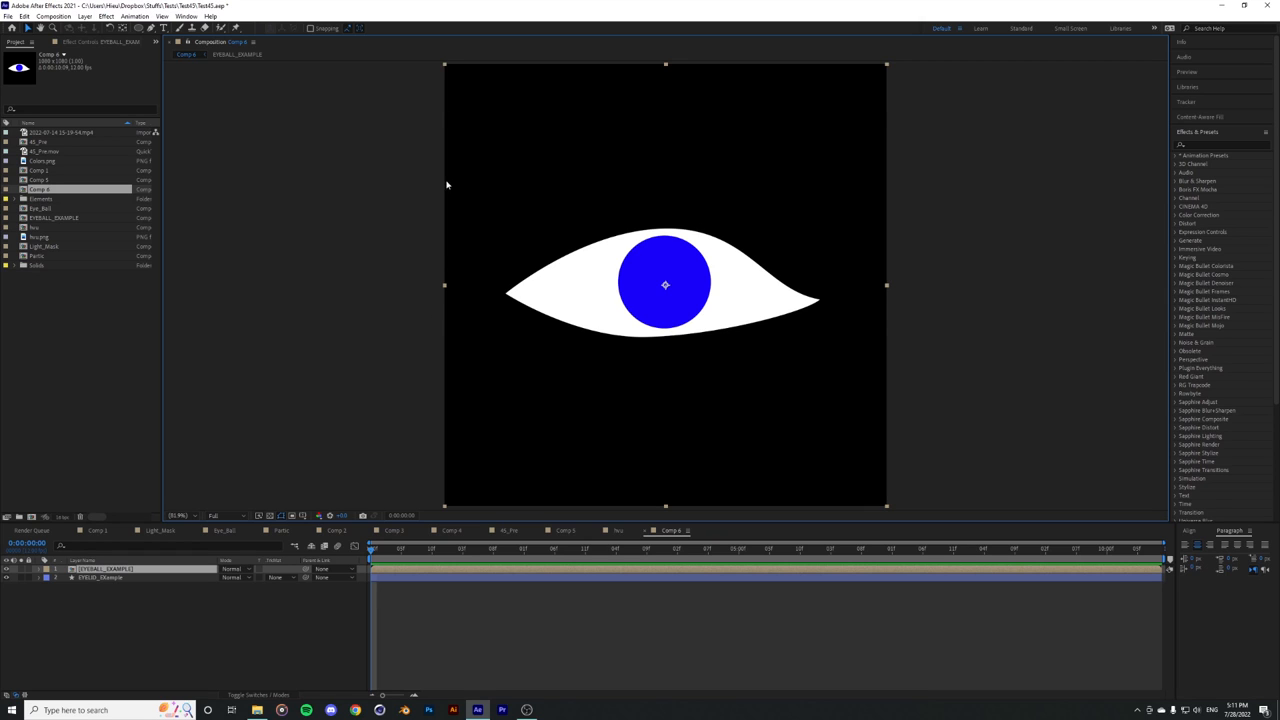
{"action": "mouse_move", "coordinate": [572, 504]}
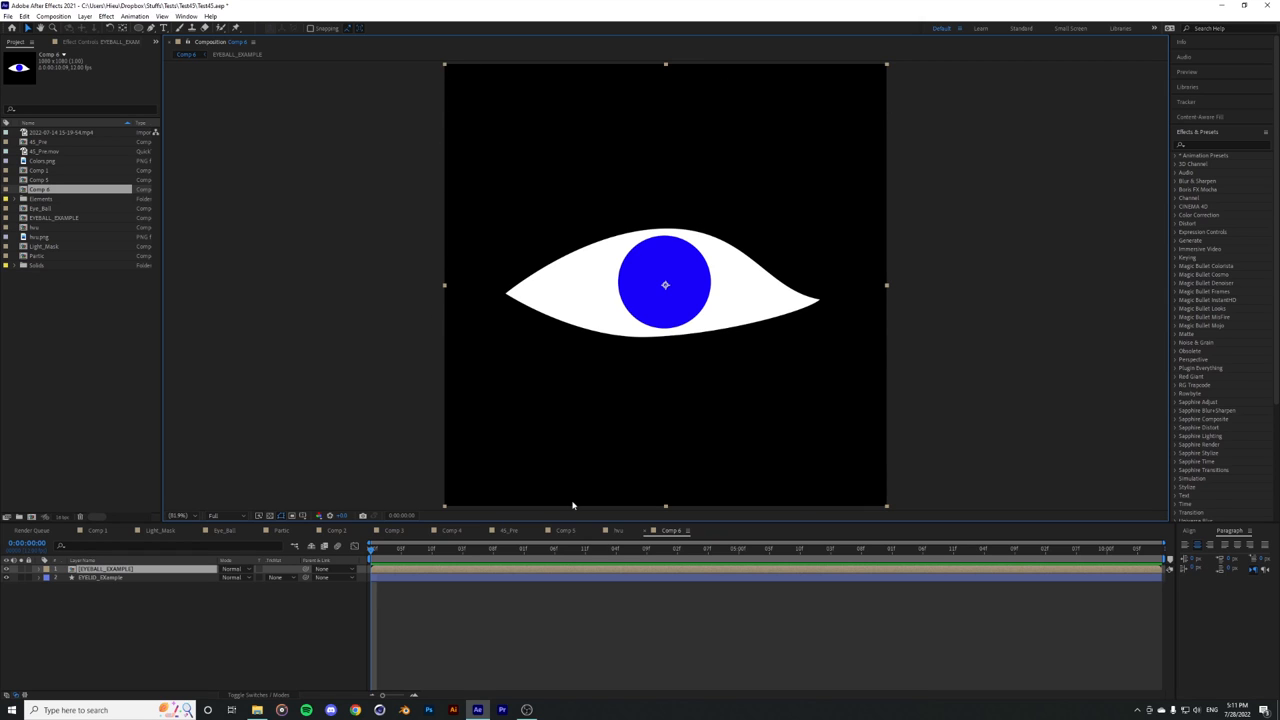
{"action": "mouse_move", "coordinate": [788, 320]}
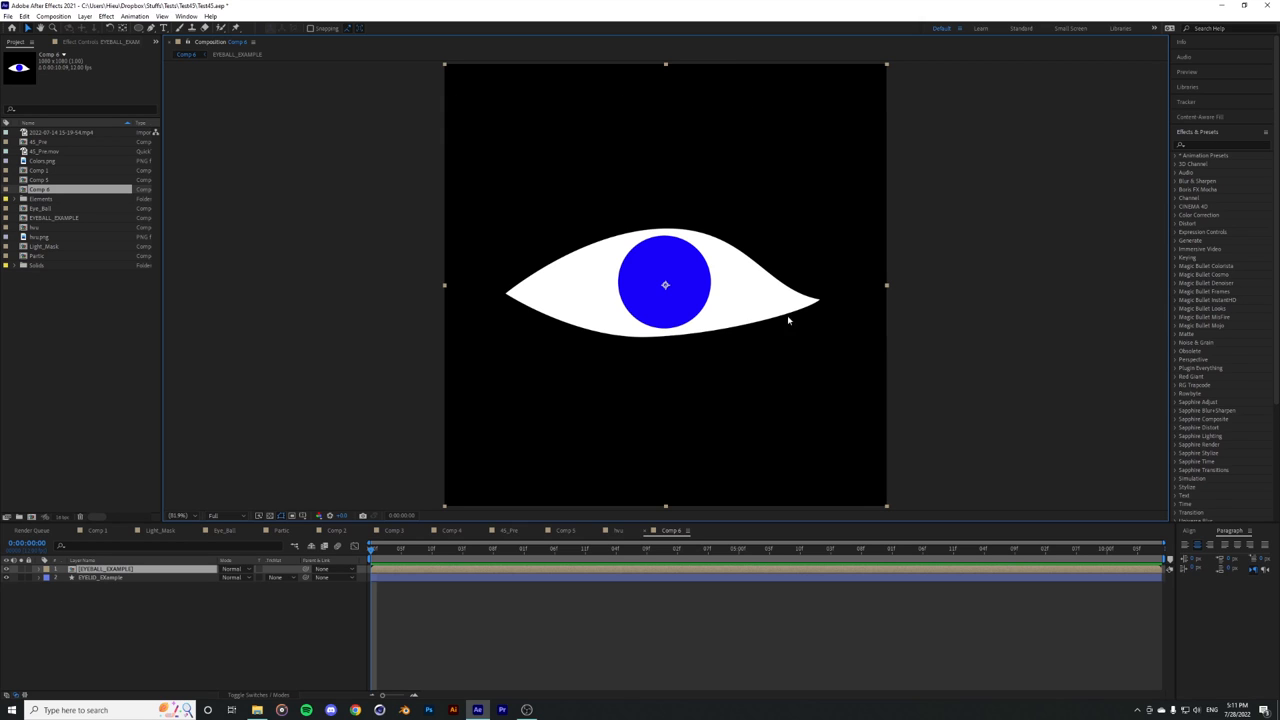
{"action": "mouse_move", "coordinate": [530, 156]}
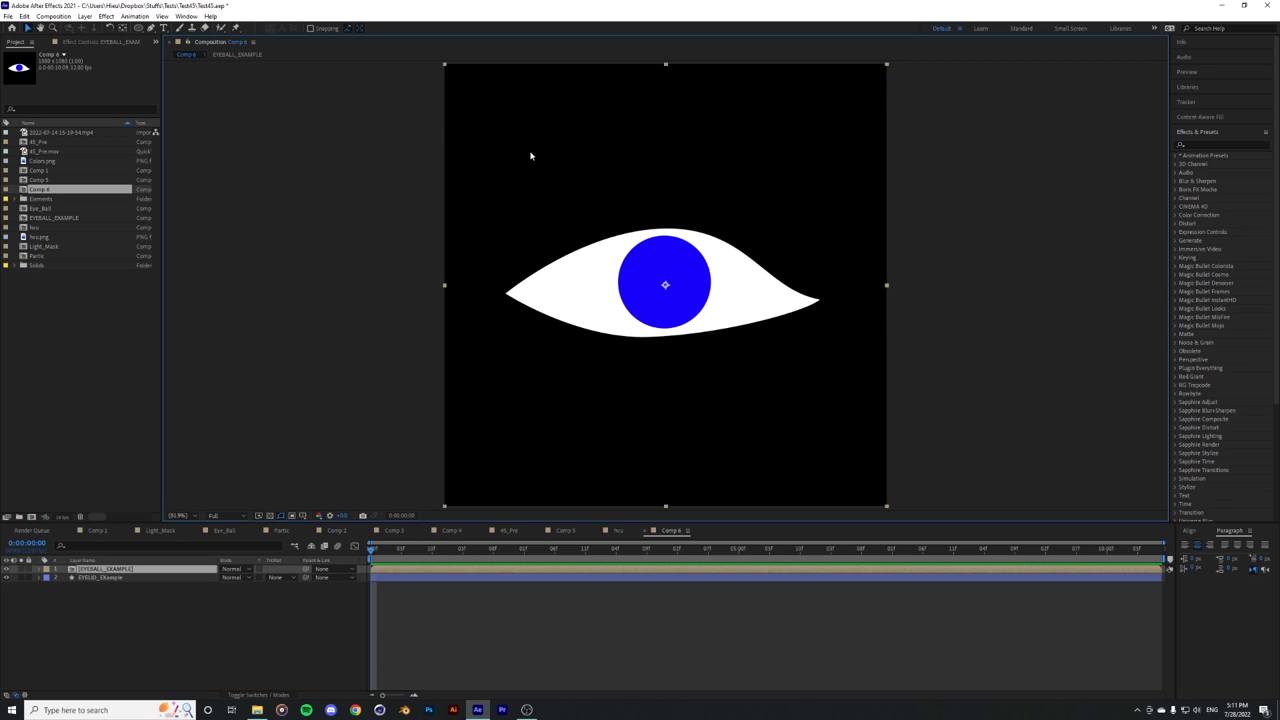
{"action": "mouse_move", "coordinate": [636, 512]}
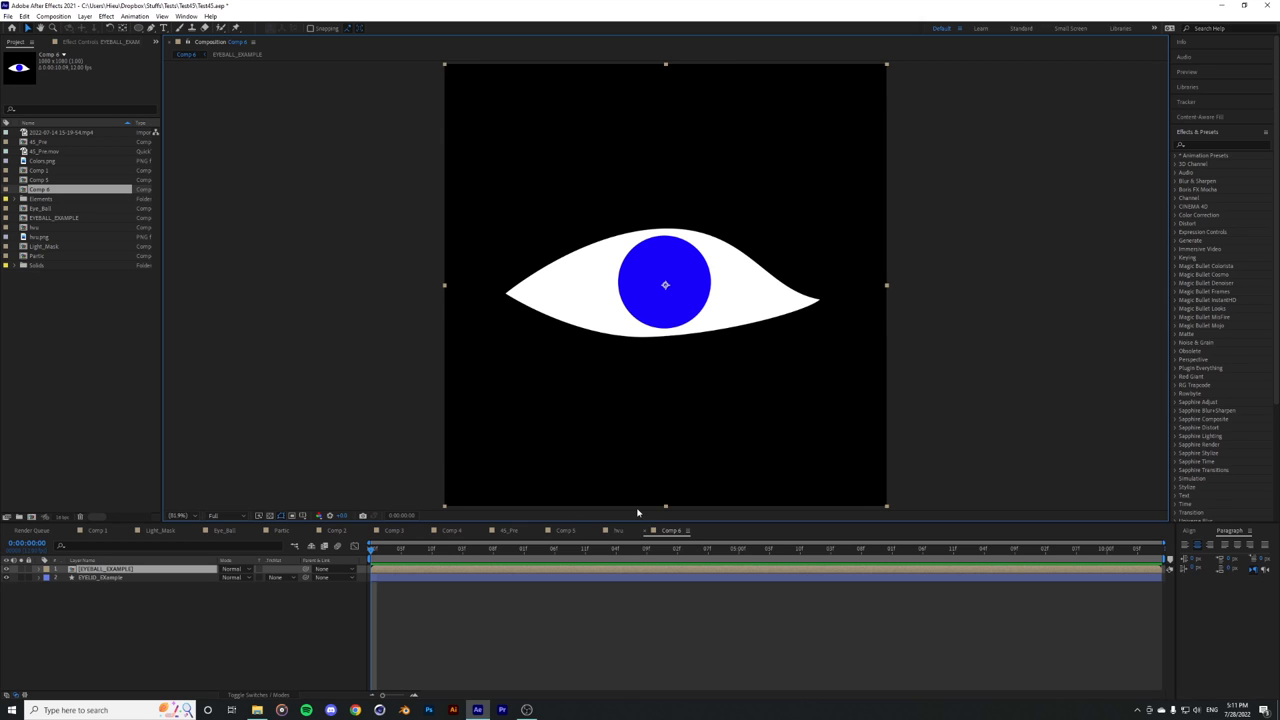
{"action": "mouse_move", "coordinate": [488, 204]}
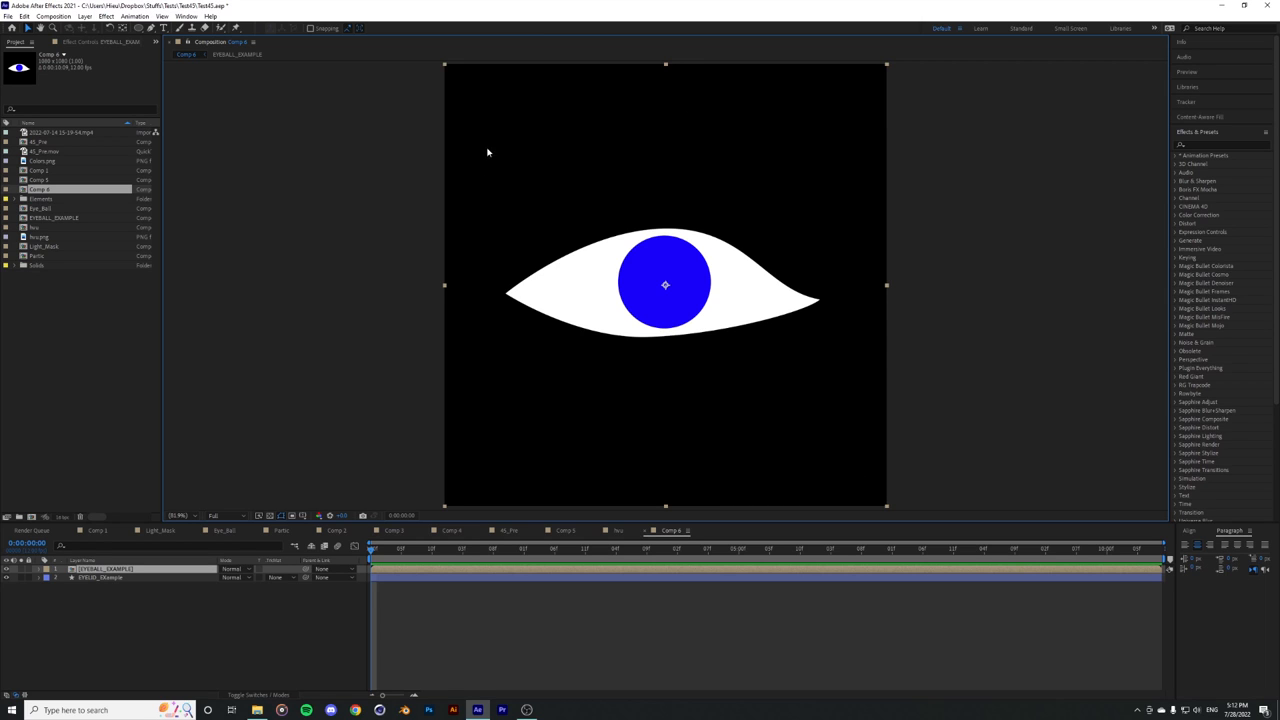
{"action": "mouse_move", "coordinate": [828, 396]}
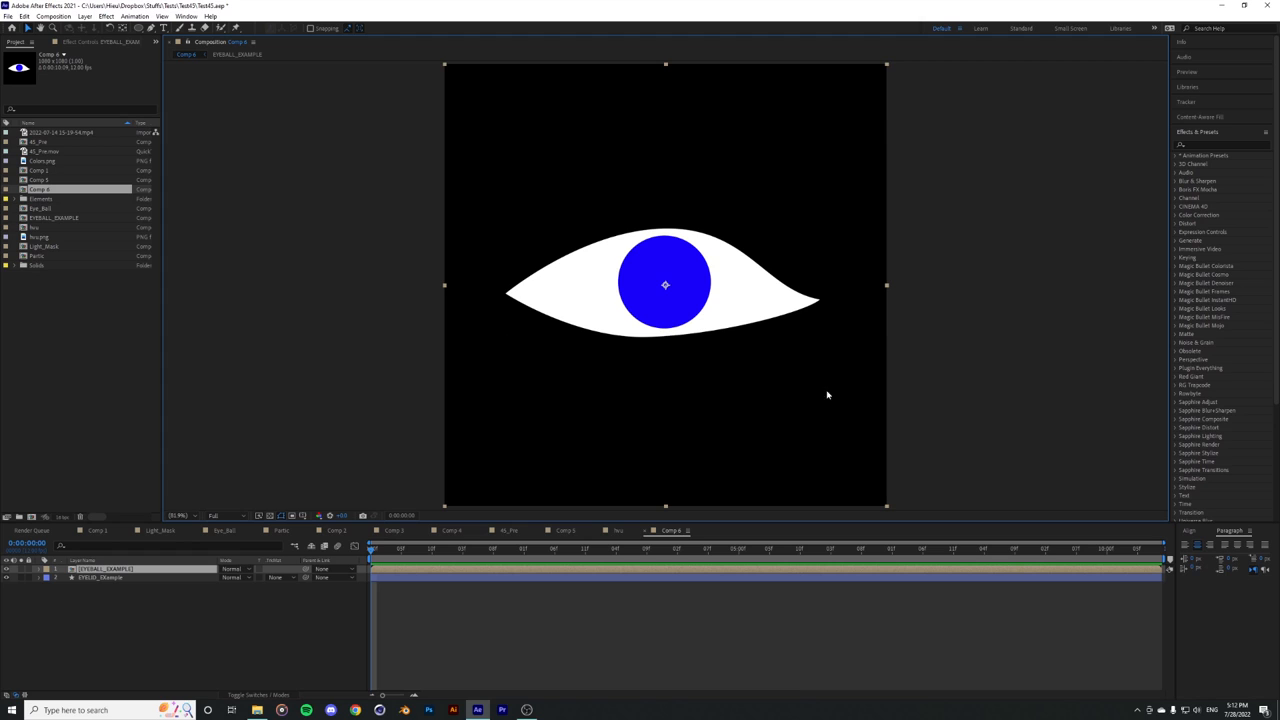
{"action": "mouse_move", "coordinate": [832, 192]}
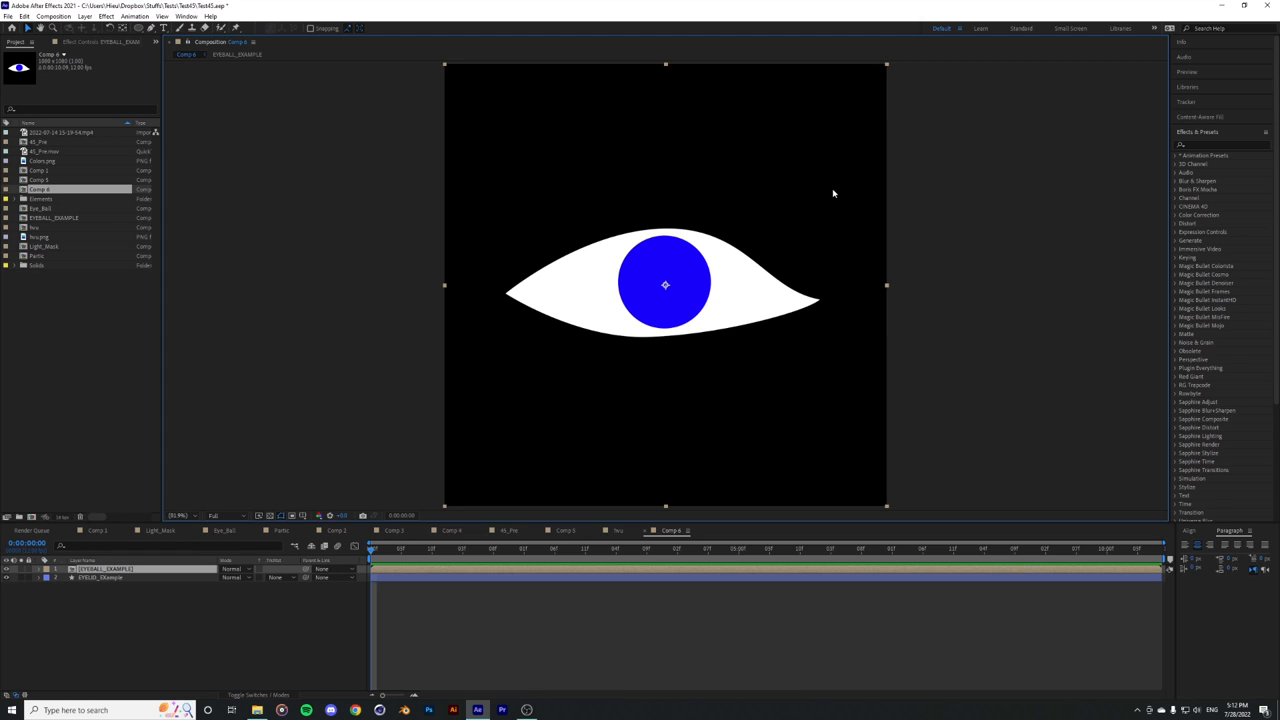
{"action": "mouse_move", "coordinate": [220, 564]}
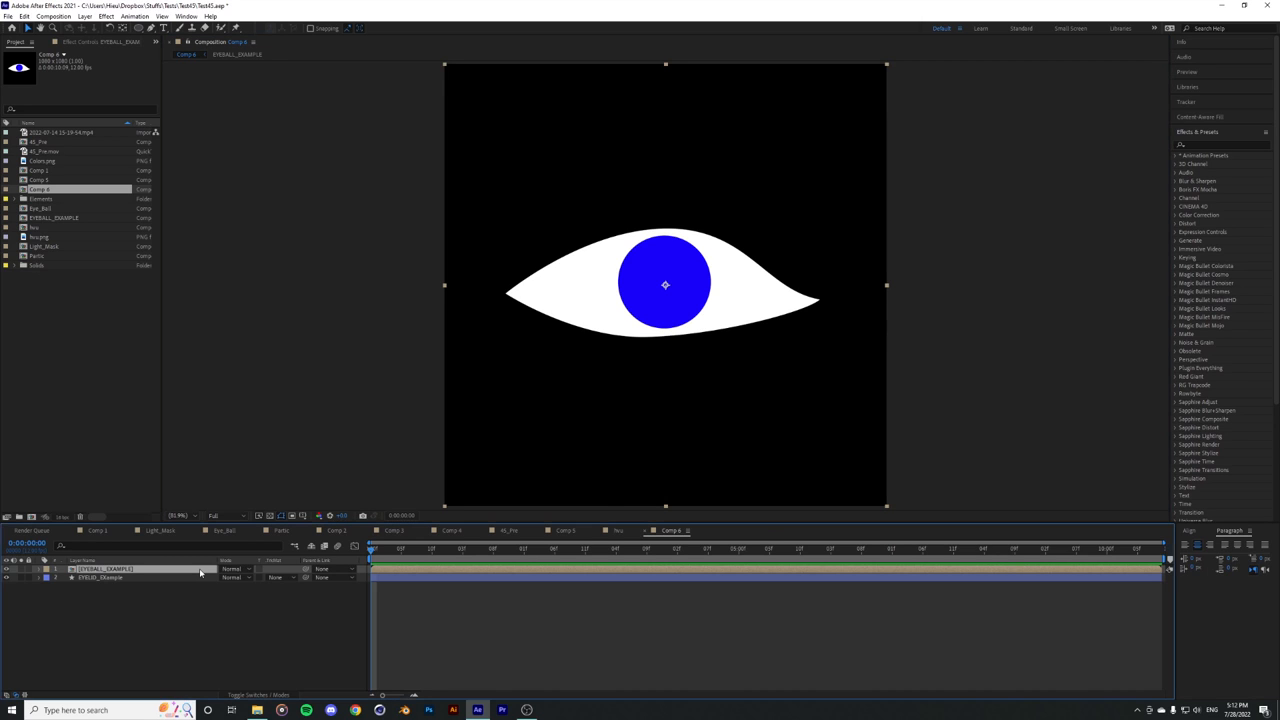
Step: Enter the EYEBALL_EXAMPLE precomp and edit its composition size
{"action": "double_click", "coordinate": [54, 216]}
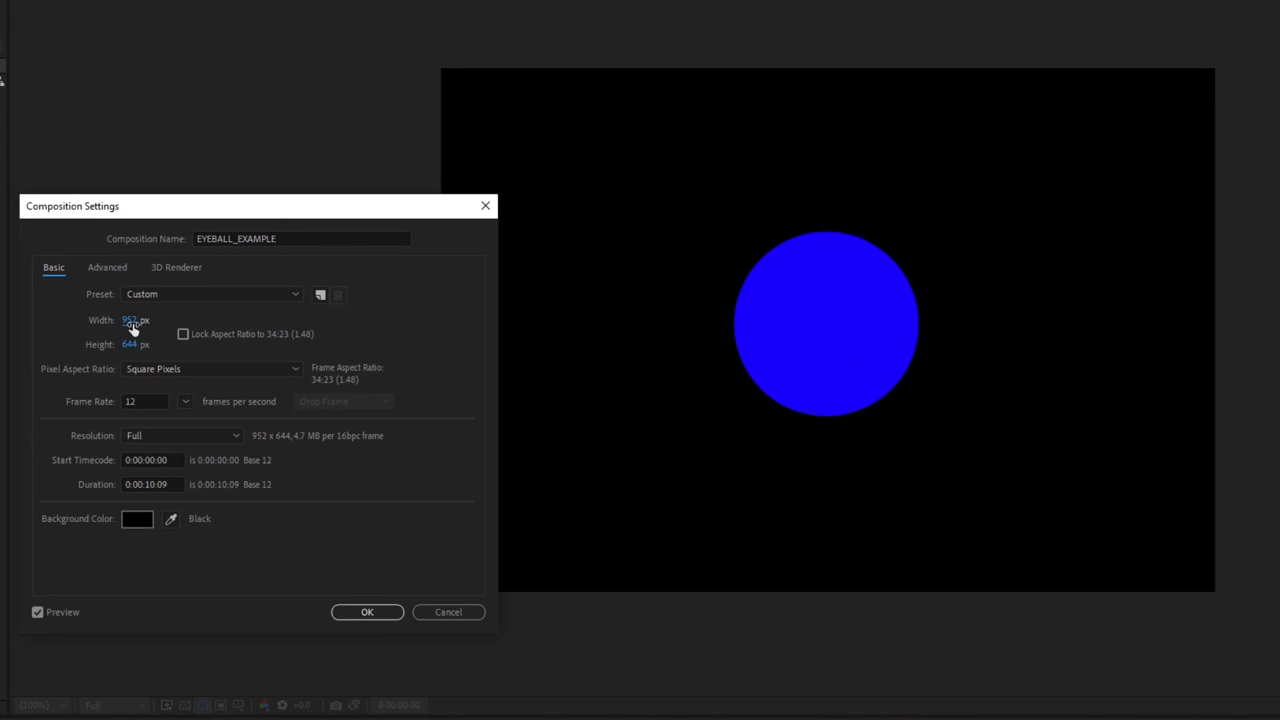
{"action": "left_click", "coordinate": [368, 612]}
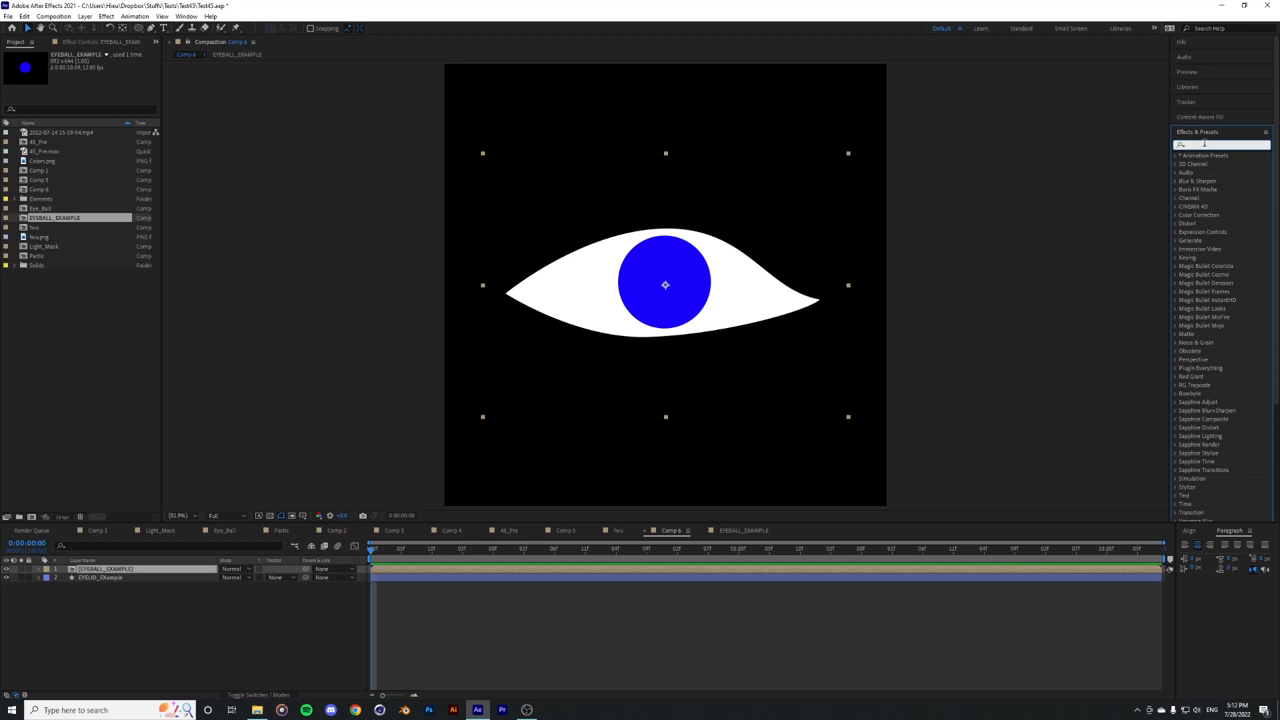
Step: Search for 'motion tile', centre the blue circle in its comp, and return to Comp 3
{"action": "type", "text": "mt"}
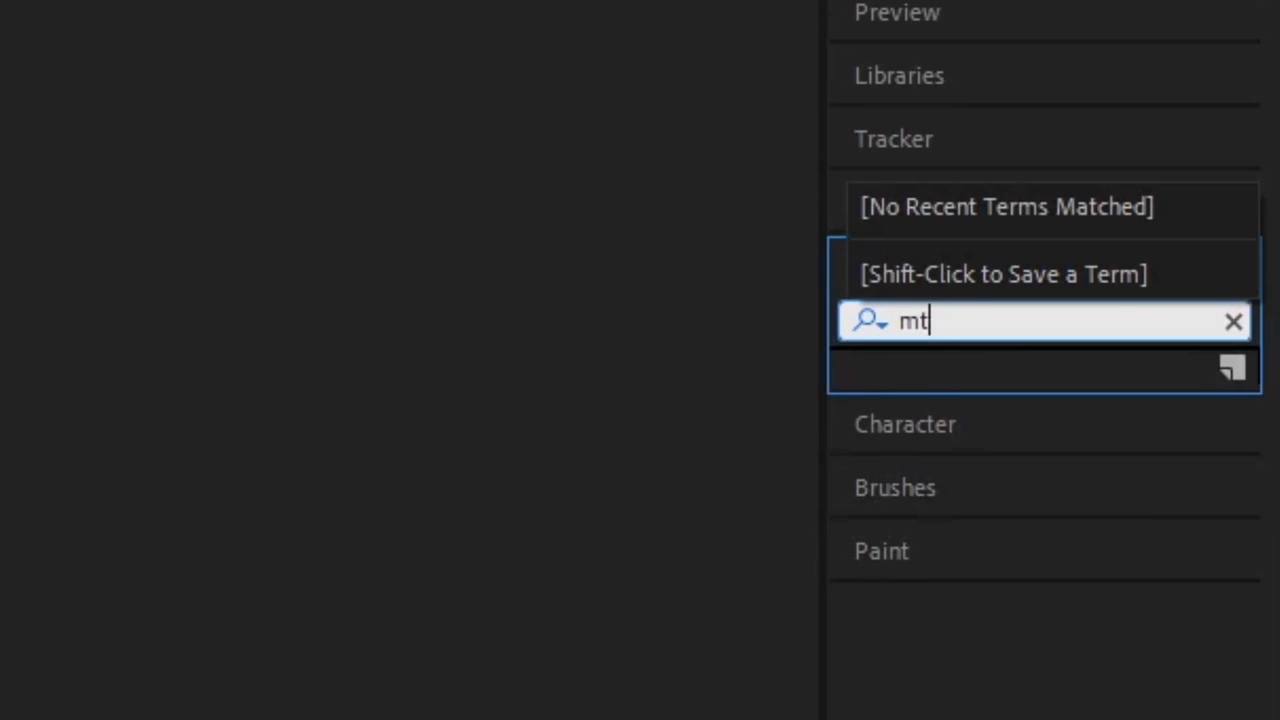
{"action": "type", "text": "motion tile"}
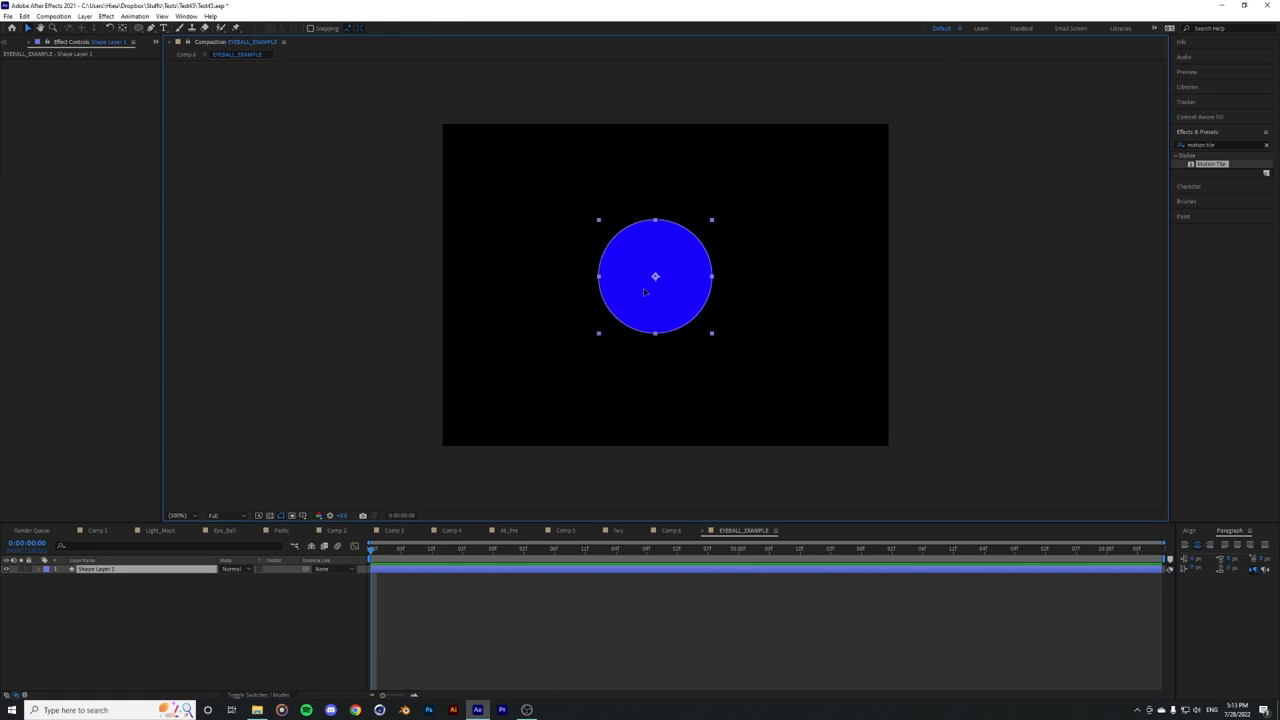
{"action": "left_click_drag", "start_coordinate": [656, 276], "coordinate": [664, 280]}
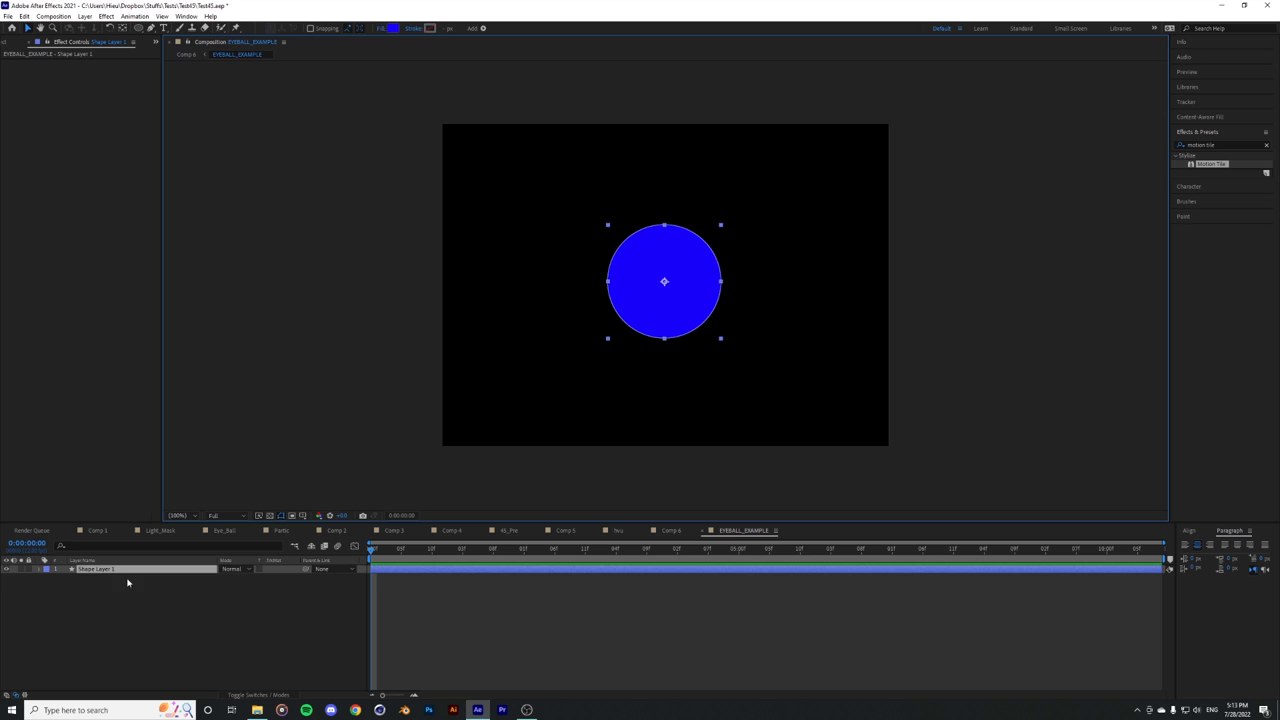
{"action": "left_click", "coordinate": [84, 16]}
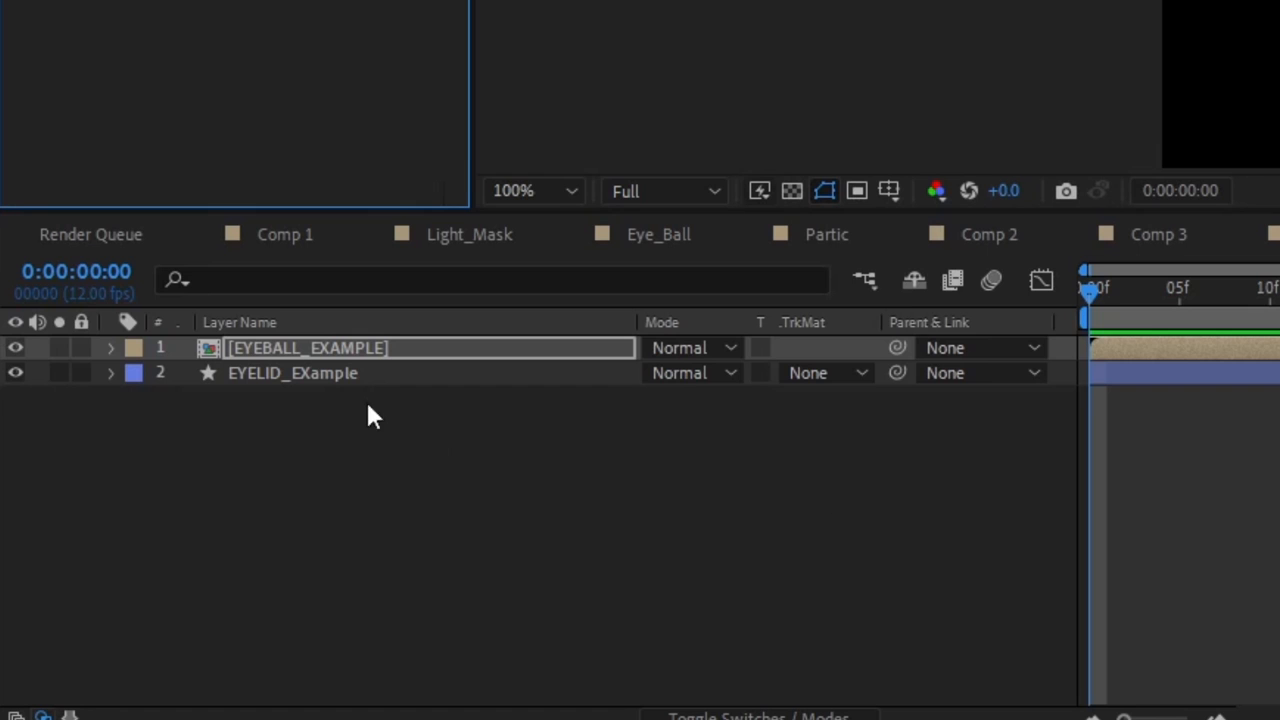
Step: Duplicate EYELID_EXample above the eyeball and set the eyeball's TrkMat to Alpha Matte 'EYELID_EXample 2'
{"action": "left_click", "coordinate": [292, 372]}
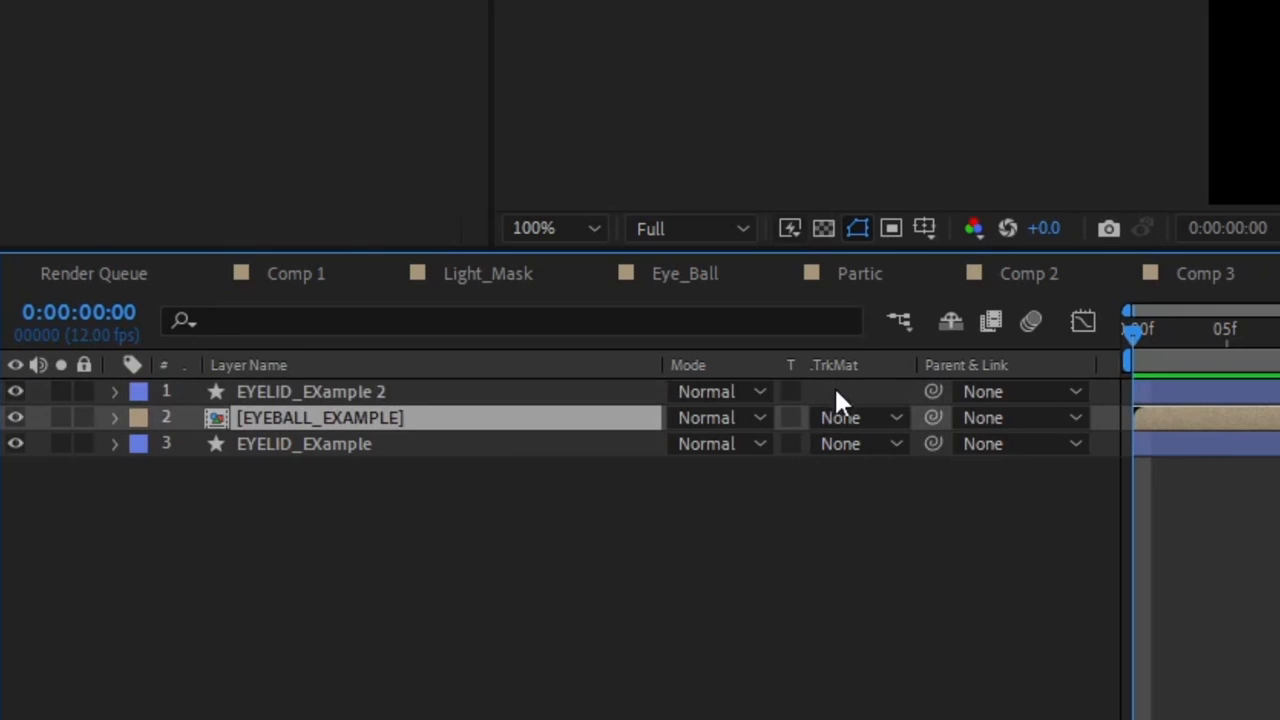
{"action": "mouse_move", "coordinate": [836, 432]}
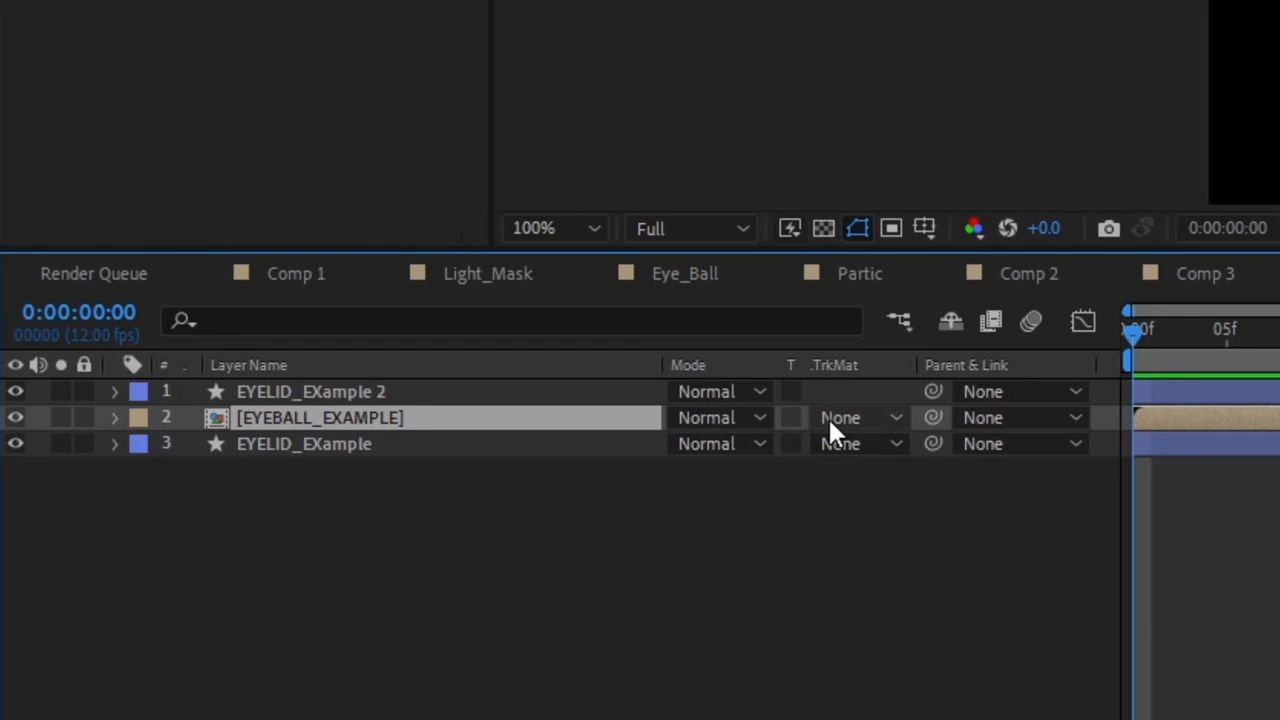
{"action": "left_click", "coordinate": [840, 418]}
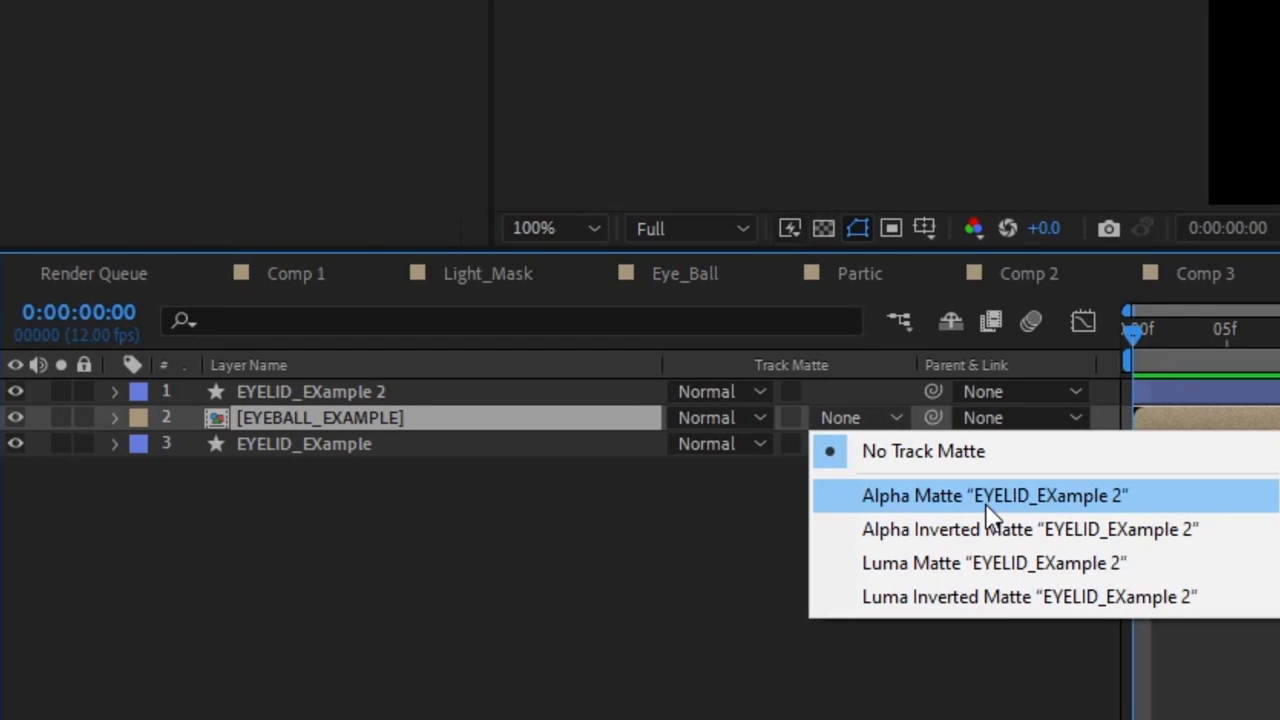
{"action": "mouse_move", "coordinate": [964, 510]}
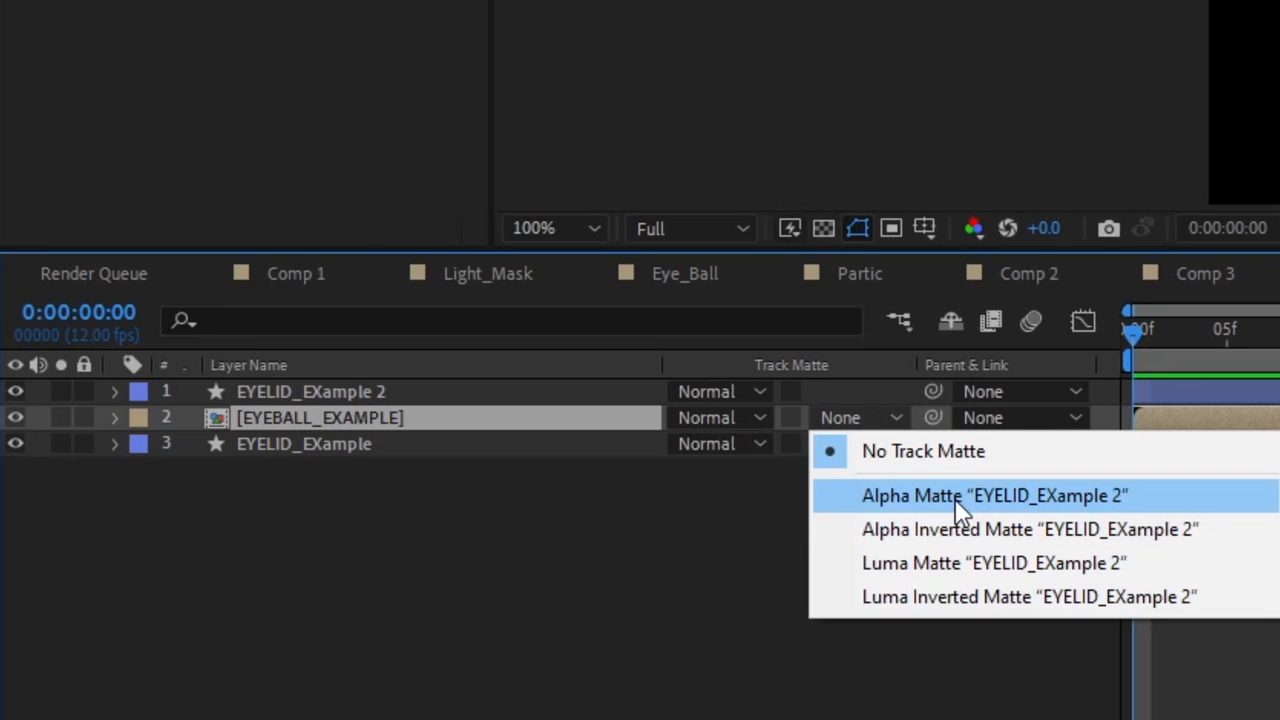
{"action": "left_click", "coordinate": [992, 496]}
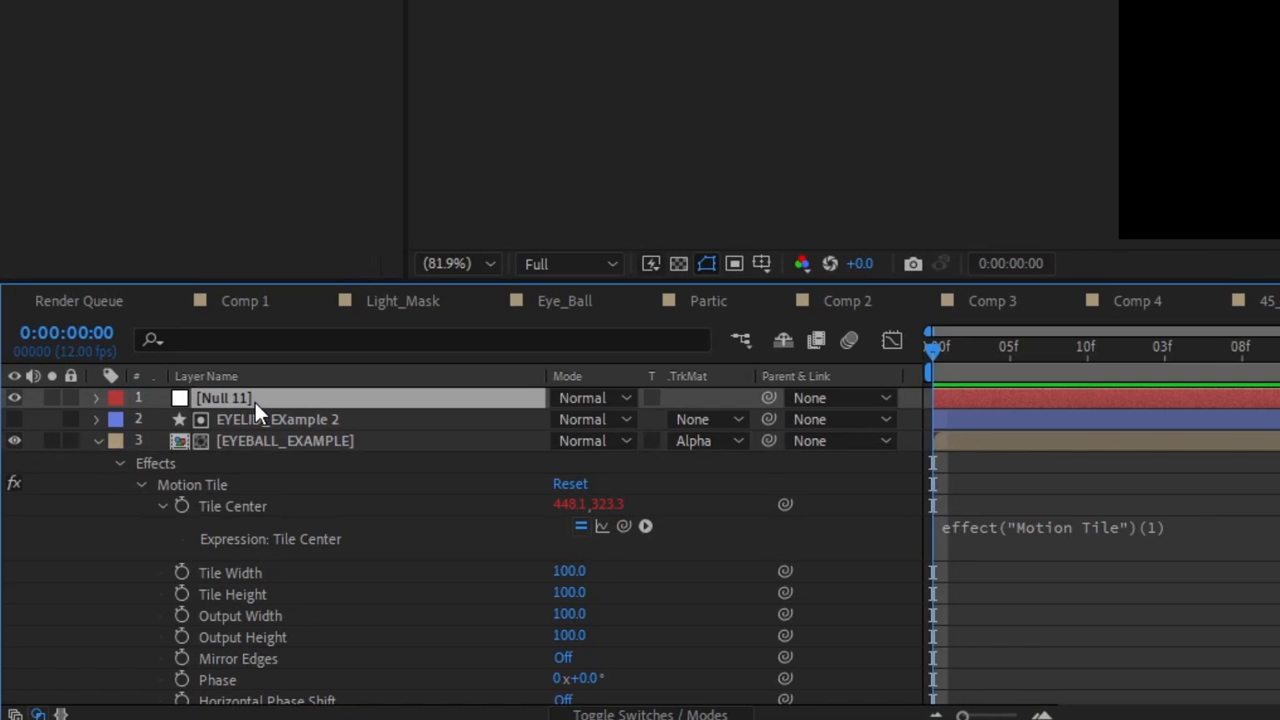
Step: Select the newly created null layer that will drive the eyeball's Tile Center
{"action": "left_click", "coordinate": [96, 398]}
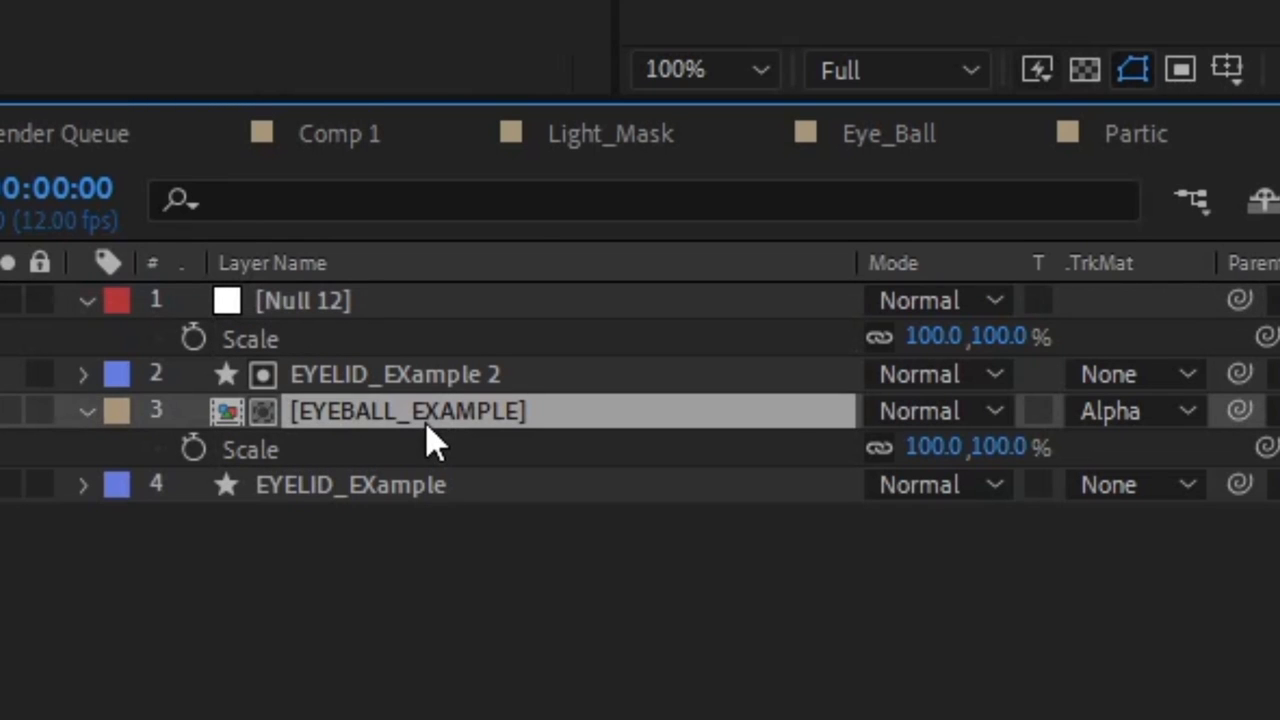
{"action": "mouse_move", "coordinate": [862, 472]}
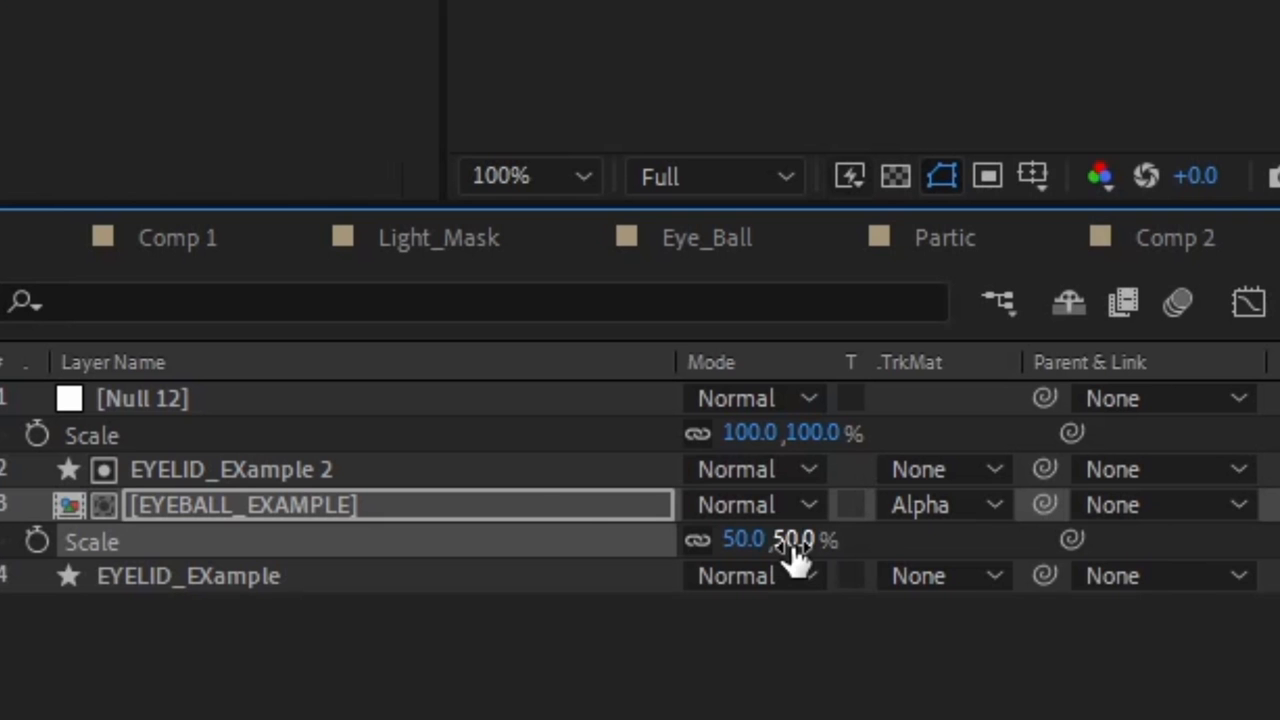
{"action": "mouse_move", "coordinate": [176, 410]}
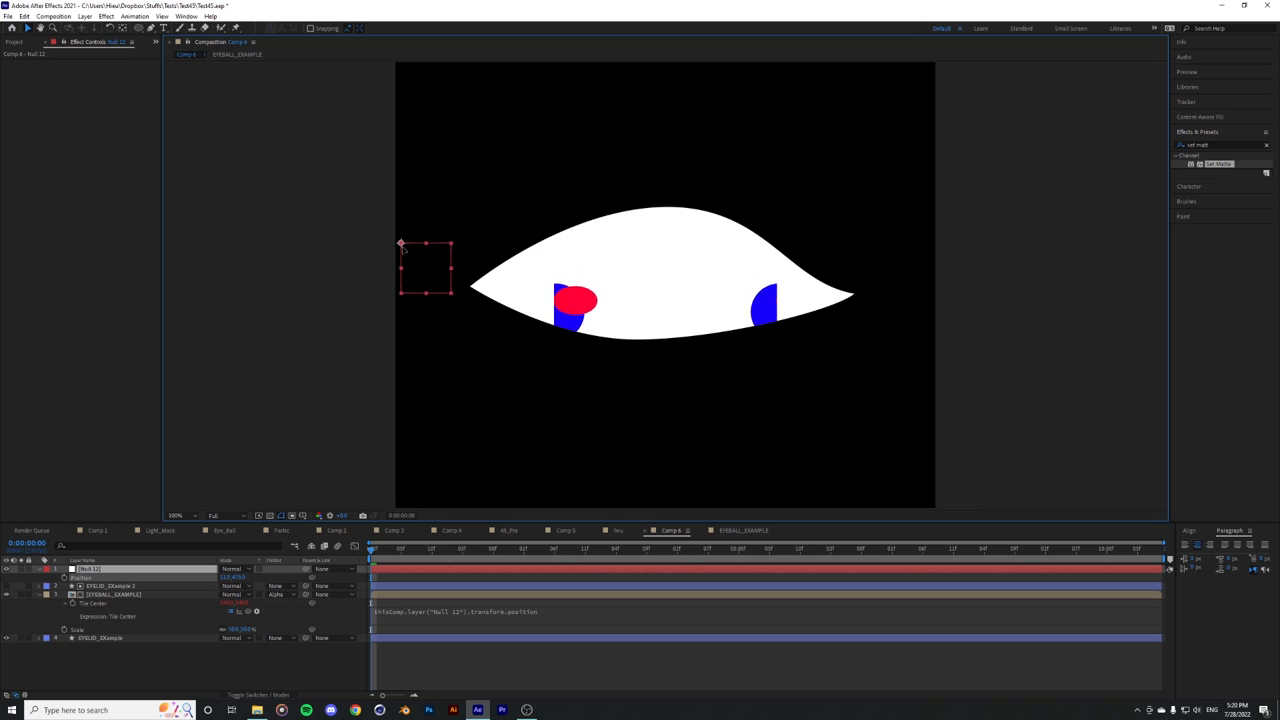
Step: Drag the null around the eye to test how the tiled eyeball rolls with it
{"action": "left_click_drag", "start_coordinate": [424, 268], "coordinate": [720, 204]}
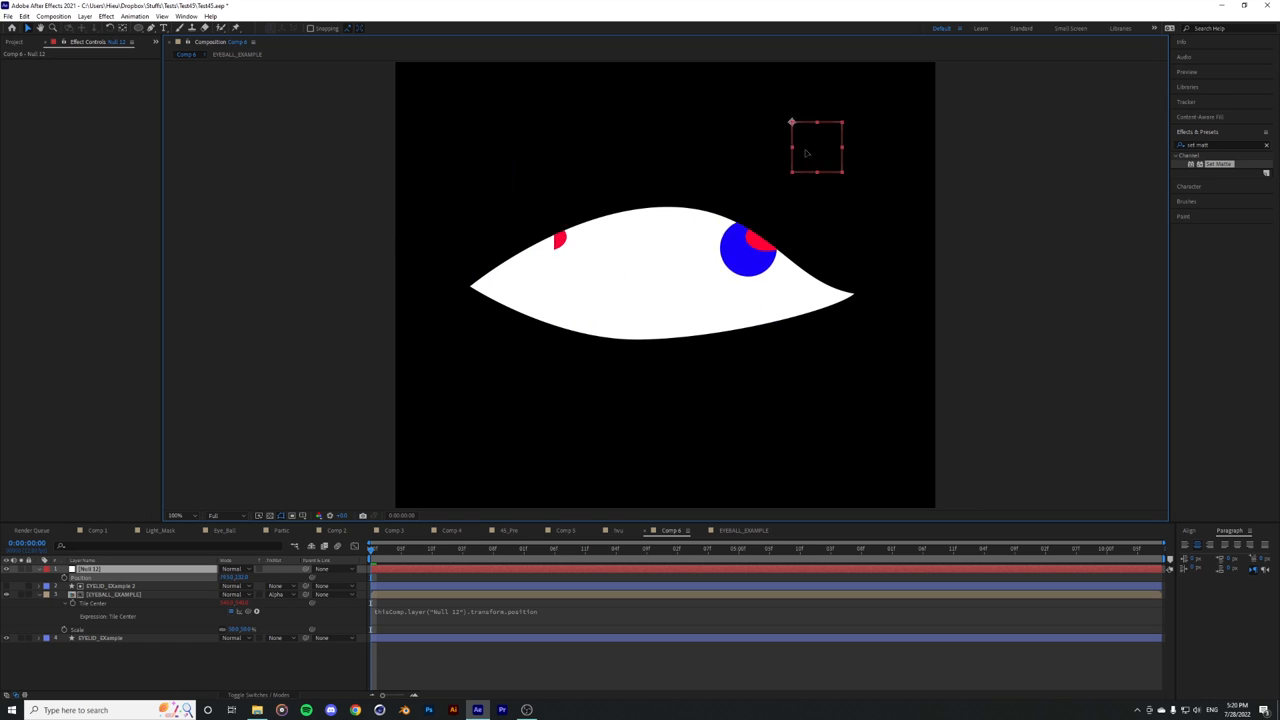
{"action": "left_click_drag", "start_coordinate": [816, 148], "coordinate": [460, 270]}
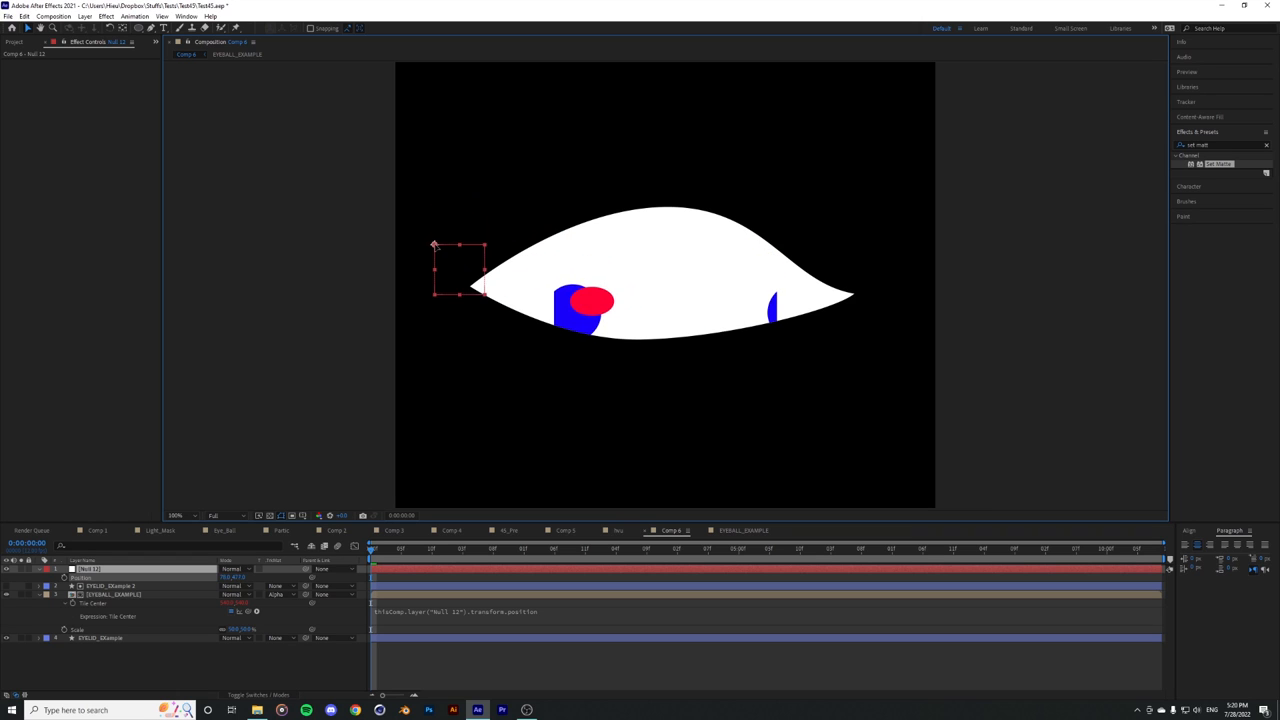
{"action": "left_click_drag", "start_coordinate": [460, 270], "coordinate": [638, 388]}
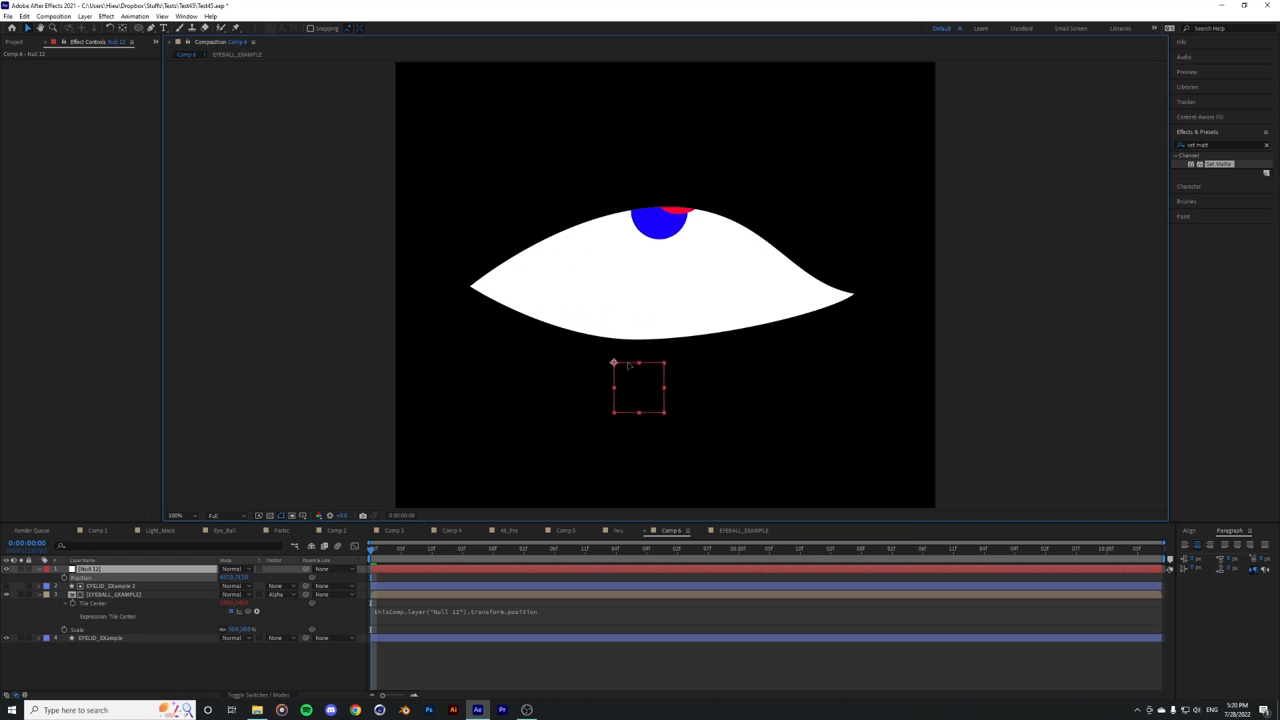
{"action": "left_click_drag", "start_coordinate": [638, 388], "coordinate": [818, 262]}
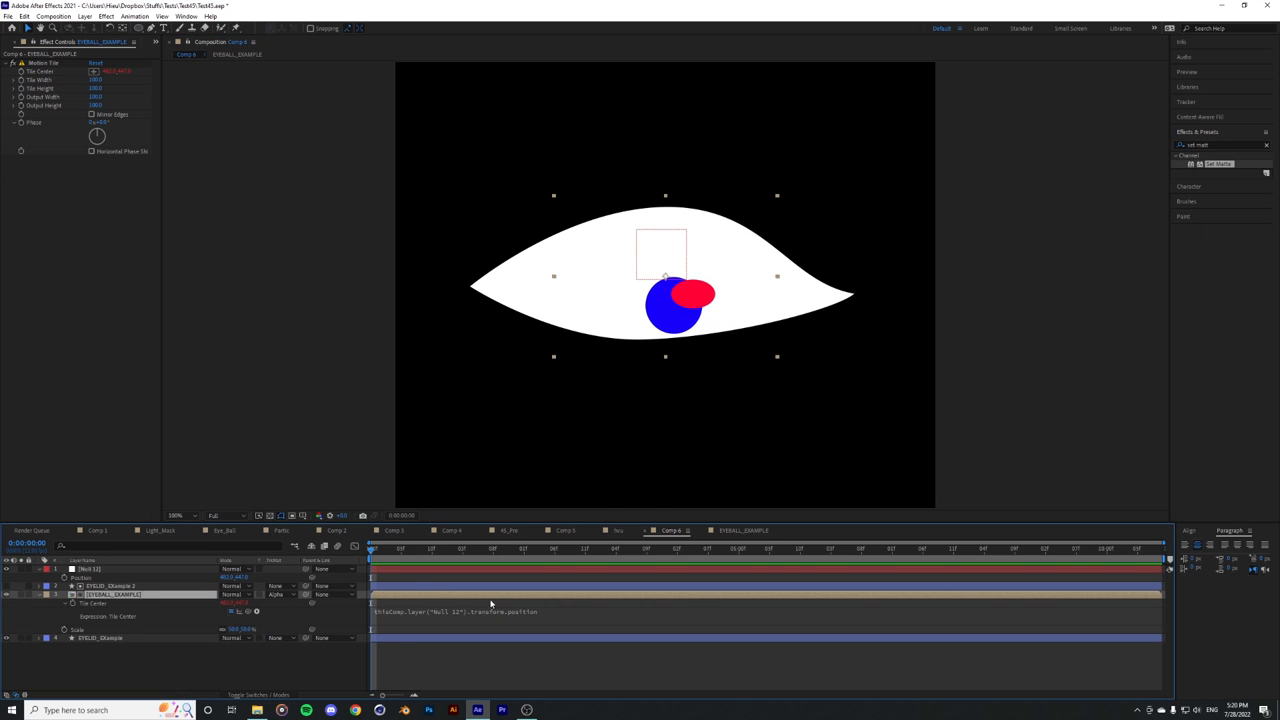
{"action": "mouse_move", "coordinate": [104, 104]}
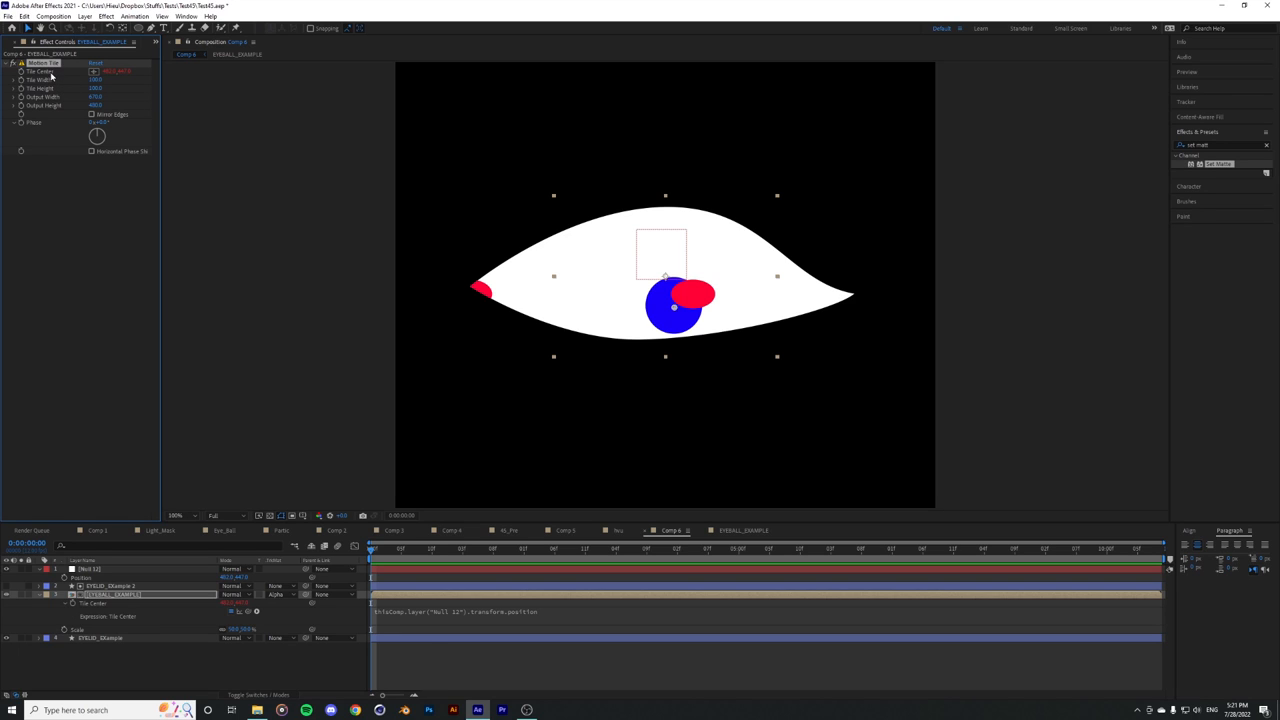
{"action": "mouse_move", "coordinate": [150, 128]}
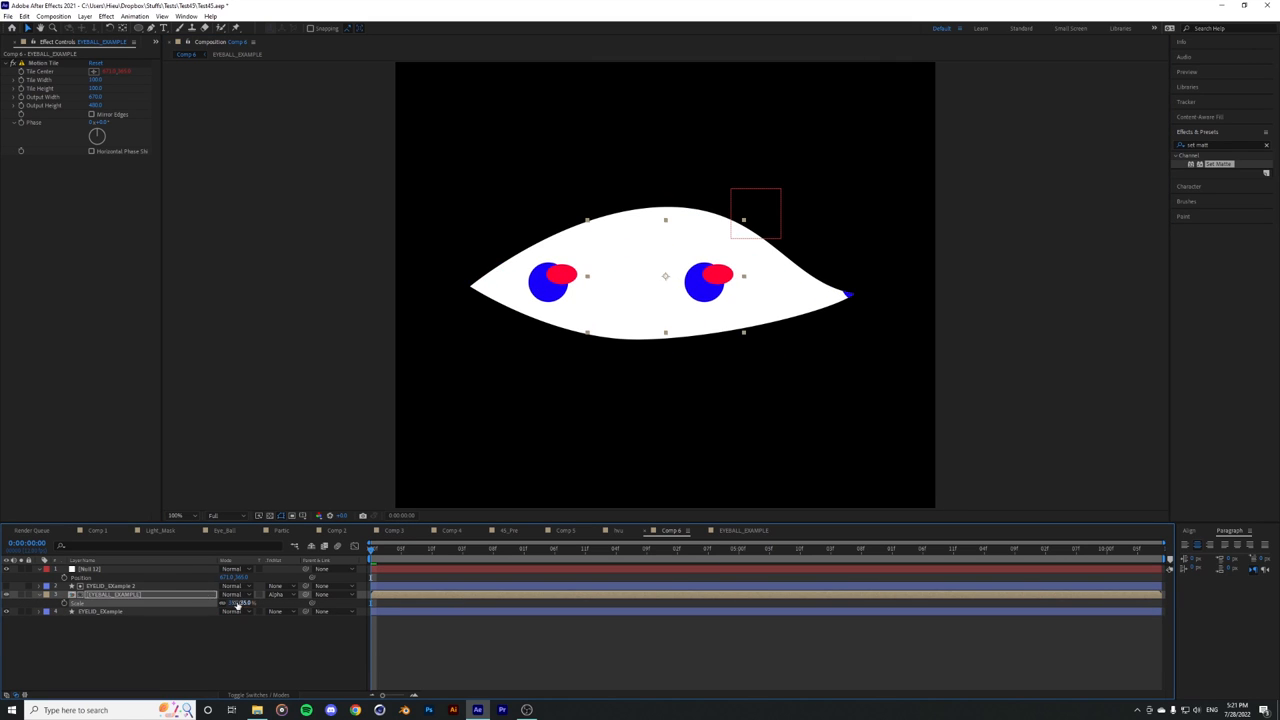
Step: Select the eyeball sample layer for precomposing
{"action": "left_click", "coordinate": [48, 594]}
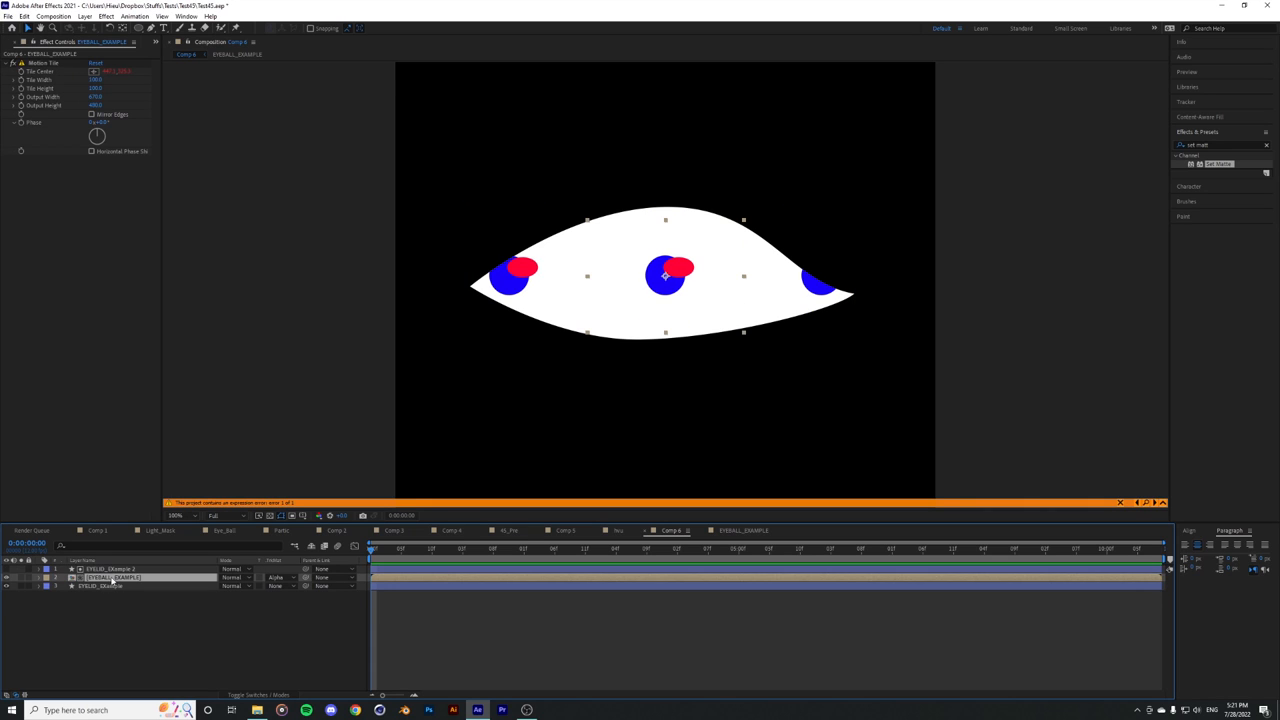
{"action": "left_click", "coordinate": [56, 578]}
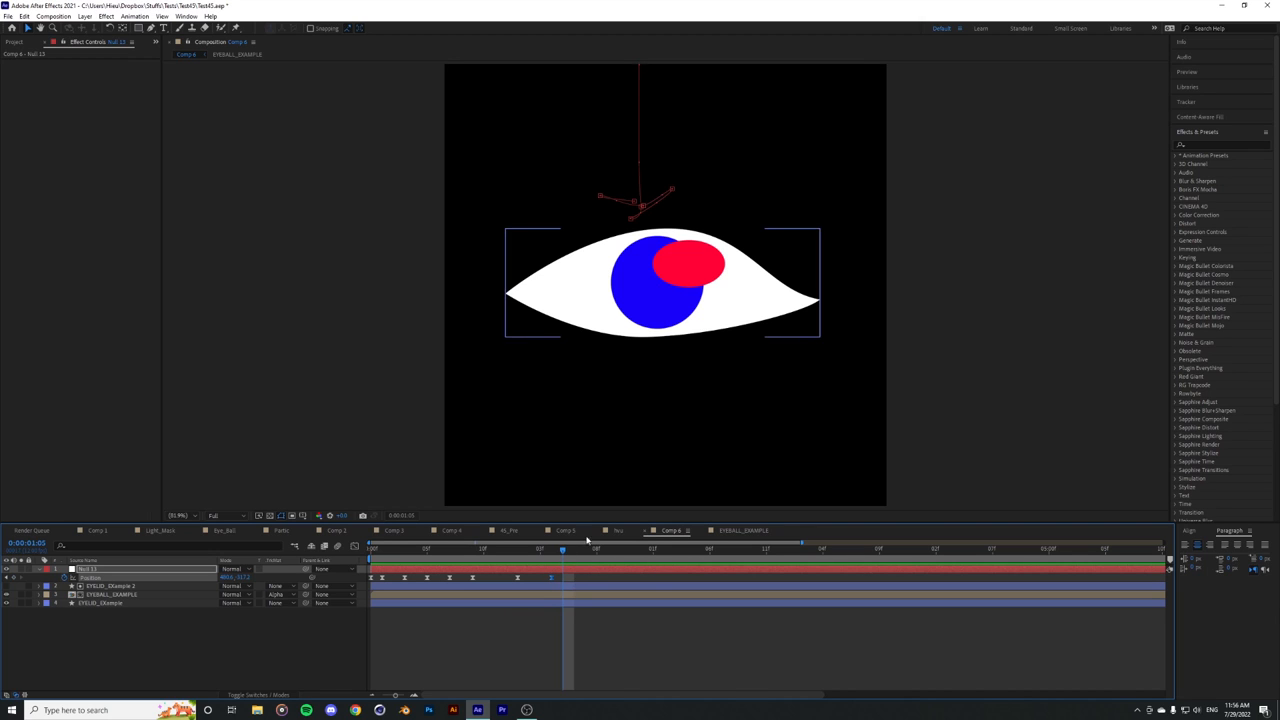
{"action": "left_click", "coordinate": [610, 548]}
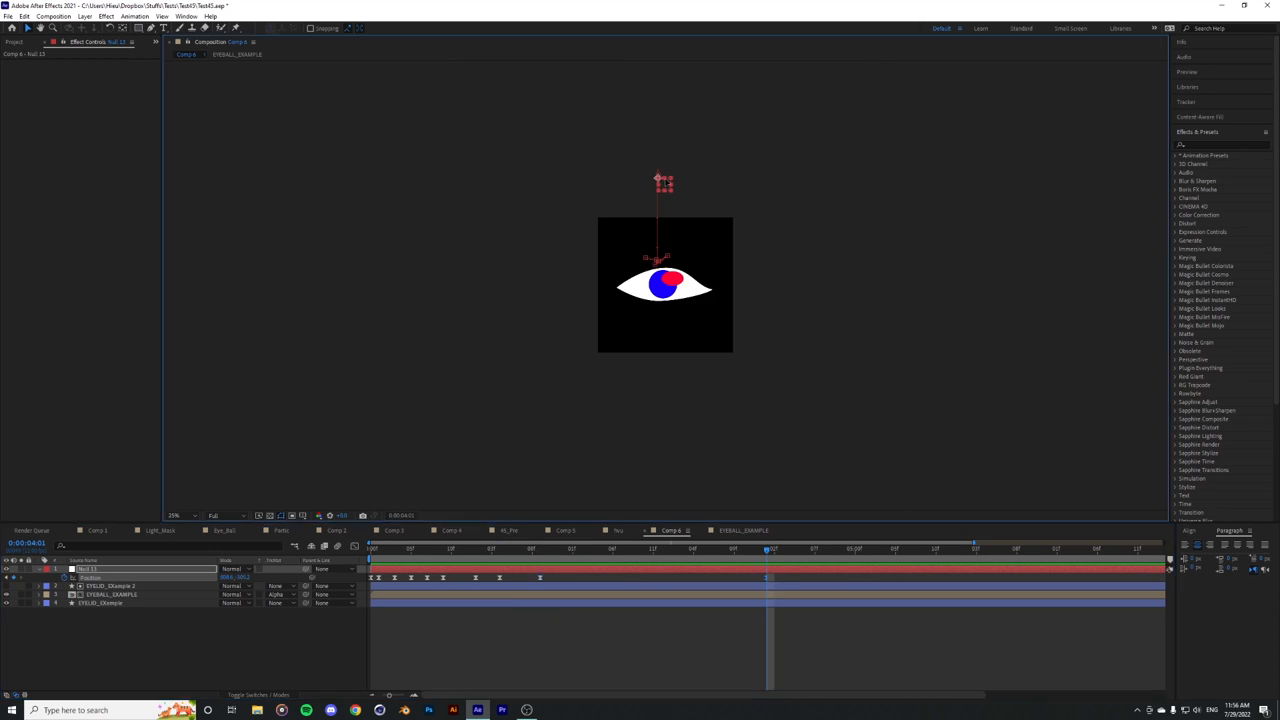
{"action": "left_click_drag", "start_coordinate": [664, 180], "coordinate": [1120, 180]}
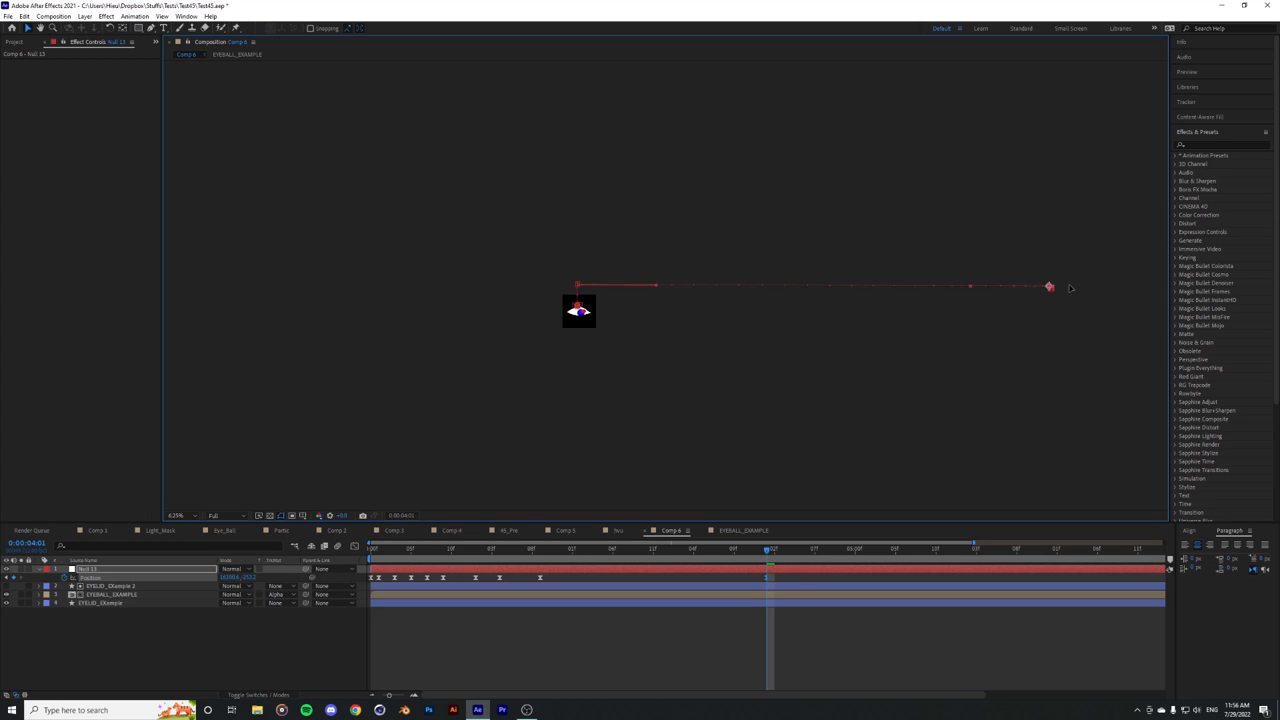
{"action": "left_click_drag", "start_coordinate": [1050, 288], "coordinate": [1132, 288]}
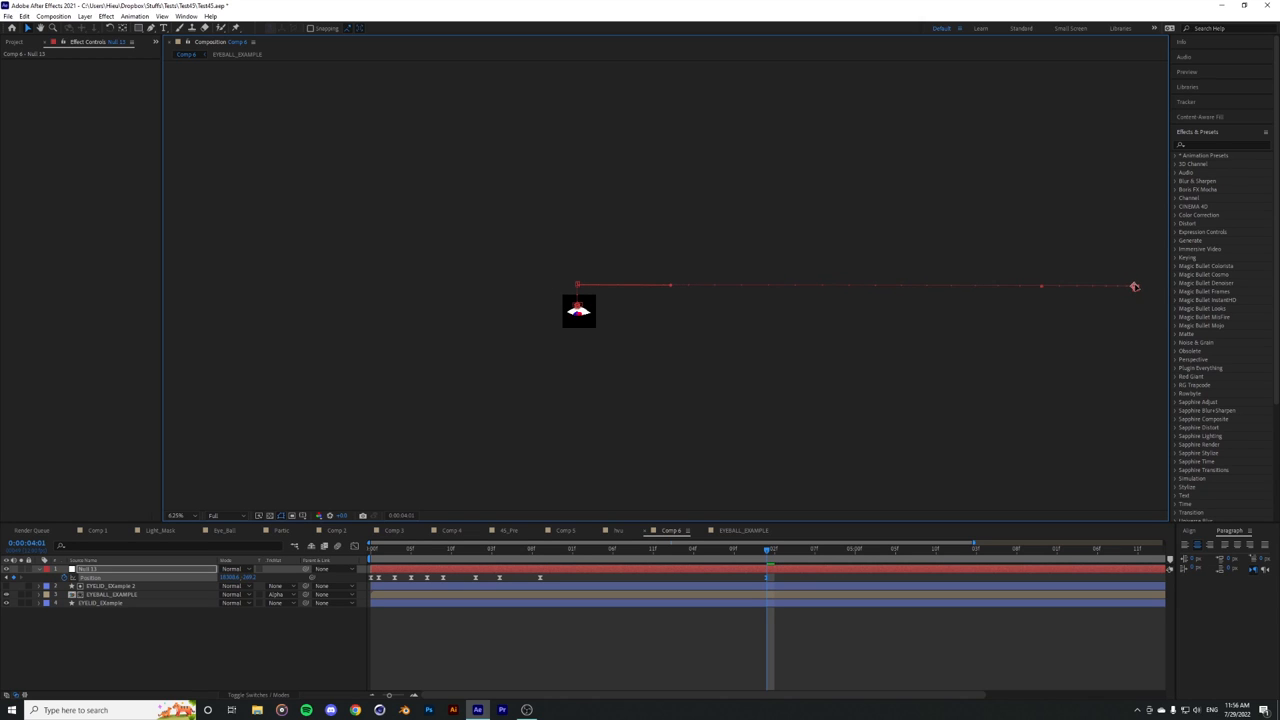
{"action": "left_click", "coordinate": [180, 516]}
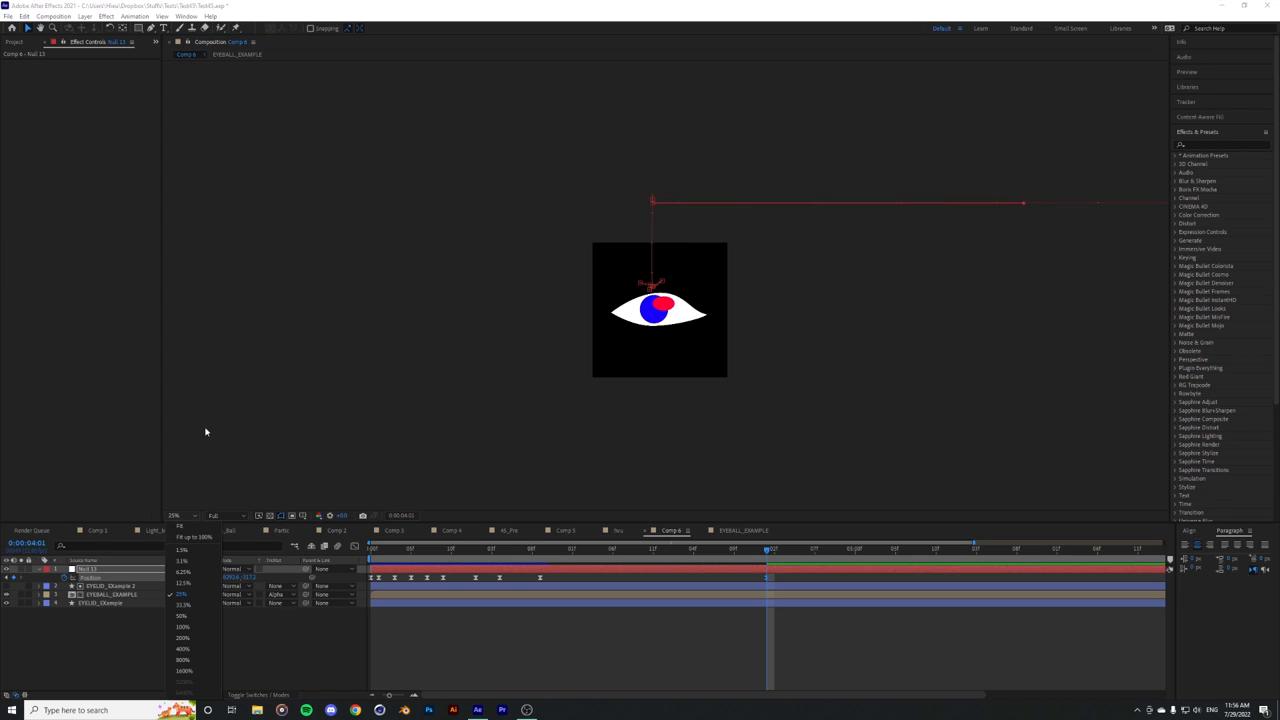
{"action": "left_click", "coordinate": [180, 524]}
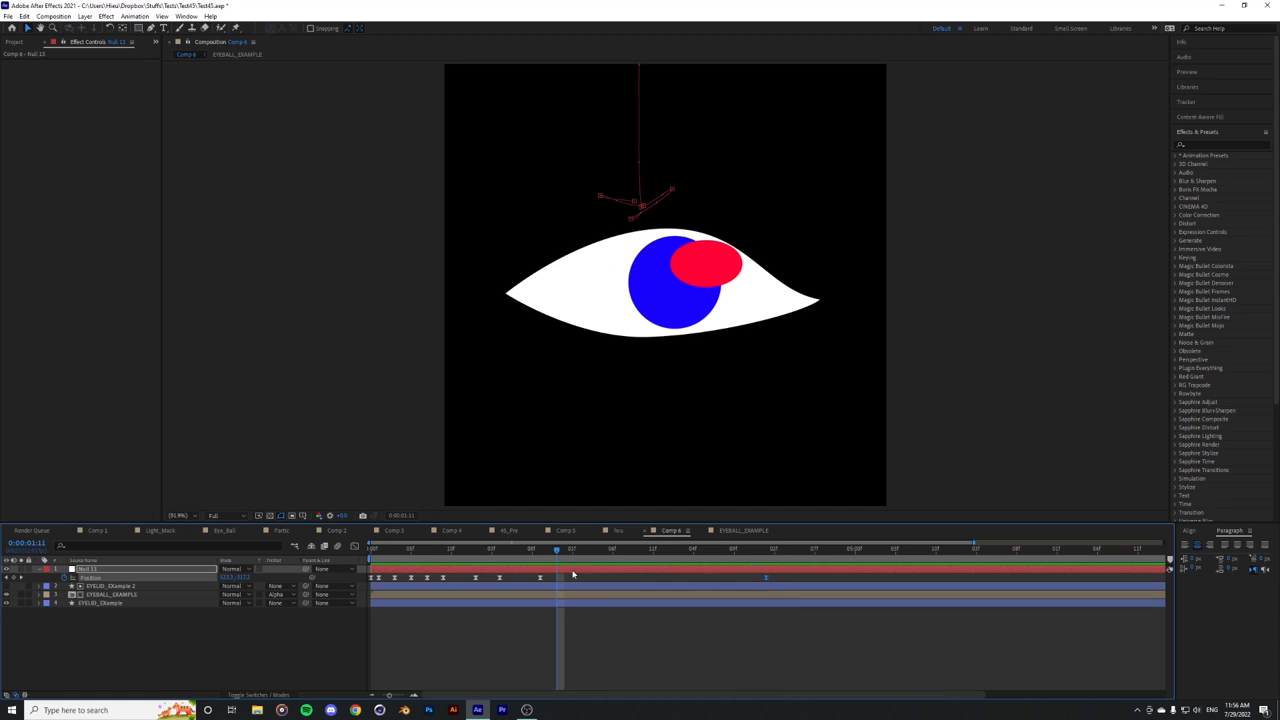
Step: Add Directional Blur to the eyeball layer and scrub to check the streaking during the roll
{"action": "left_click", "coordinate": [110, 594]}
{"action": "type", "text": "direction"}
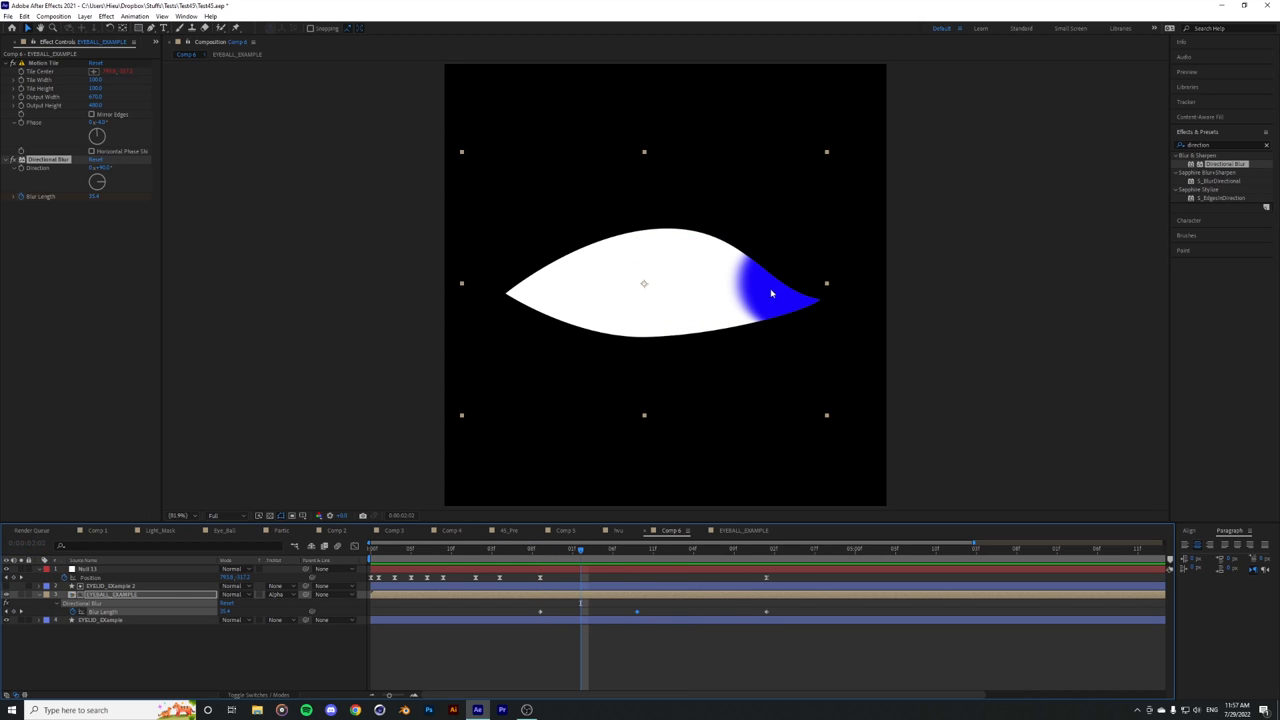
{"action": "mouse_move", "coordinate": [792, 318]}
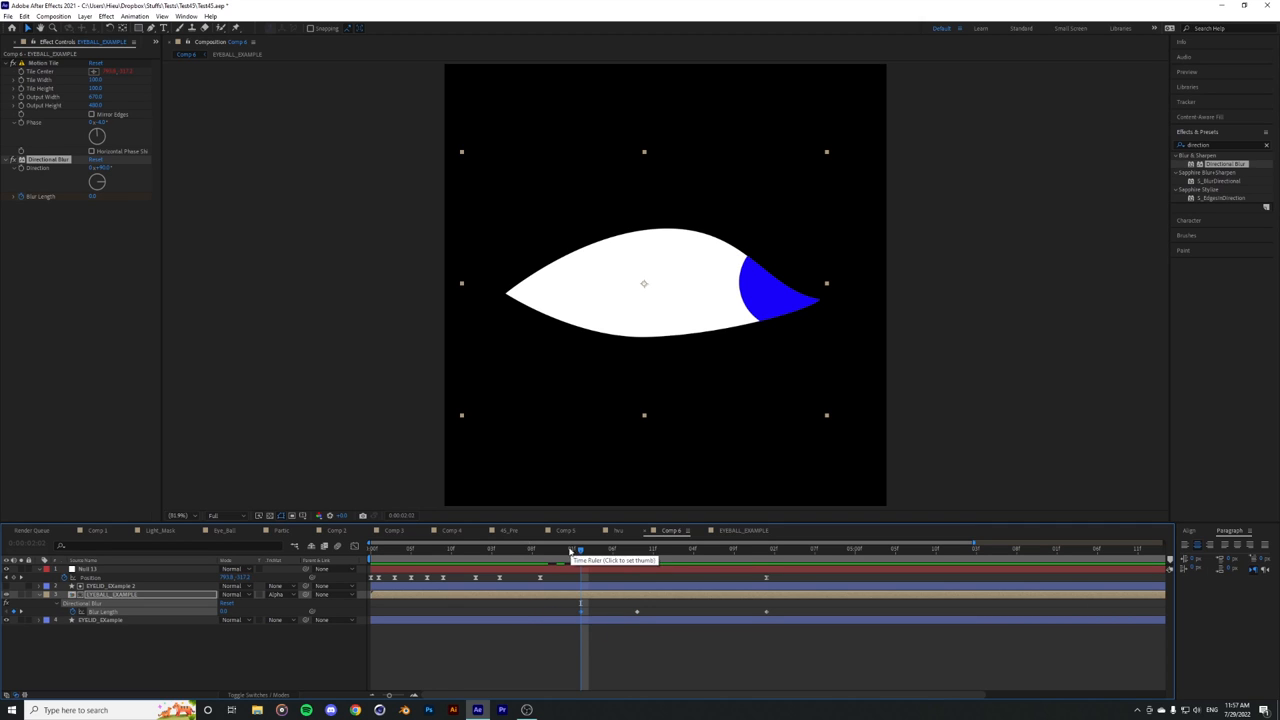
{"action": "left_click", "coordinate": [532, 548]}
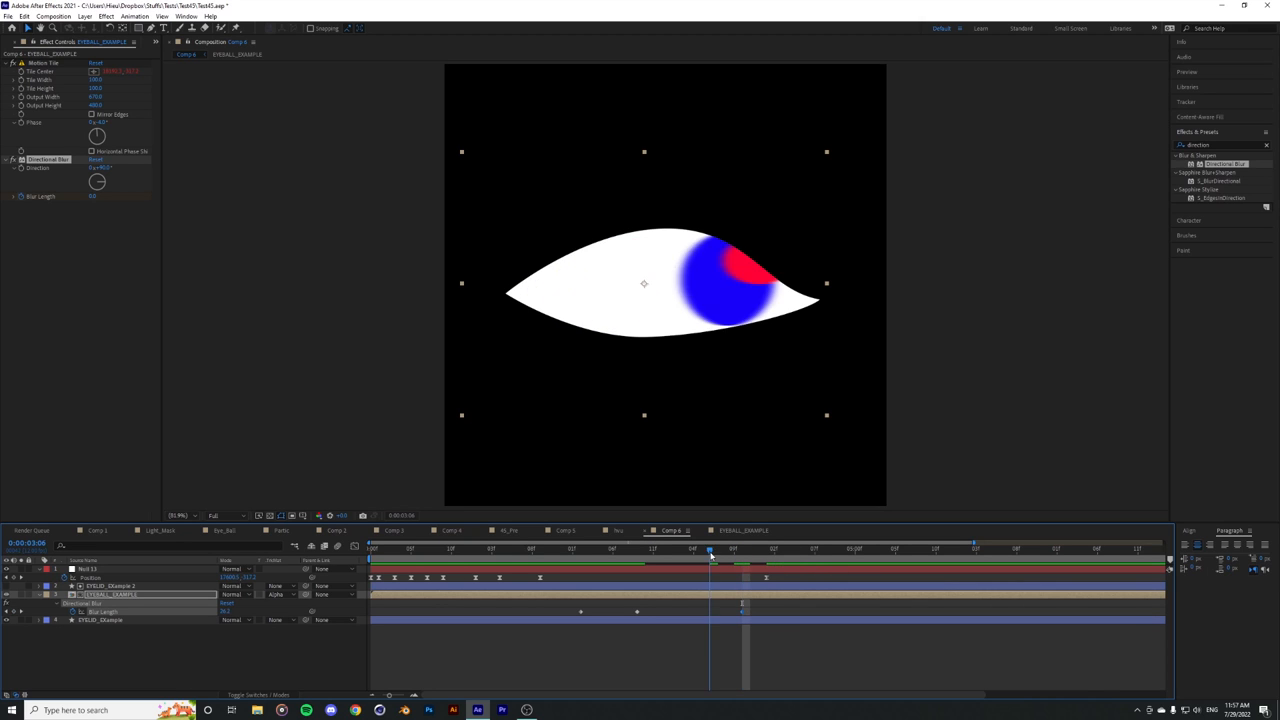
{"action": "left_click", "coordinate": [532, 548]}
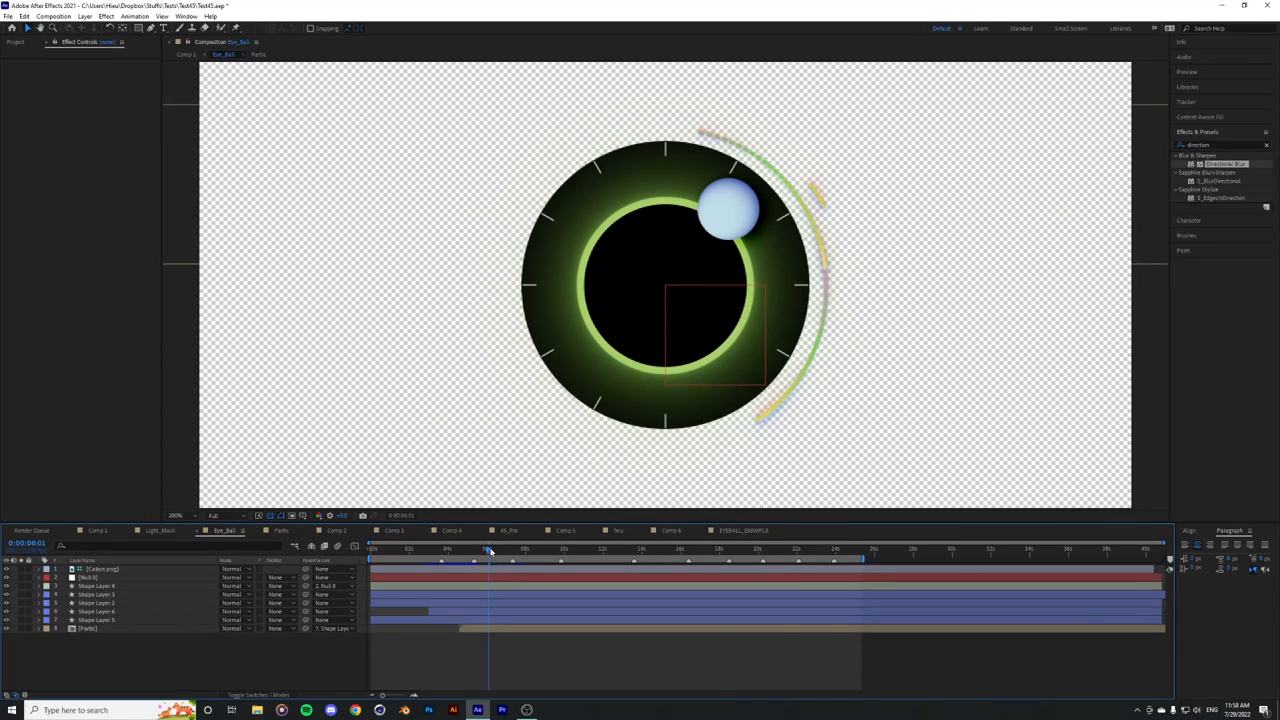
{"action": "left_click", "coordinate": [96, 602]}
{"action": "type", "text": "motion tile"}
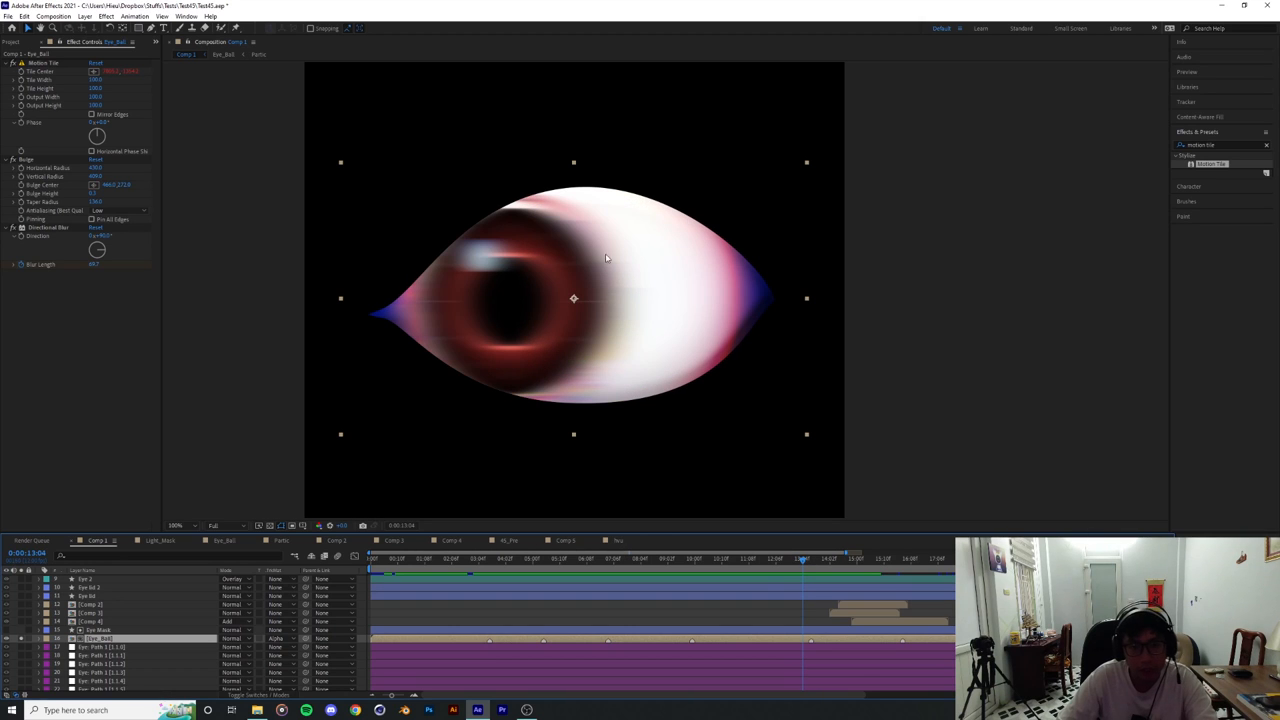
{"action": "mouse_move", "coordinate": [560, 364]}
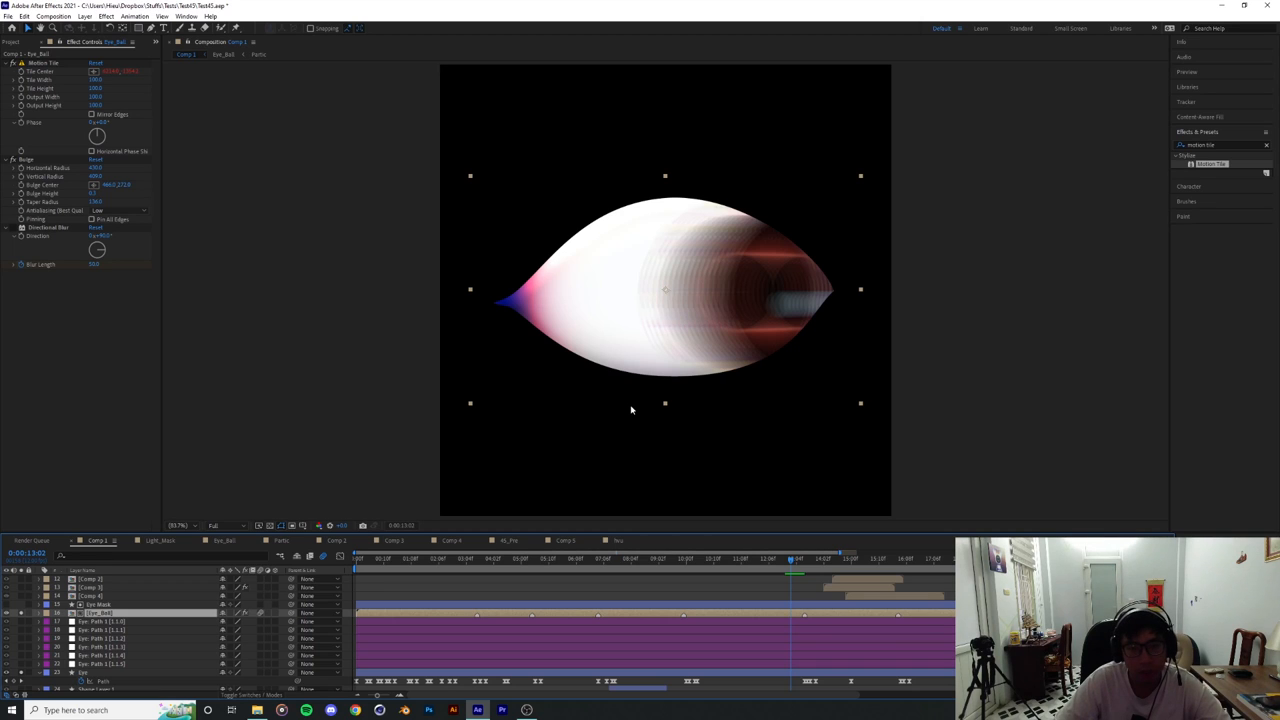
{"action": "mouse_move", "coordinate": [646, 402]}
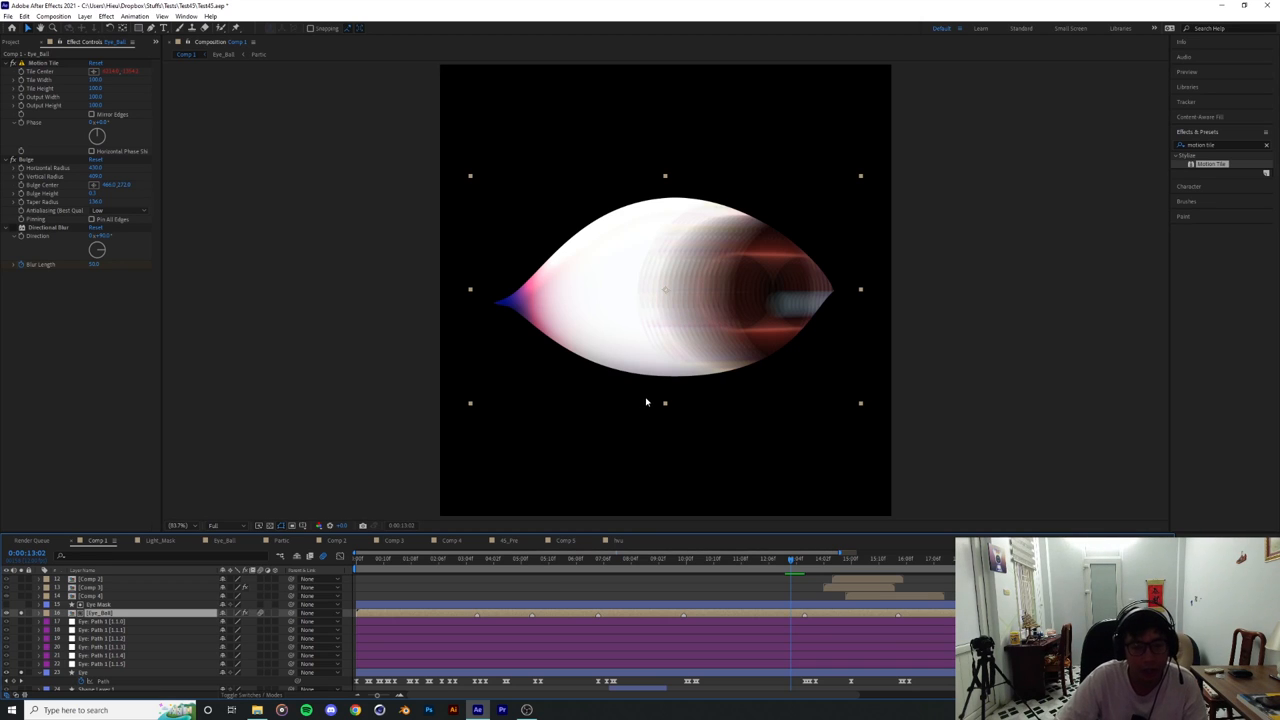
{"action": "mouse_move", "coordinate": [648, 392]}
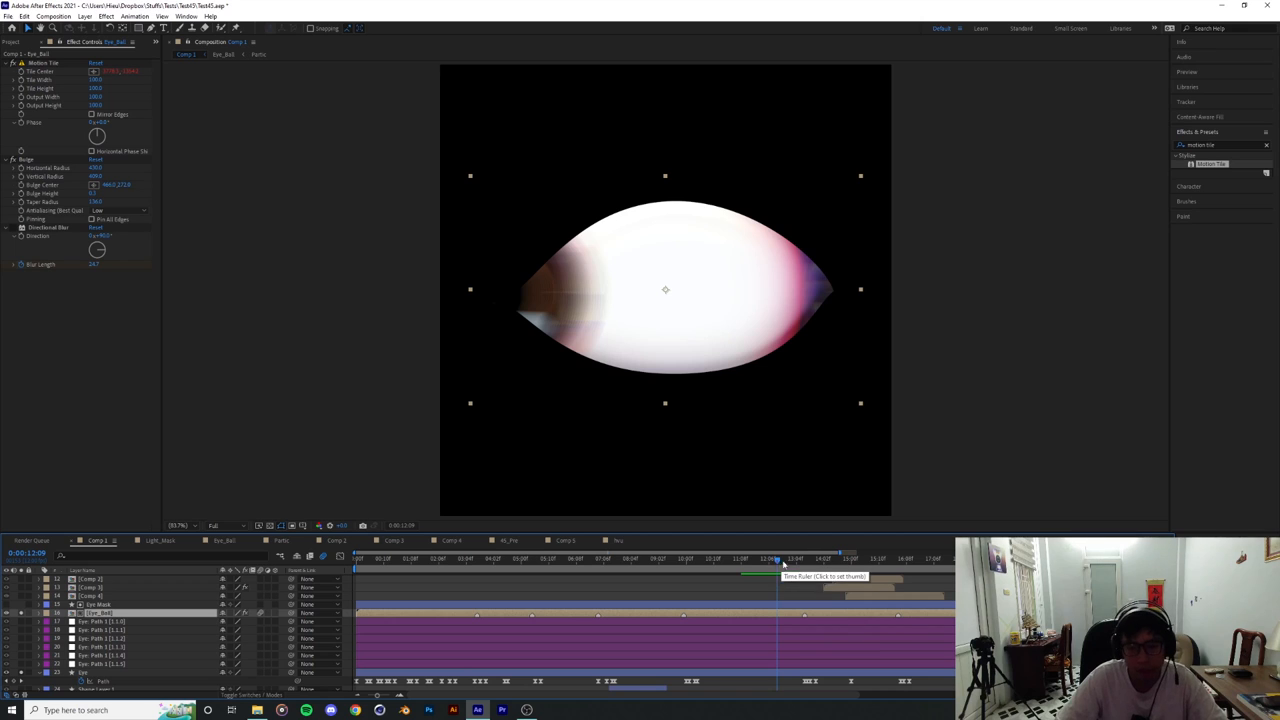
Step: Move to a later moment of the preview to watch the eyeball rolling
{"action": "left_click", "coordinate": [800, 558]}
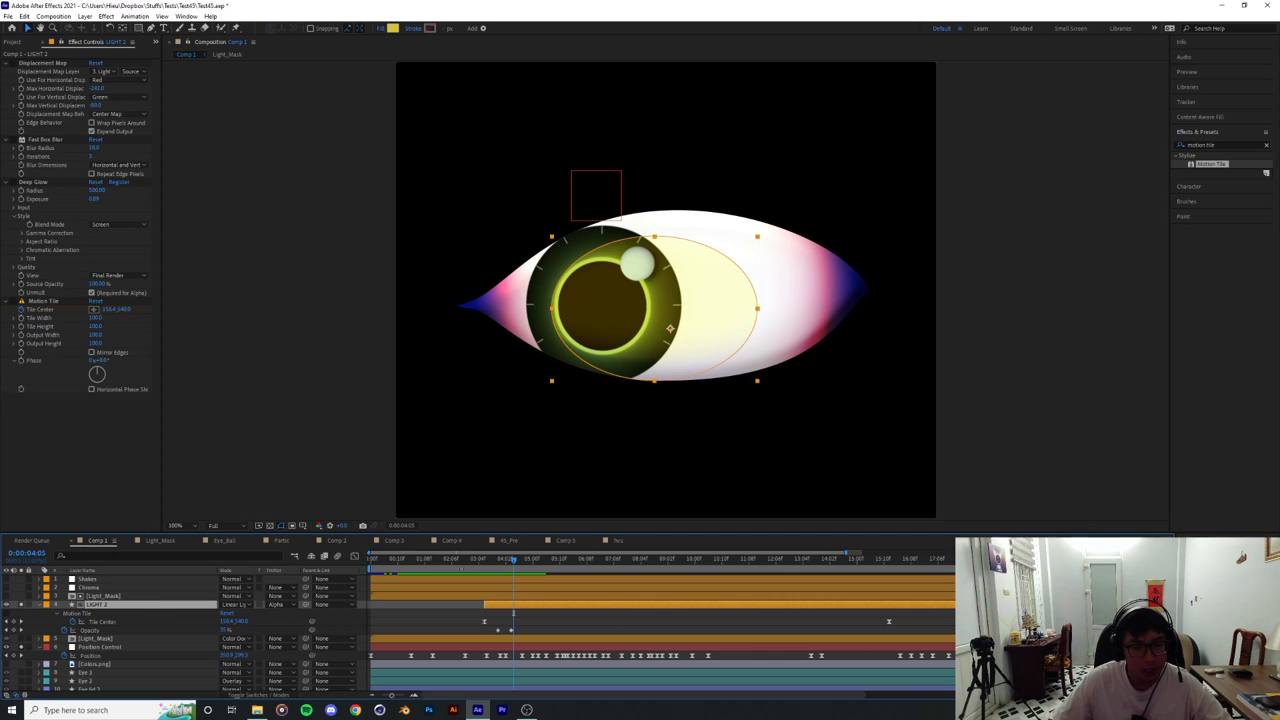
Step: Inspect the Light_Mask precomp's inner pink glow shape layer, then return to the main eye comp
{"action": "left_click", "coordinate": [496, 558]}
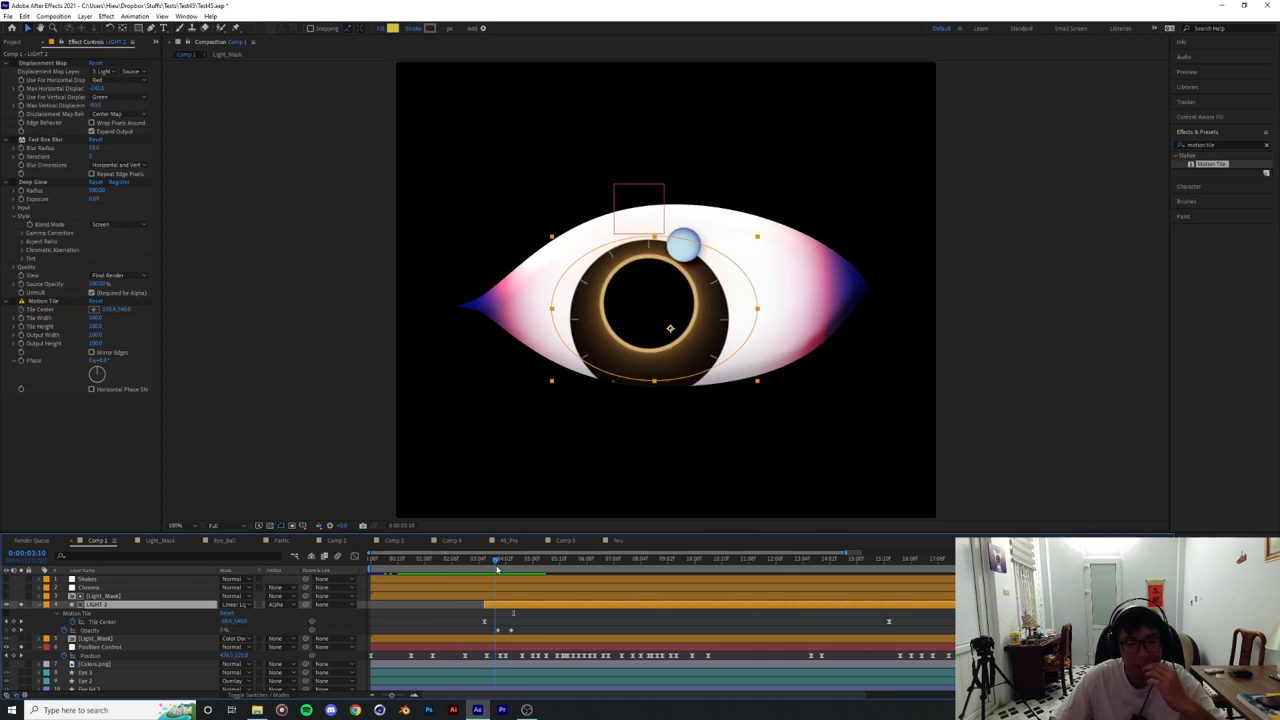
{"action": "left_click", "coordinate": [518, 556]}
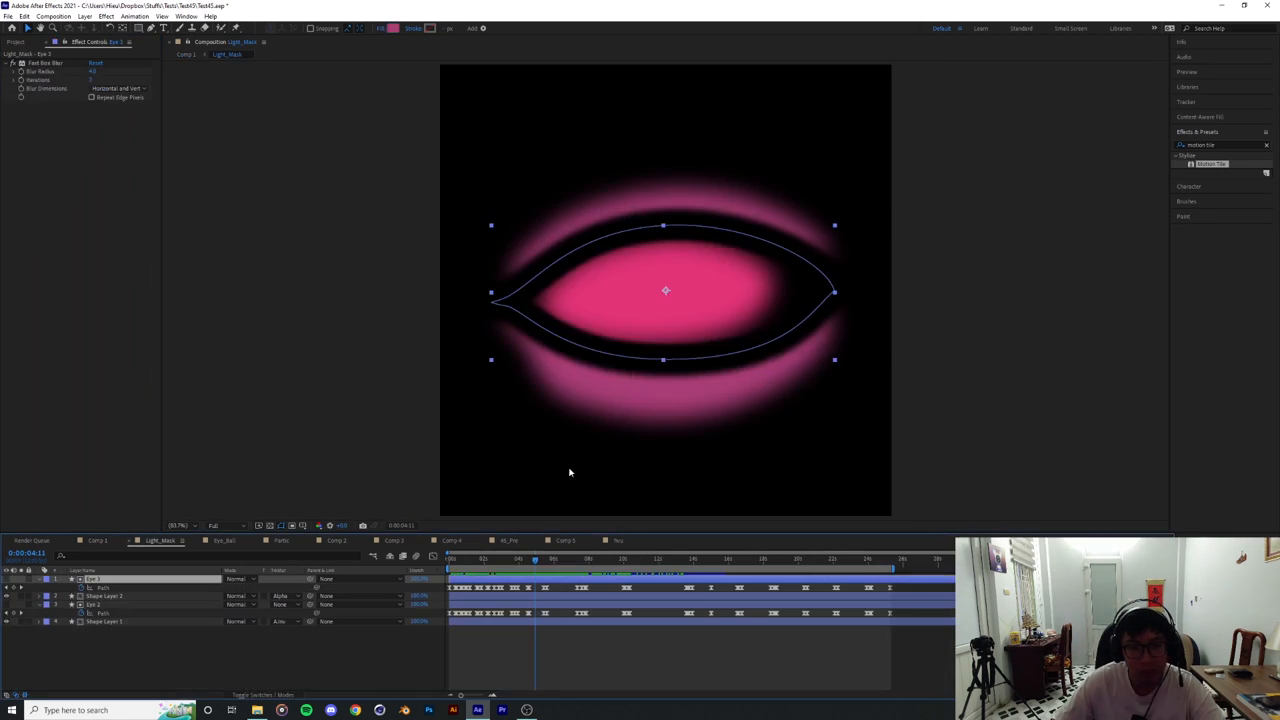
{"action": "mouse_move", "coordinate": [620, 336]}
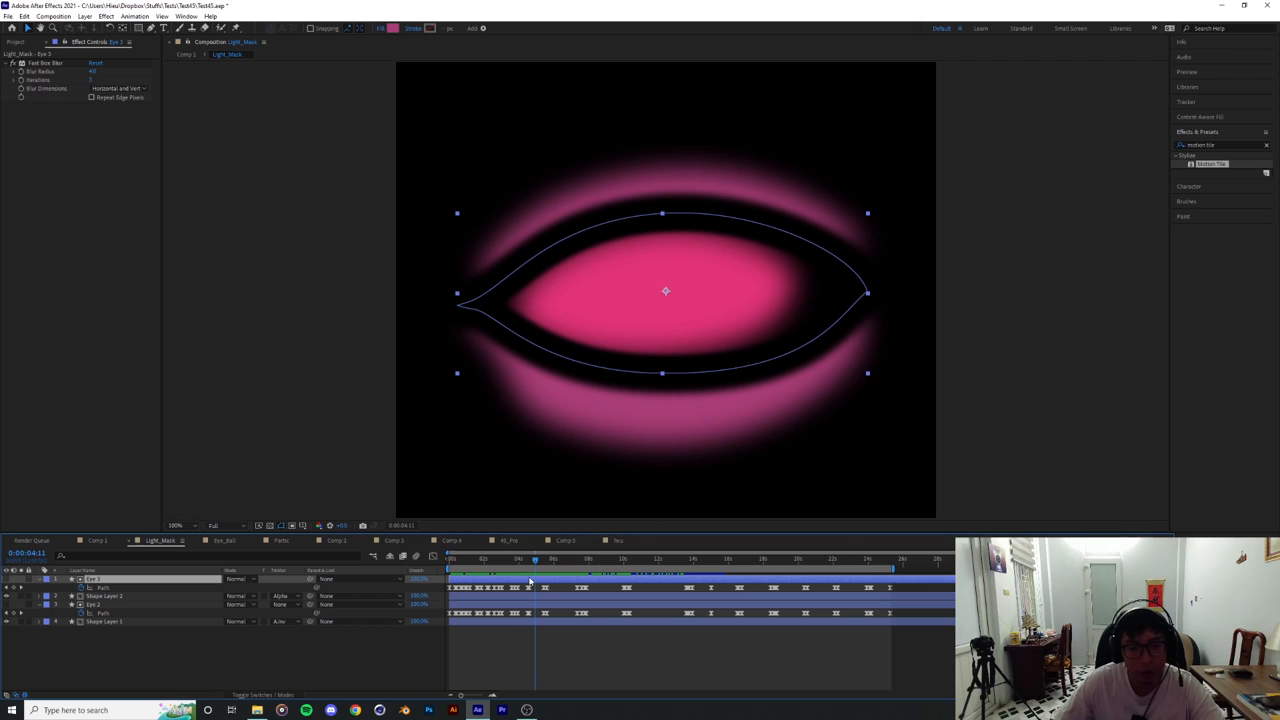
{"action": "mouse_move", "coordinate": [692, 356]}
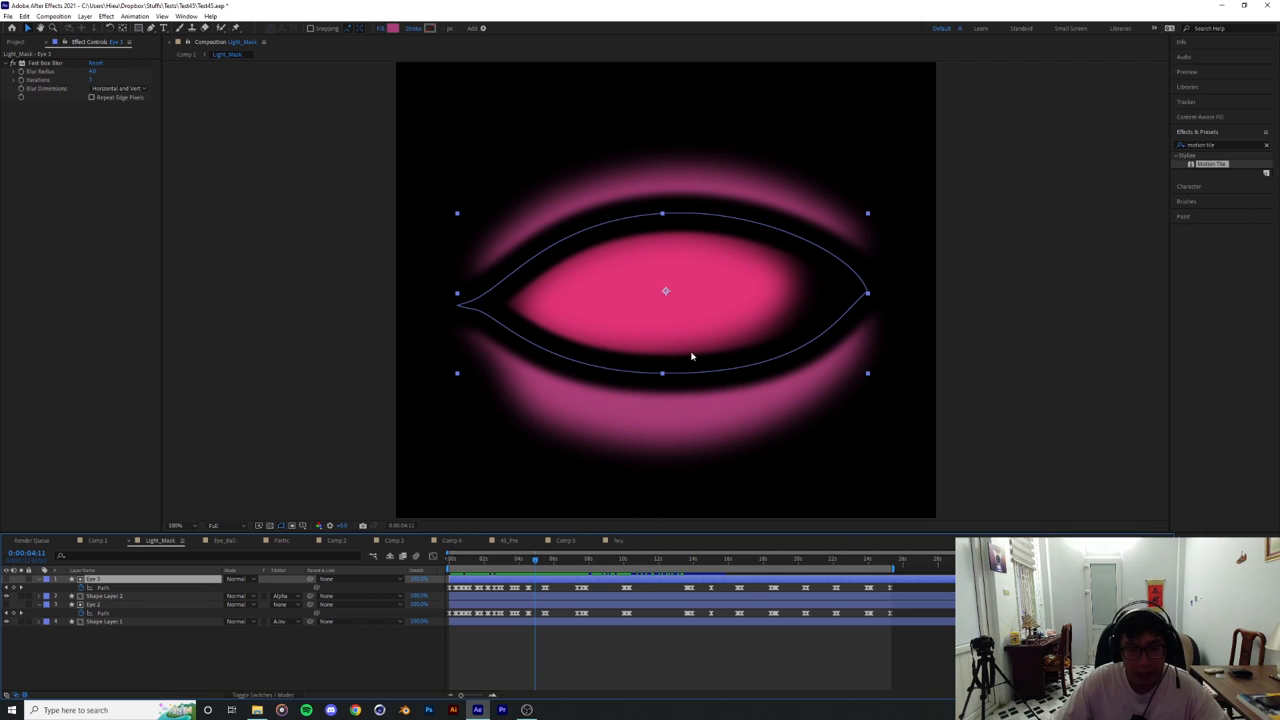
{"action": "mouse_move", "coordinate": [604, 552]}
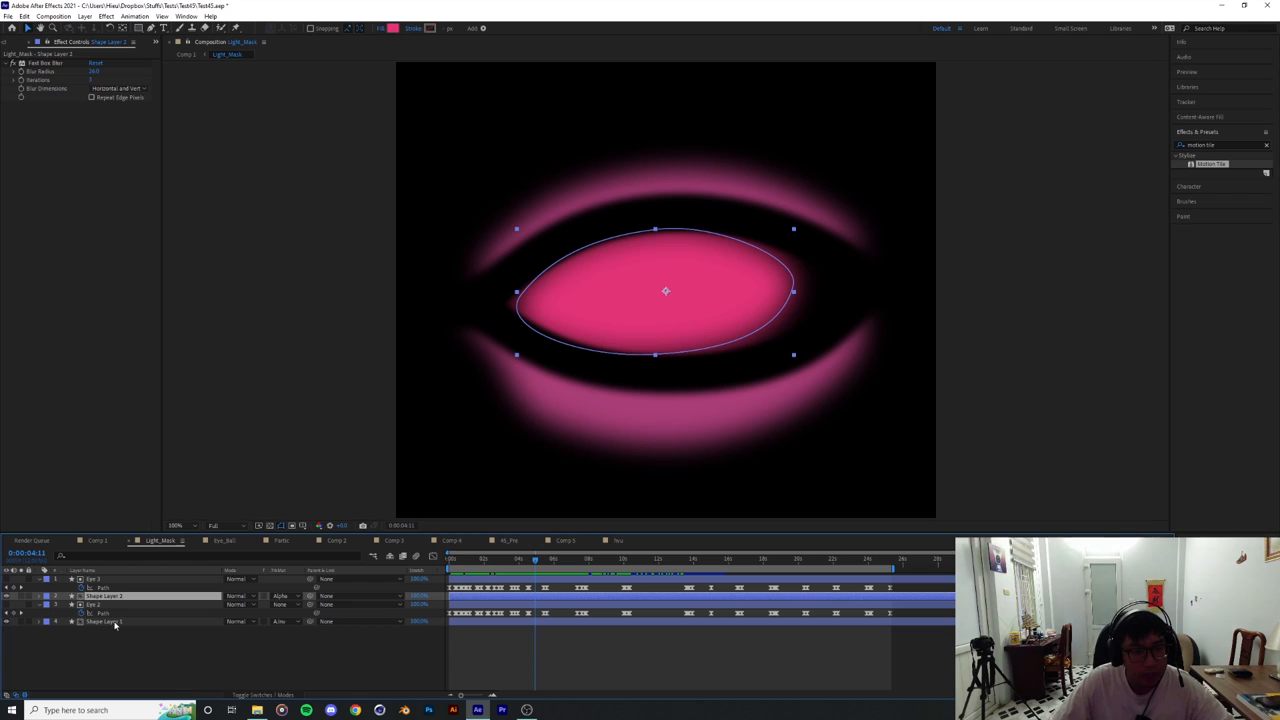
{"action": "left_click", "coordinate": [290, 620]}
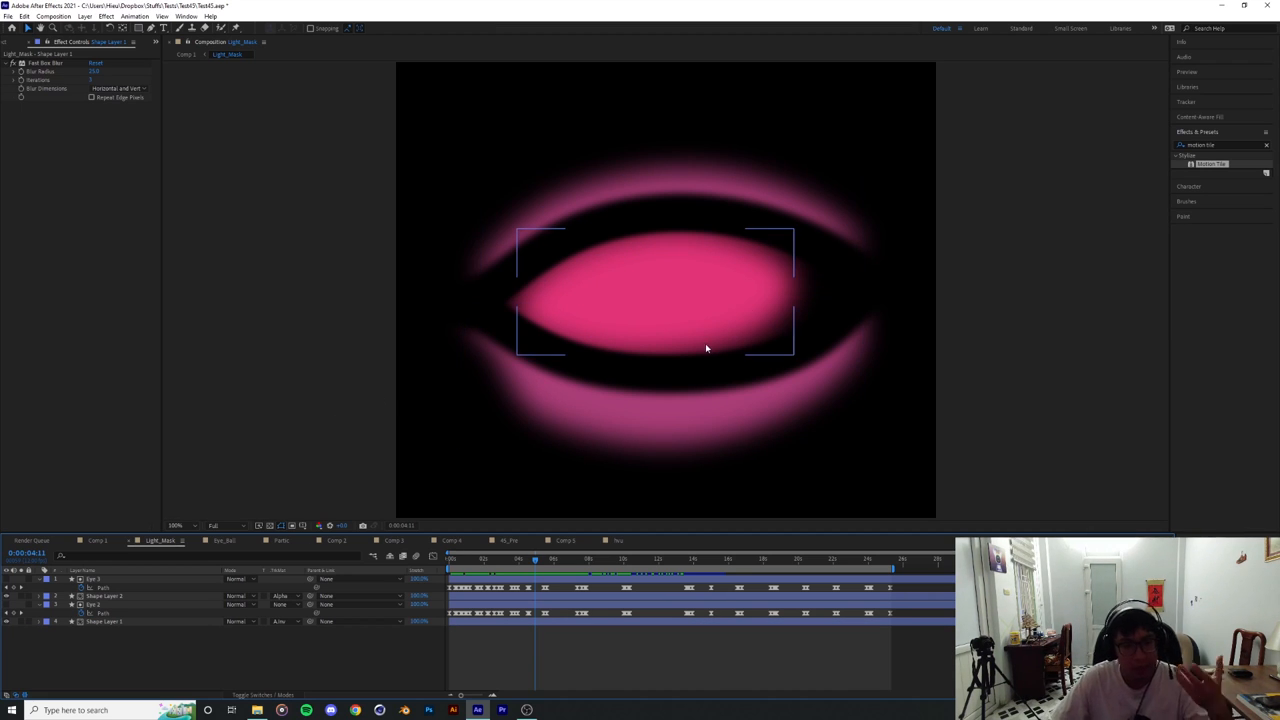
{"action": "left_click", "coordinate": [96, 540]}
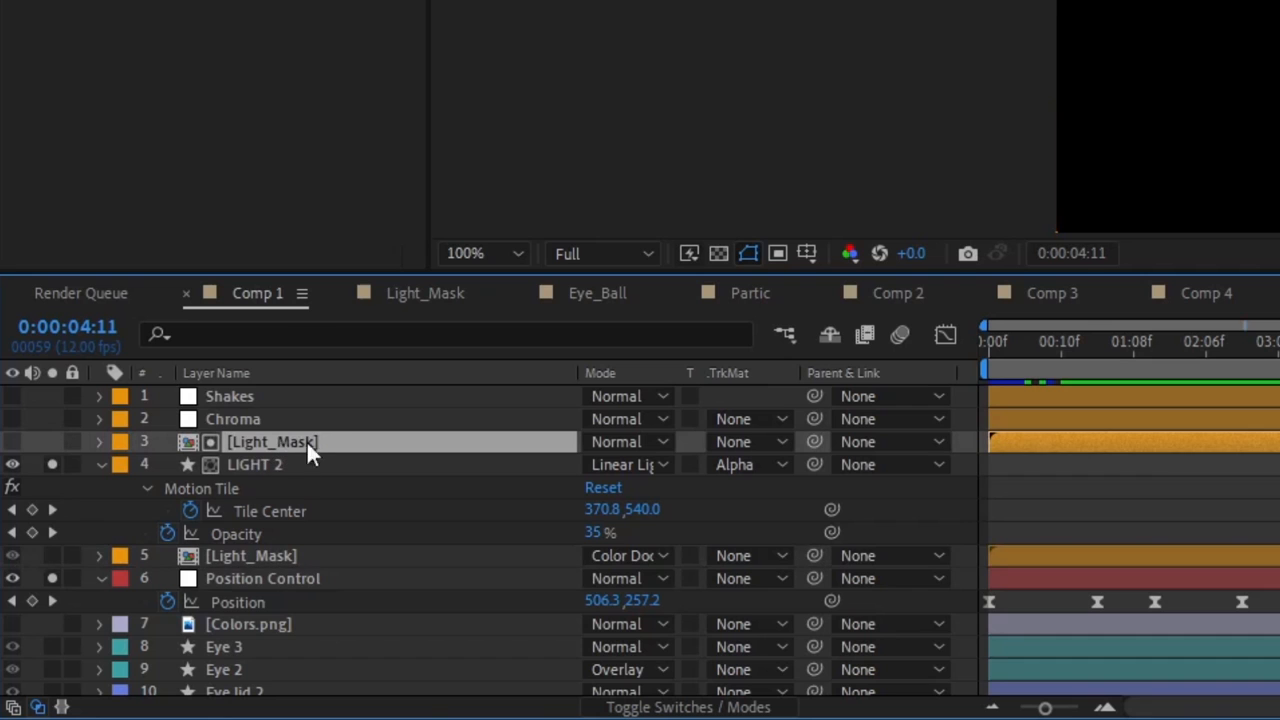
{"action": "mouse_move", "coordinate": [250, 456]}
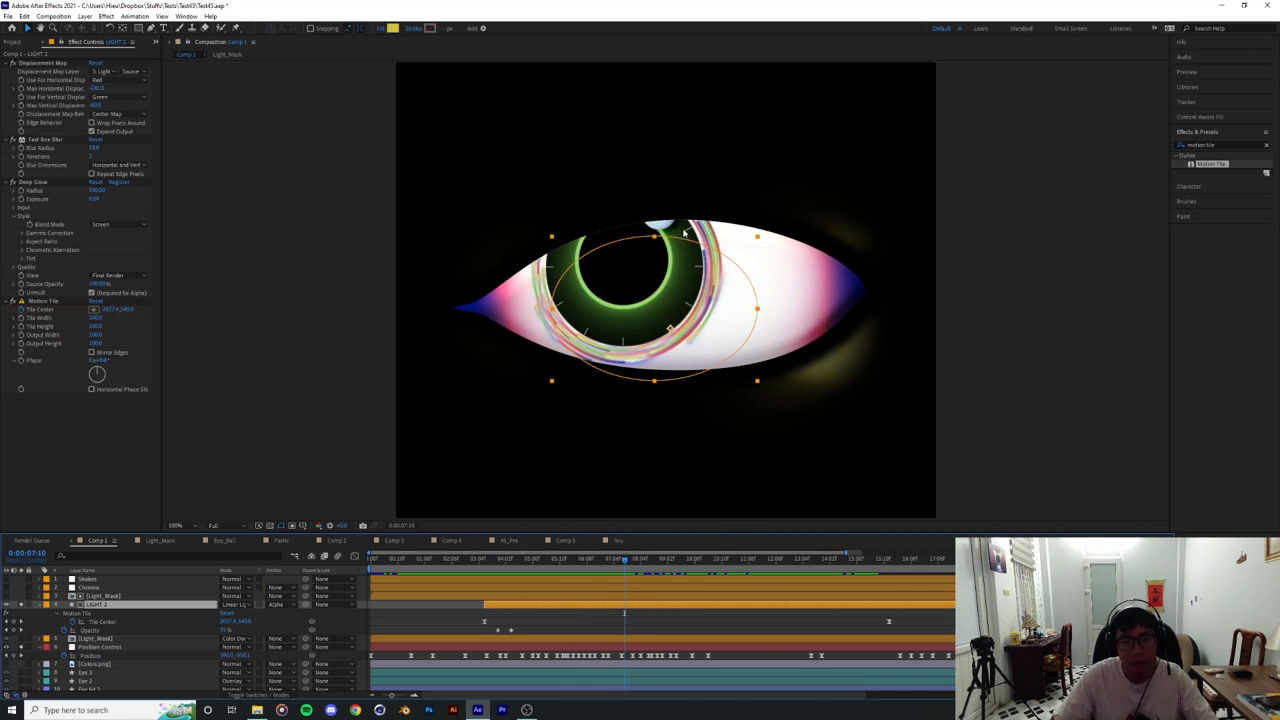
{"action": "left_click", "coordinate": [636, 558]}
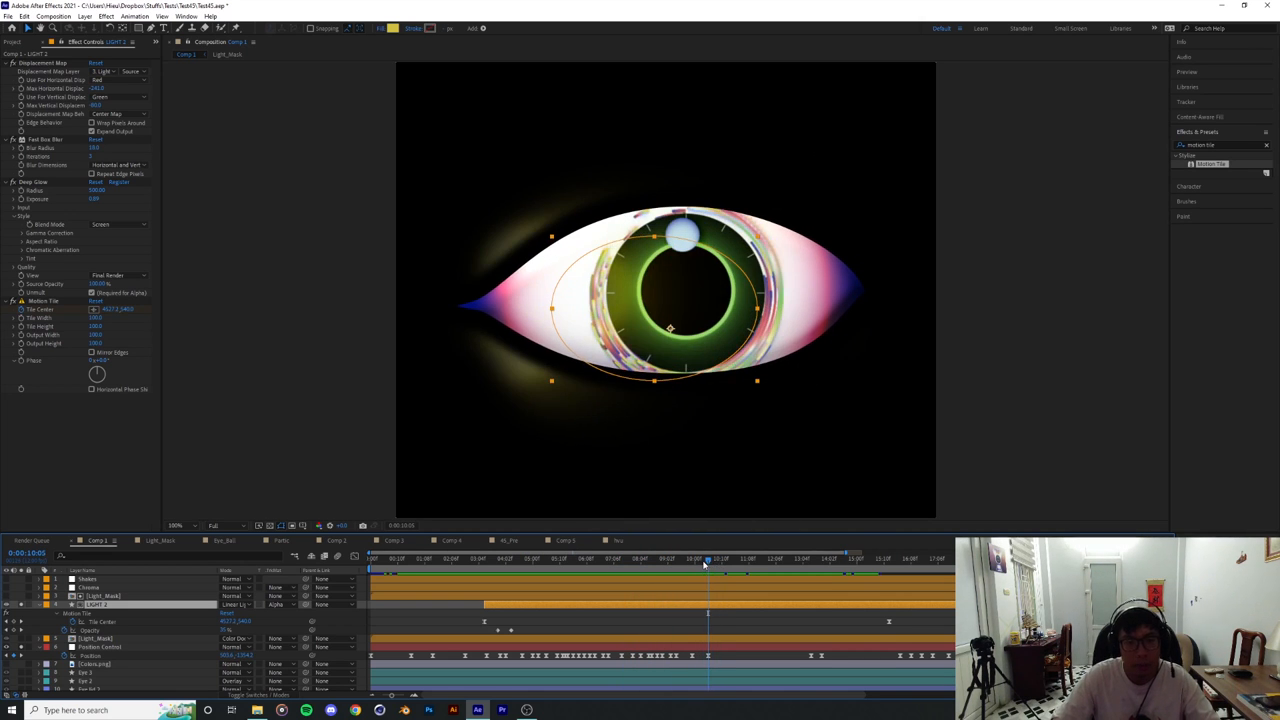
{"action": "mouse_move", "coordinate": [710, 564]}
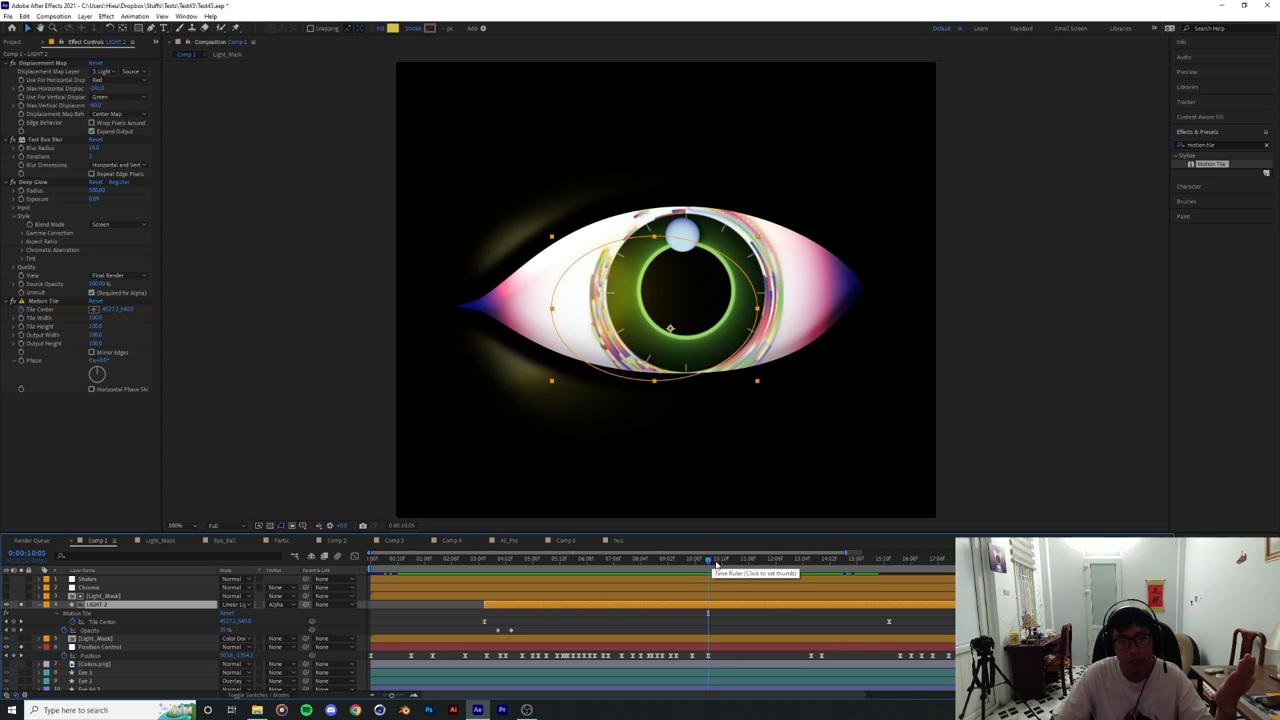